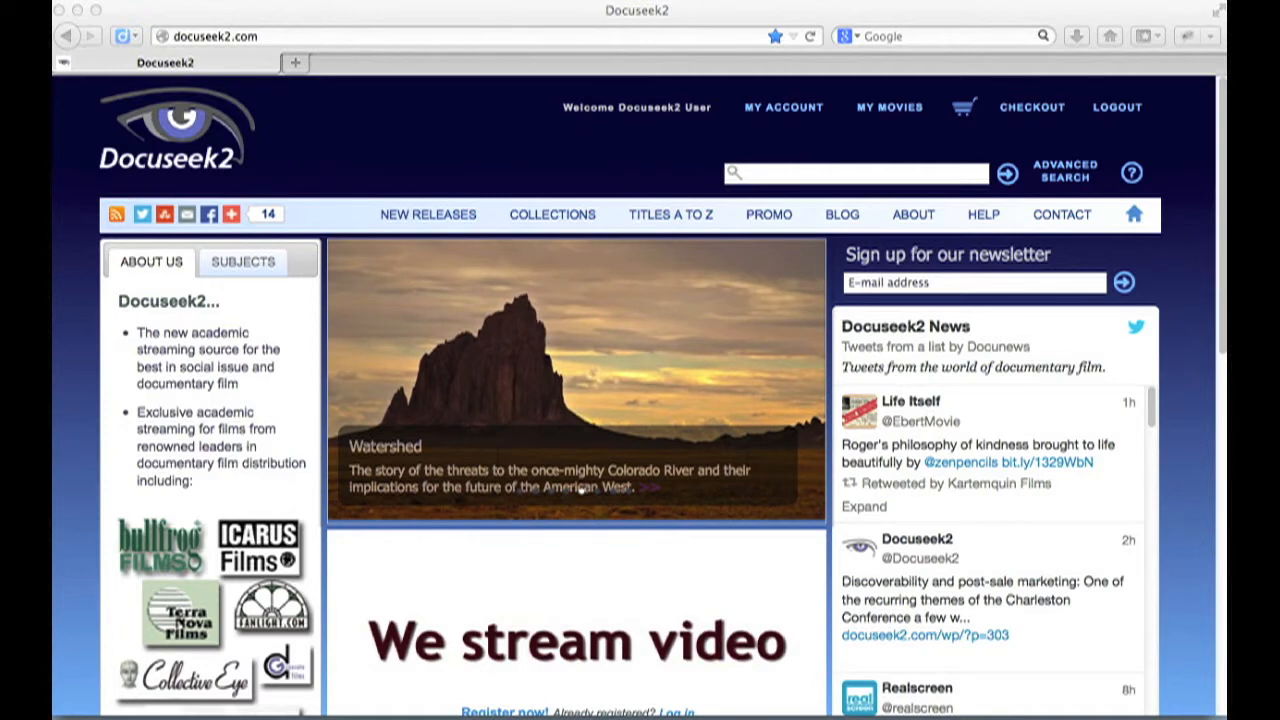
pyautogui.moveTo(448, 568)
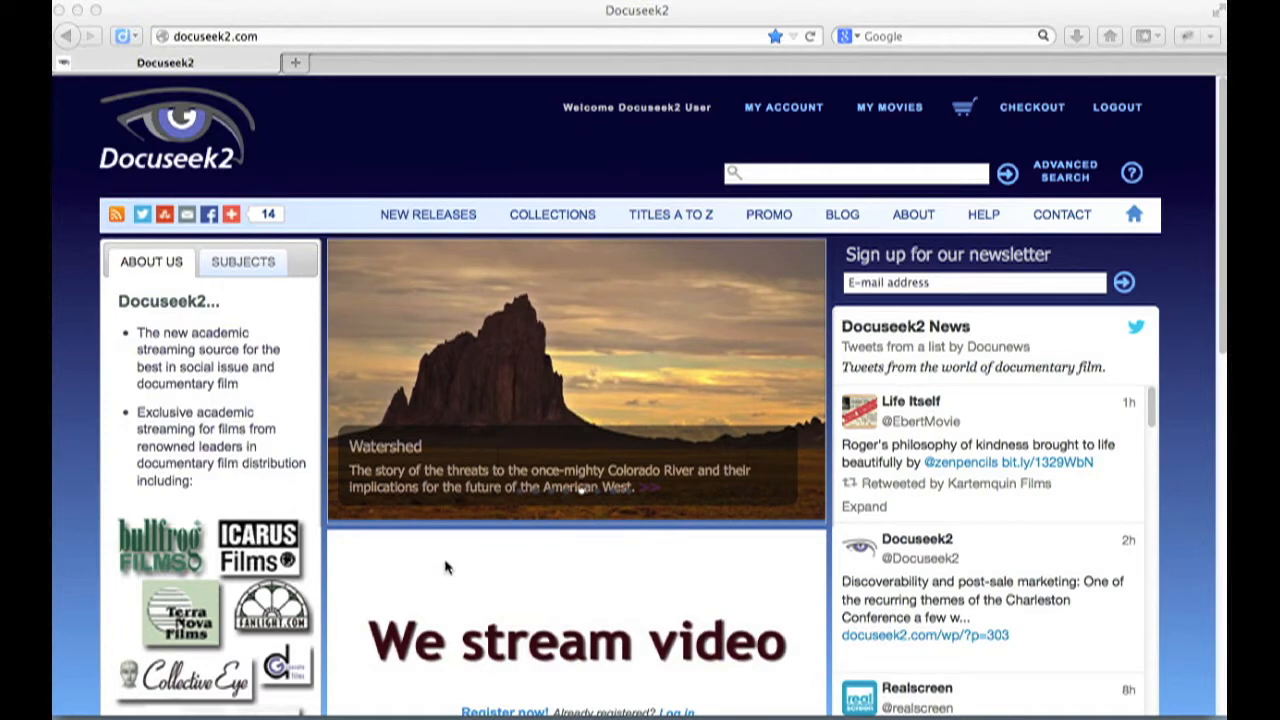
pyautogui.moveTo(1176, 222)
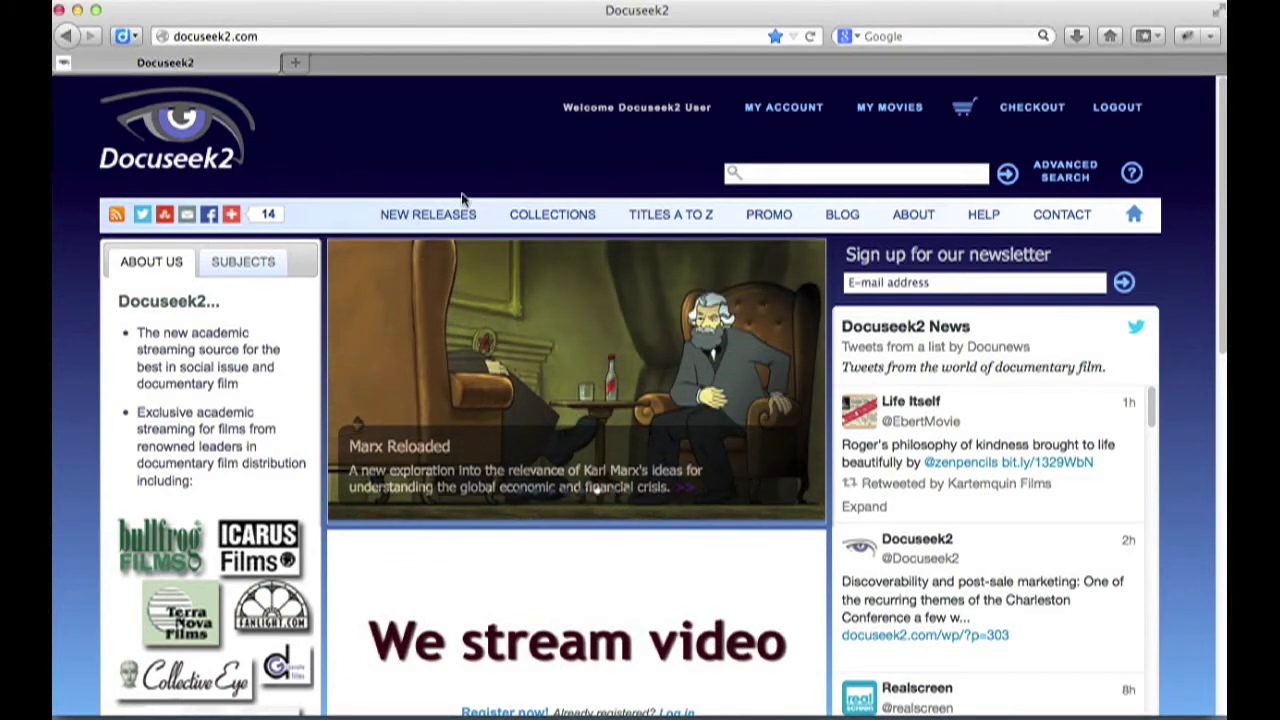
# Show the New Releases listing of titles now streaming, led by Nothing Like Chocolate
pyautogui.click(428, 214)
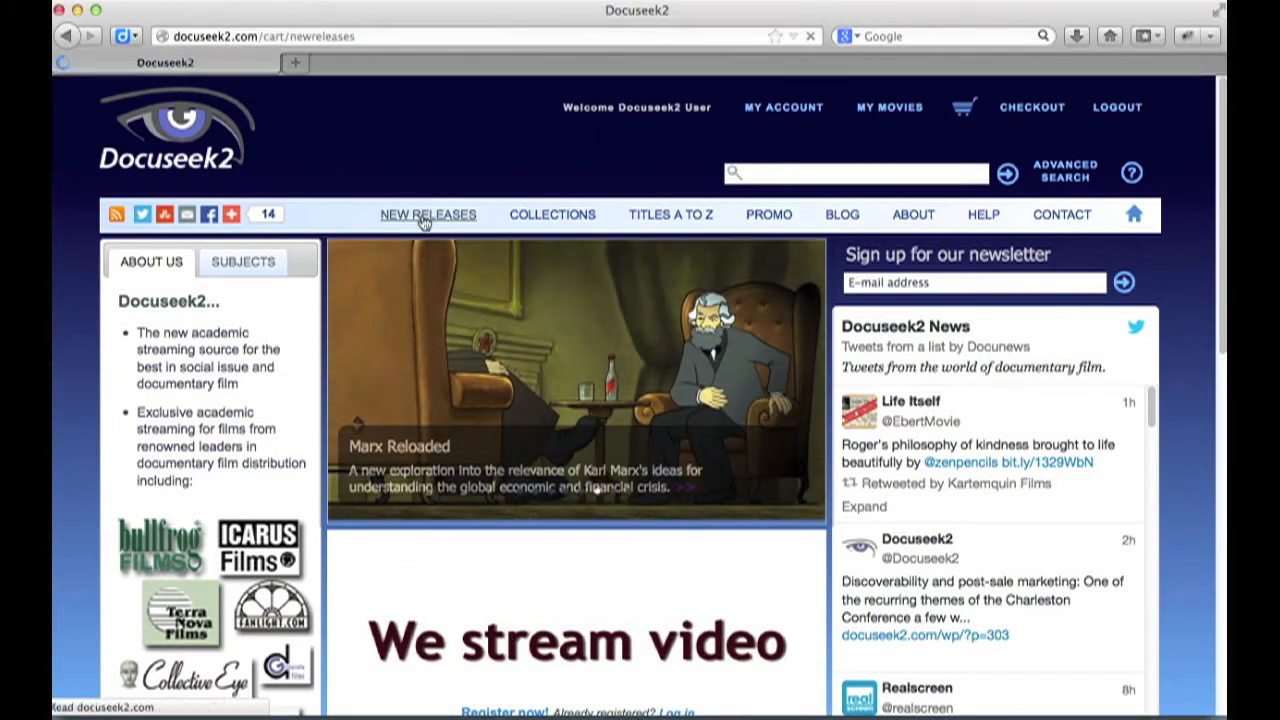
pyautogui.click(428, 214)
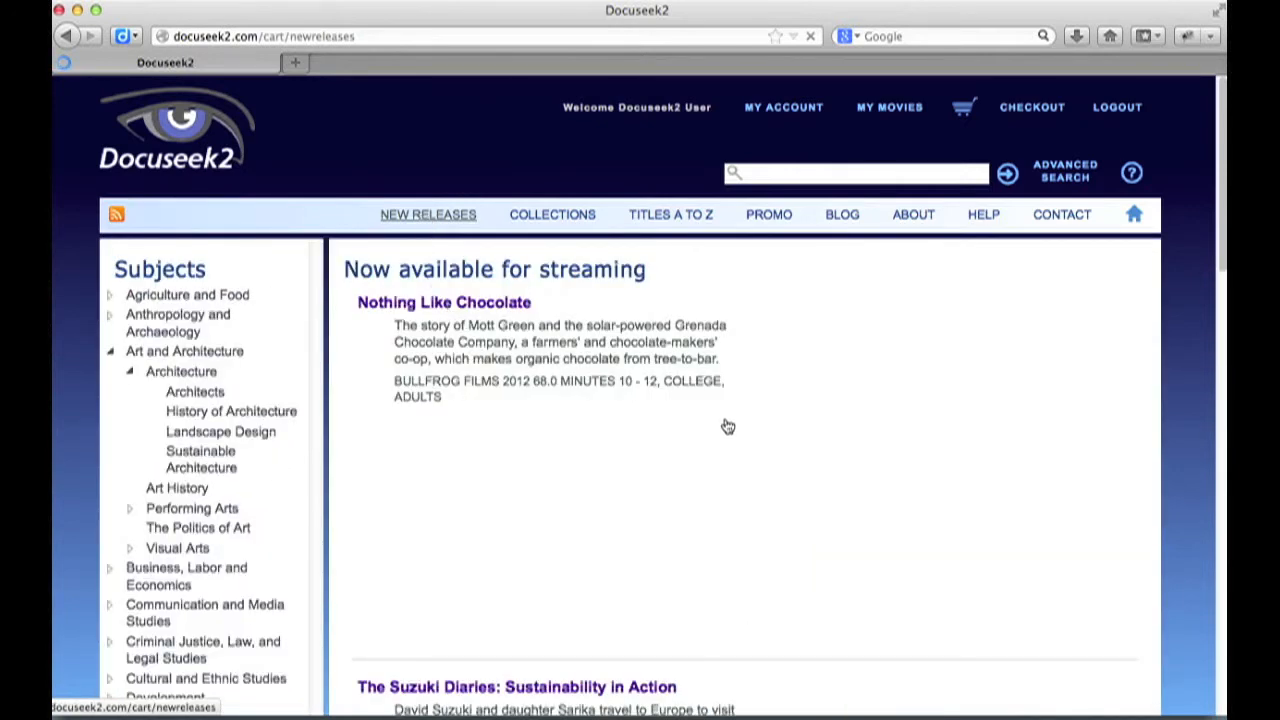
pyautogui.click(444, 302)
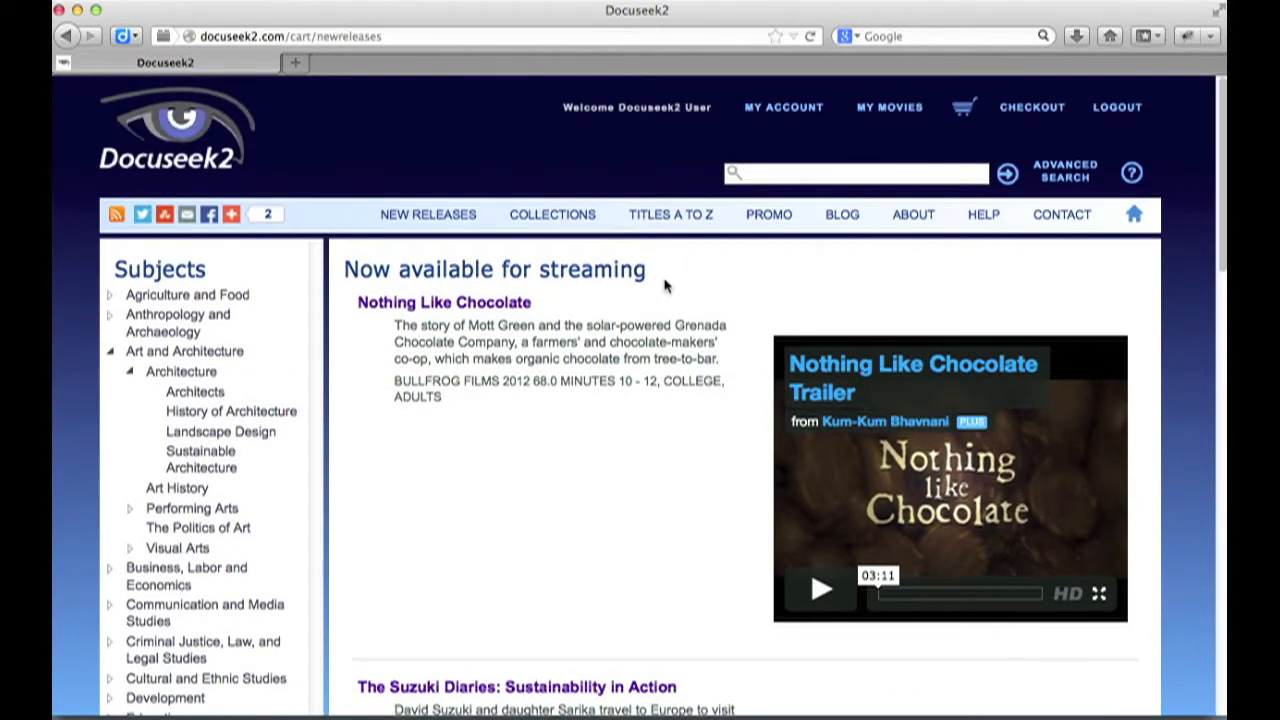
# Show the 32 distributor collections (Bullfrog, Icarus, Collective Eye, Fanlight, Kartemquin) and look through them
pyautogui.click(552, 214)
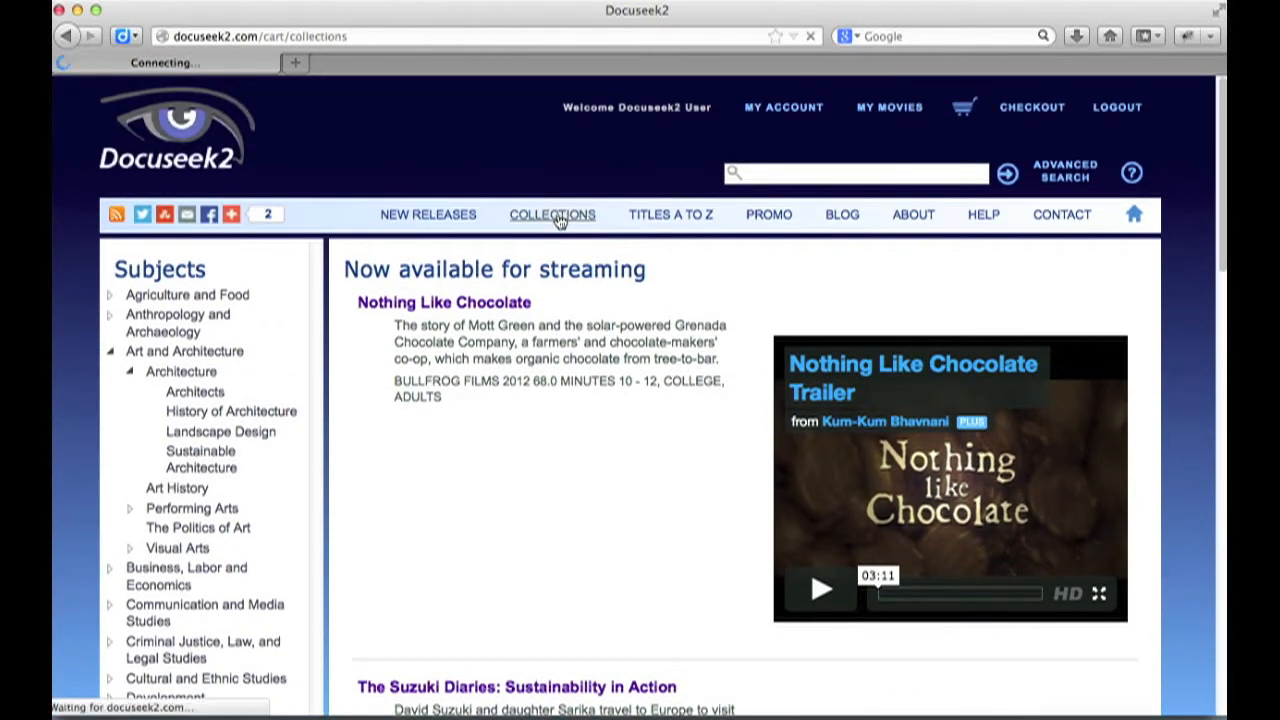
pyautogui.click(552, 214)
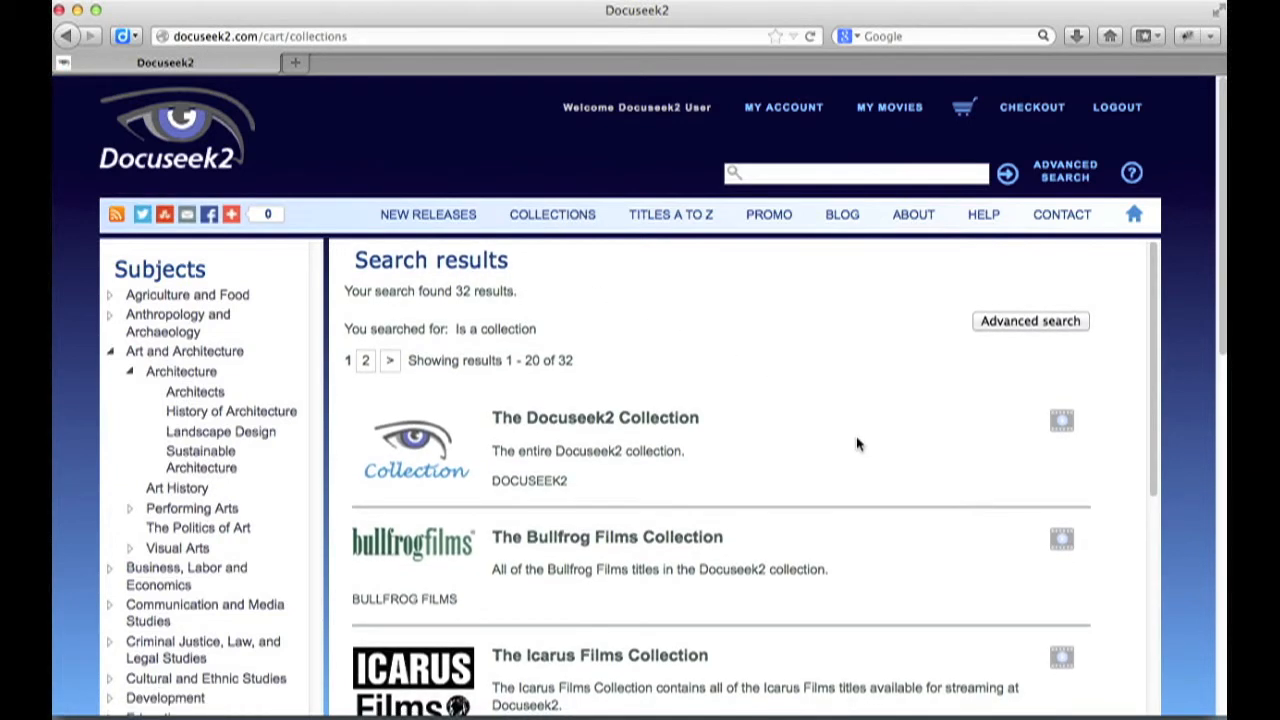
pyautogui.scroll(3)
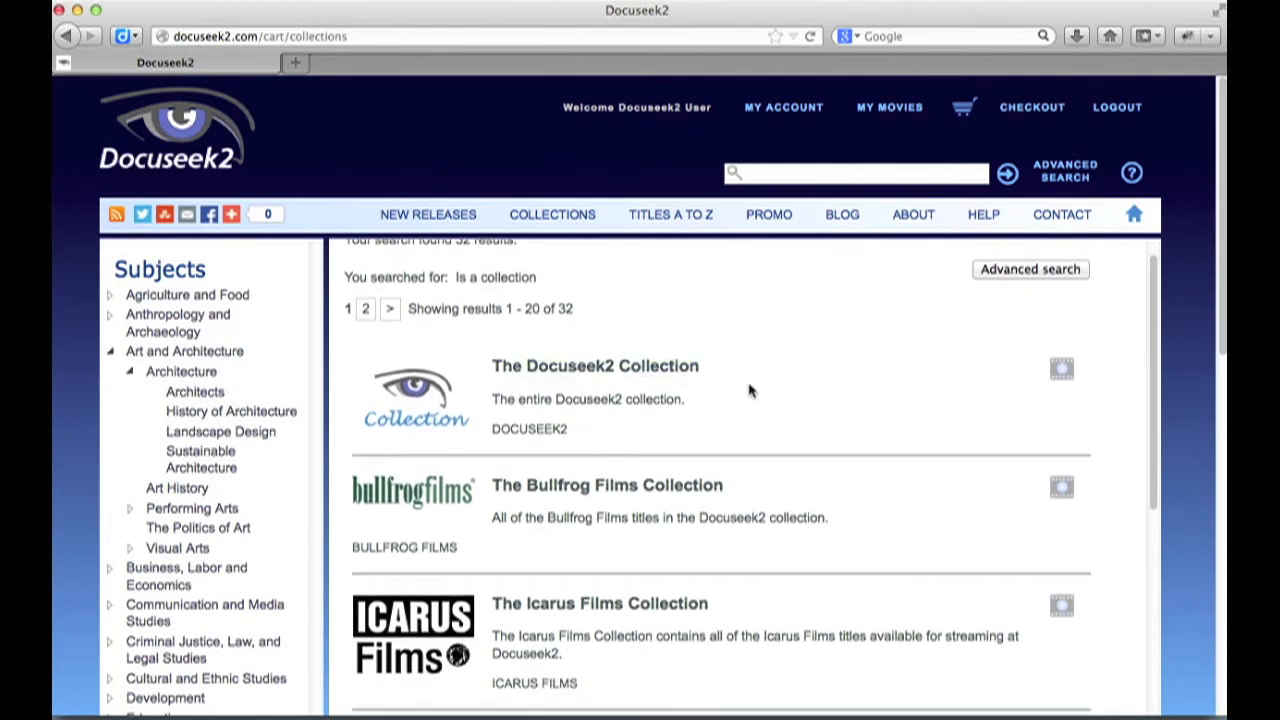
pyautogui.moveTo(640, 452)
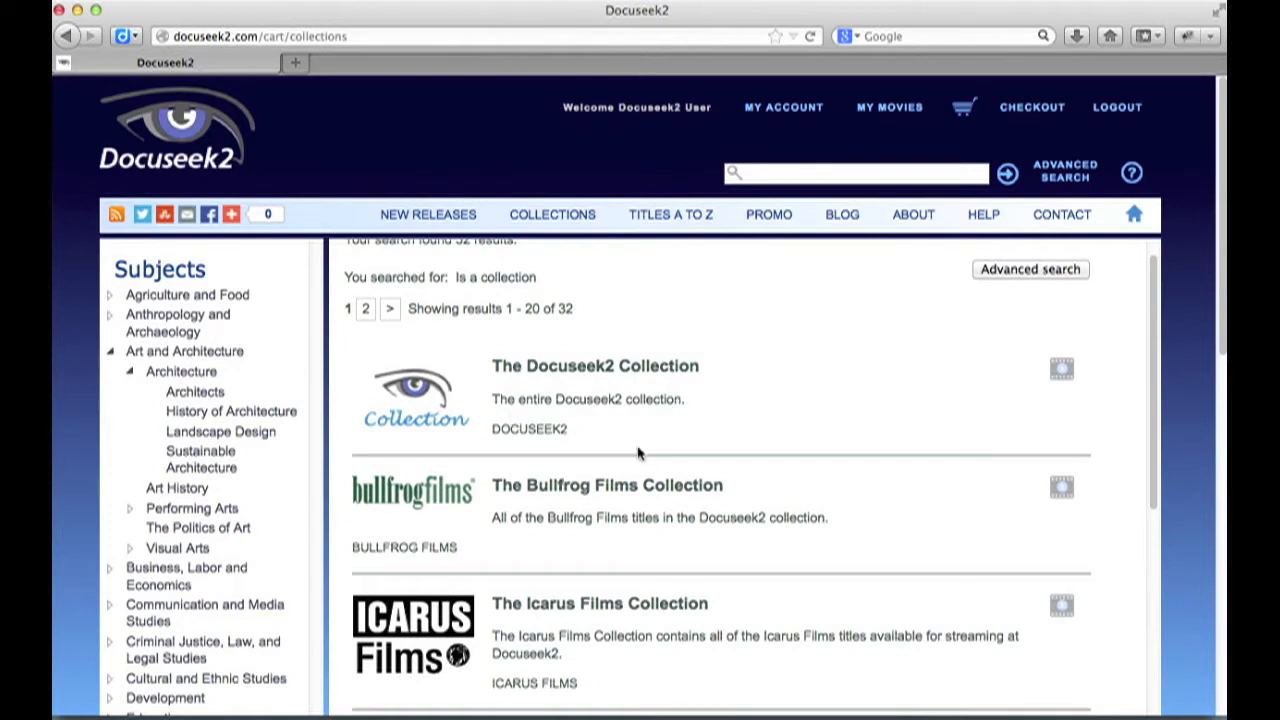
pyautogui.moveTo(590, 510)
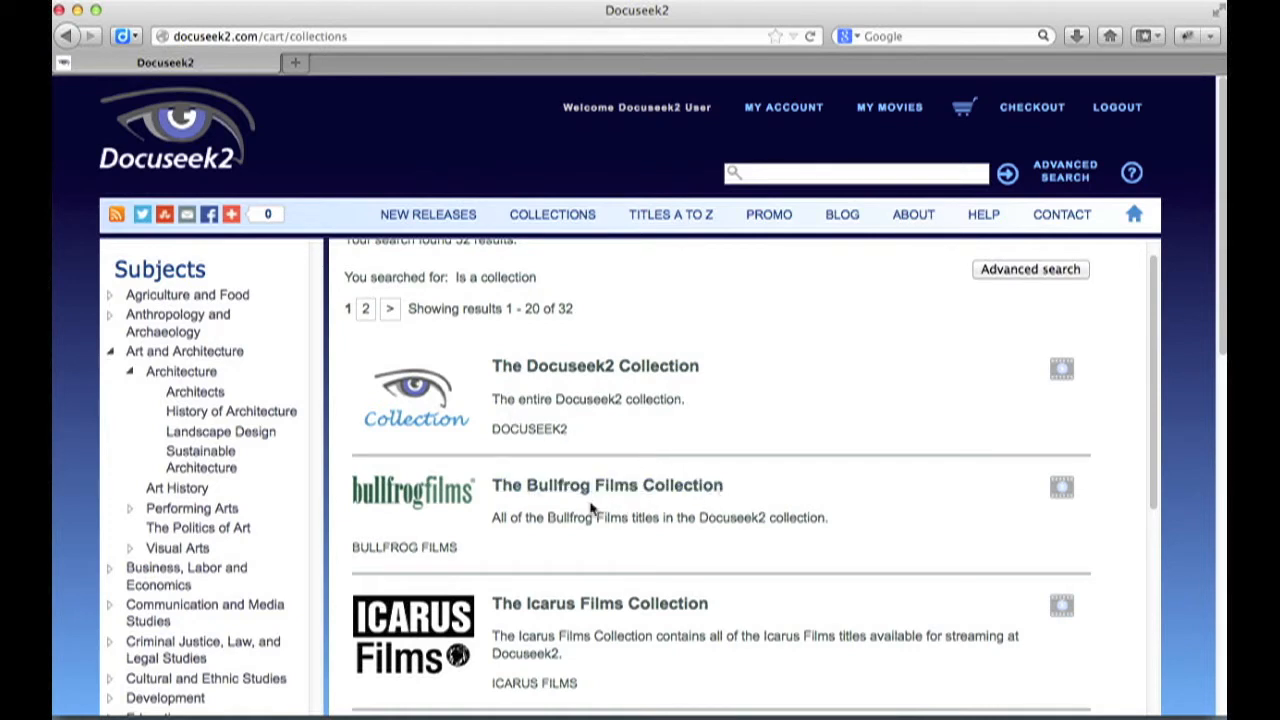
pyautogui.moveTo(500, 482)
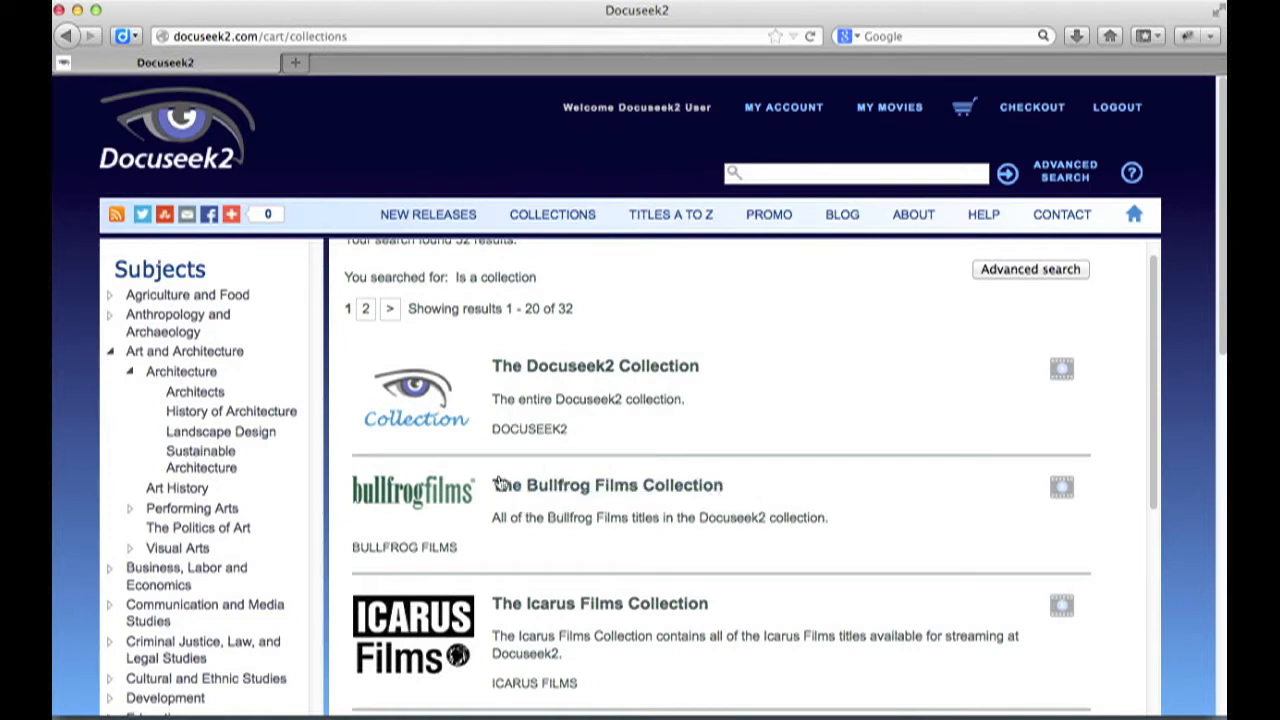
pyautogui.scroll(-3)
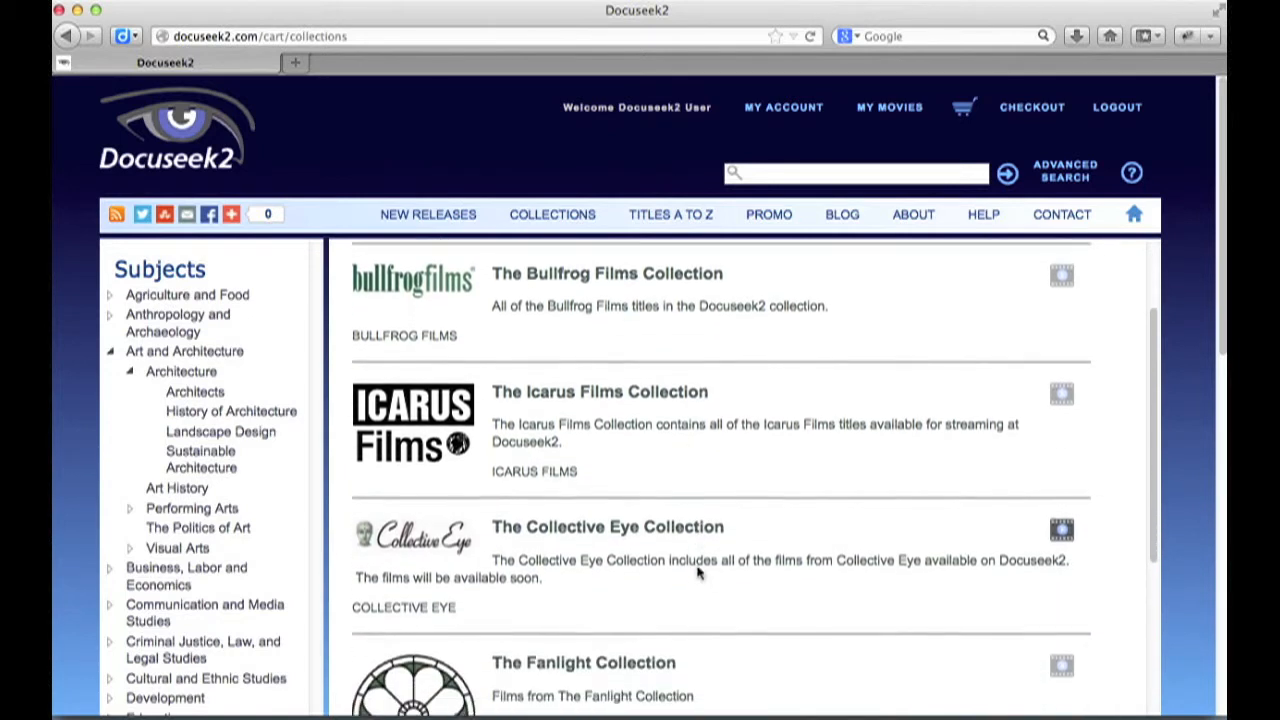
pyautogui.scroll(-3)
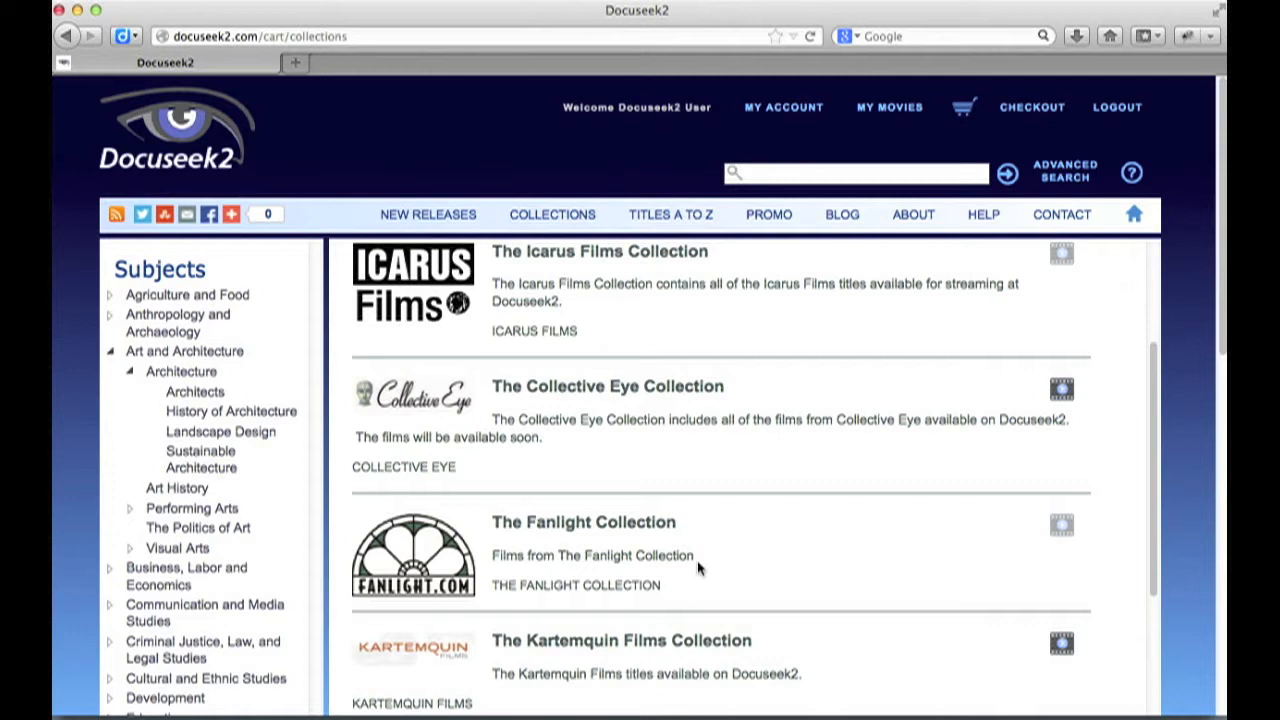
pyautogui.moveTo(700, 488)
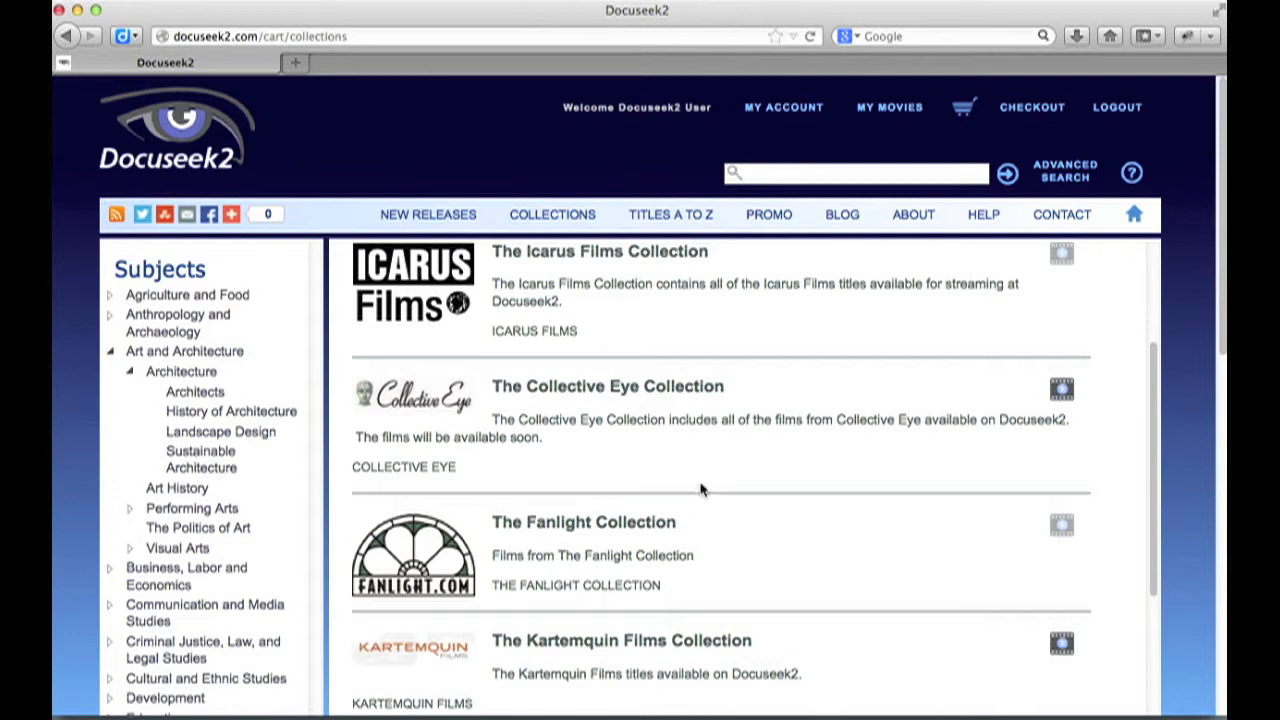
# View the Collective Eye Collection's 21 titles, including A Girl and A Gun and Awara Soup
pyautogui.click(608, 386)
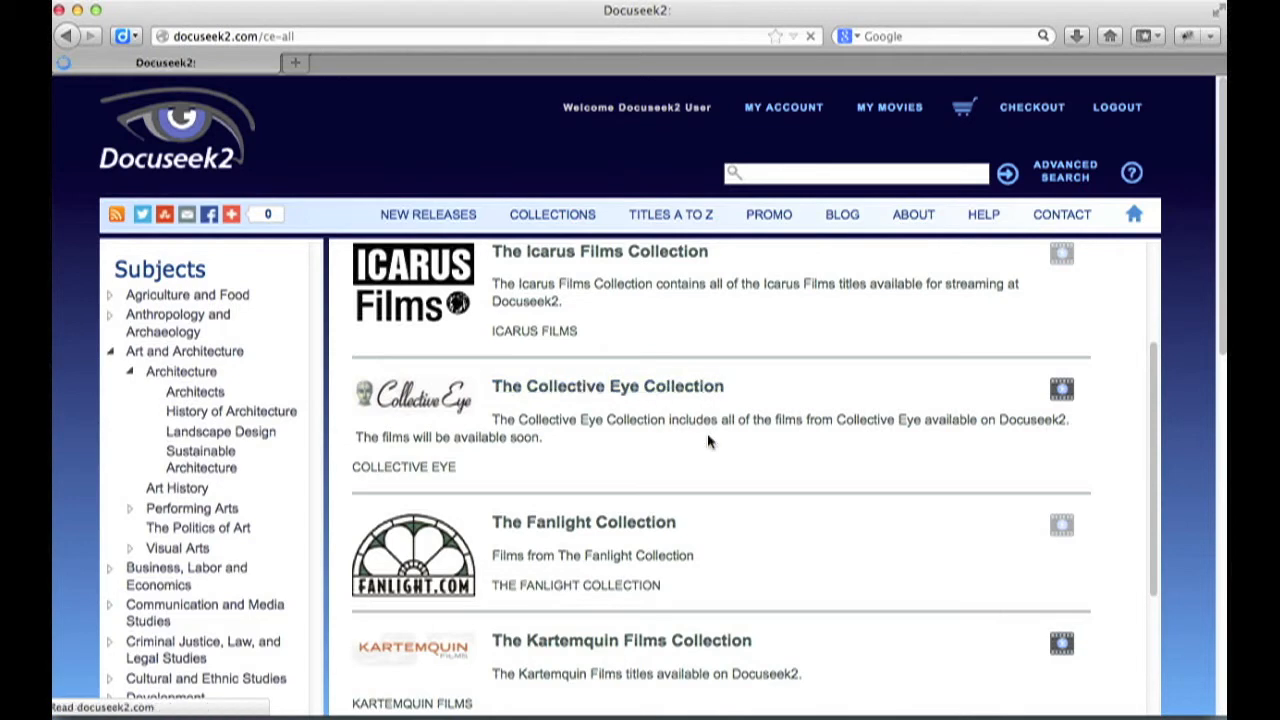
pyautogui.click(608, 386)
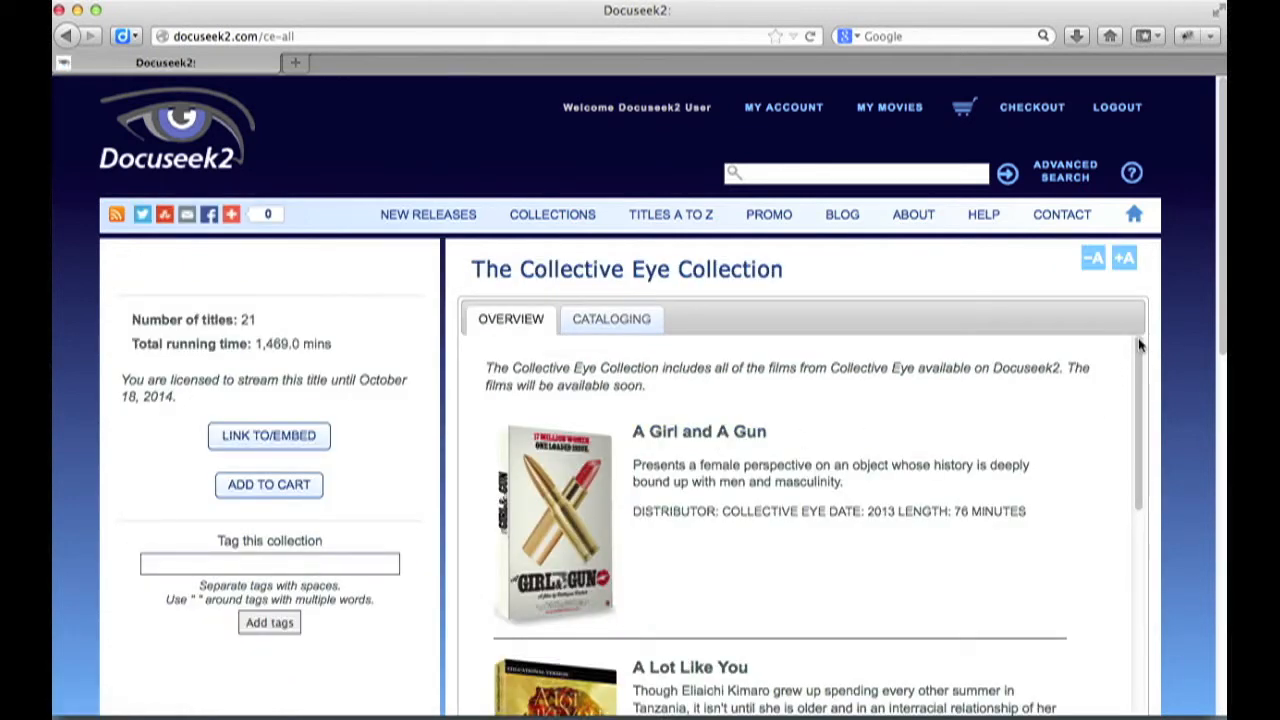
pyautogui.scroll(-3)
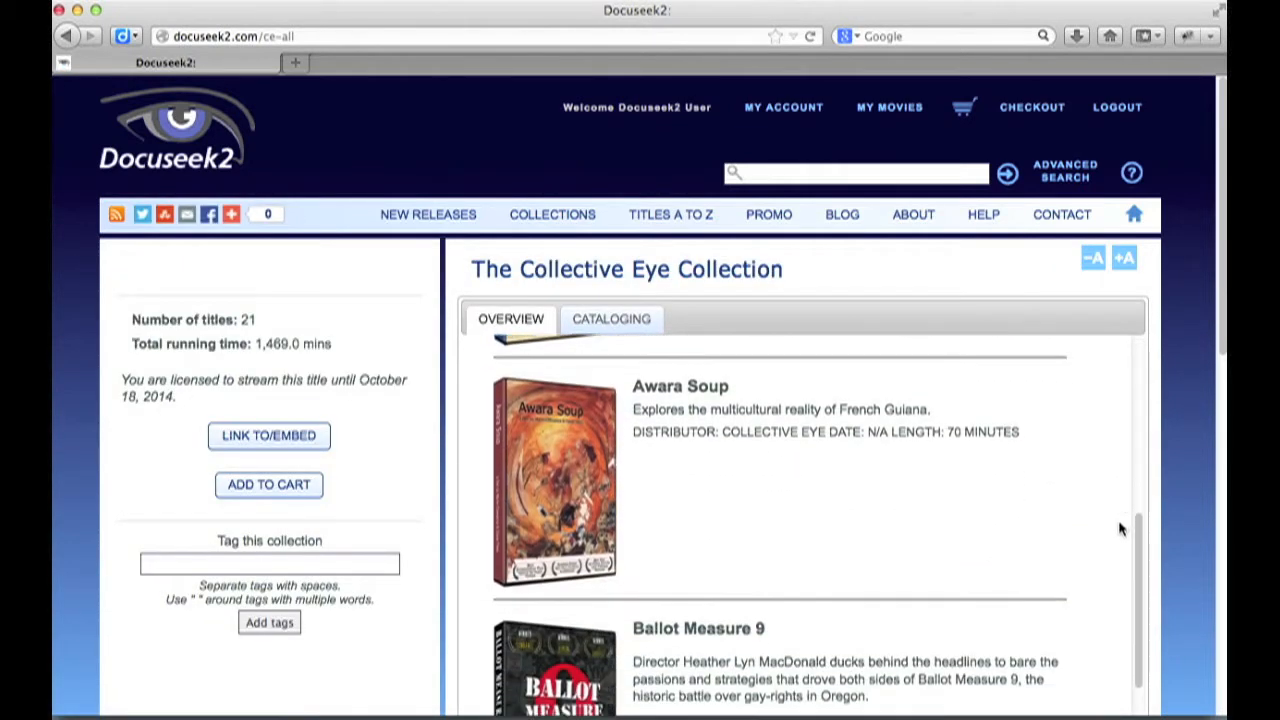
pyautogui.scroll(-3)
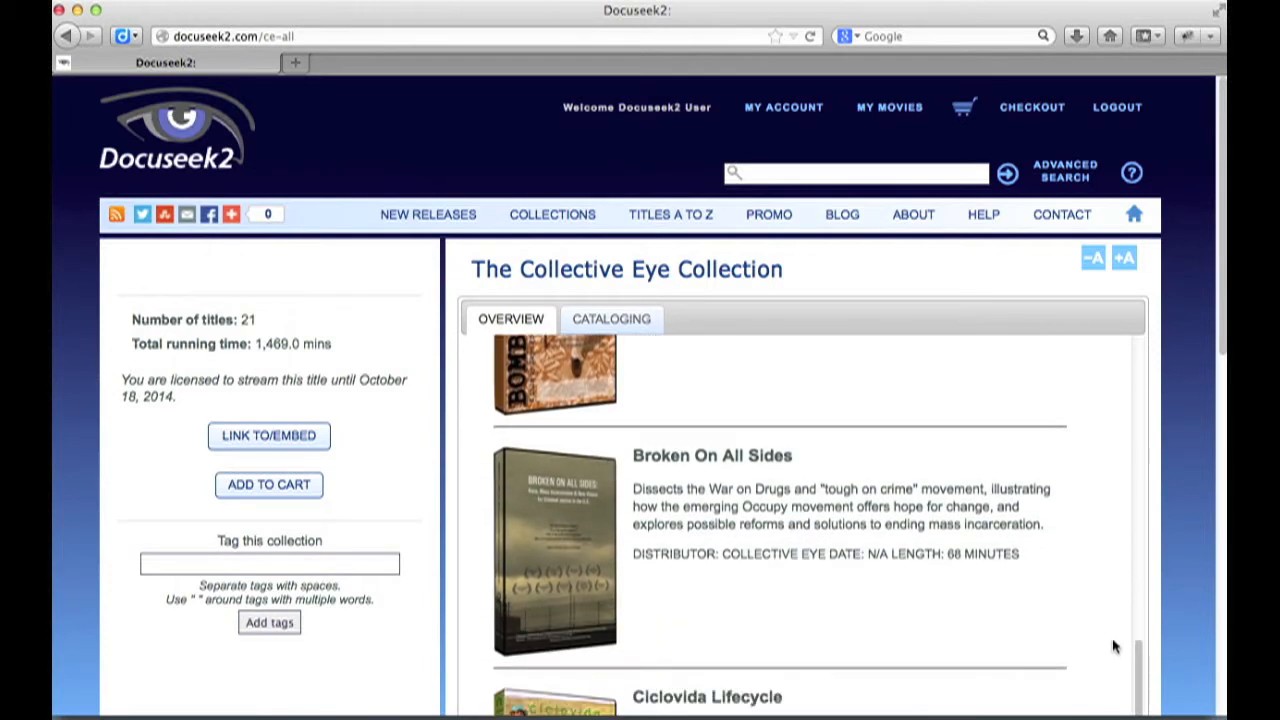
pyautogui.scroll(3)
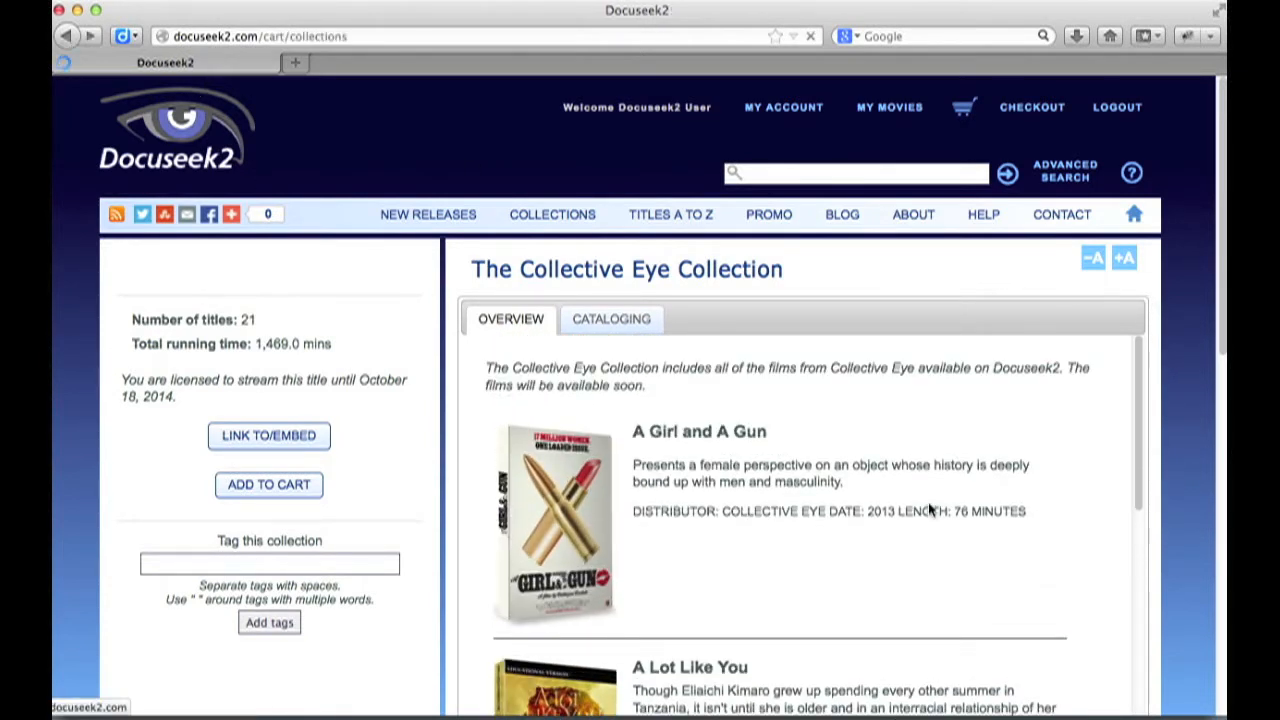
# Go back to the collections and view the Architecture Collection's 18 titles with its $1,898 license
pyautogui.click(552, 214)
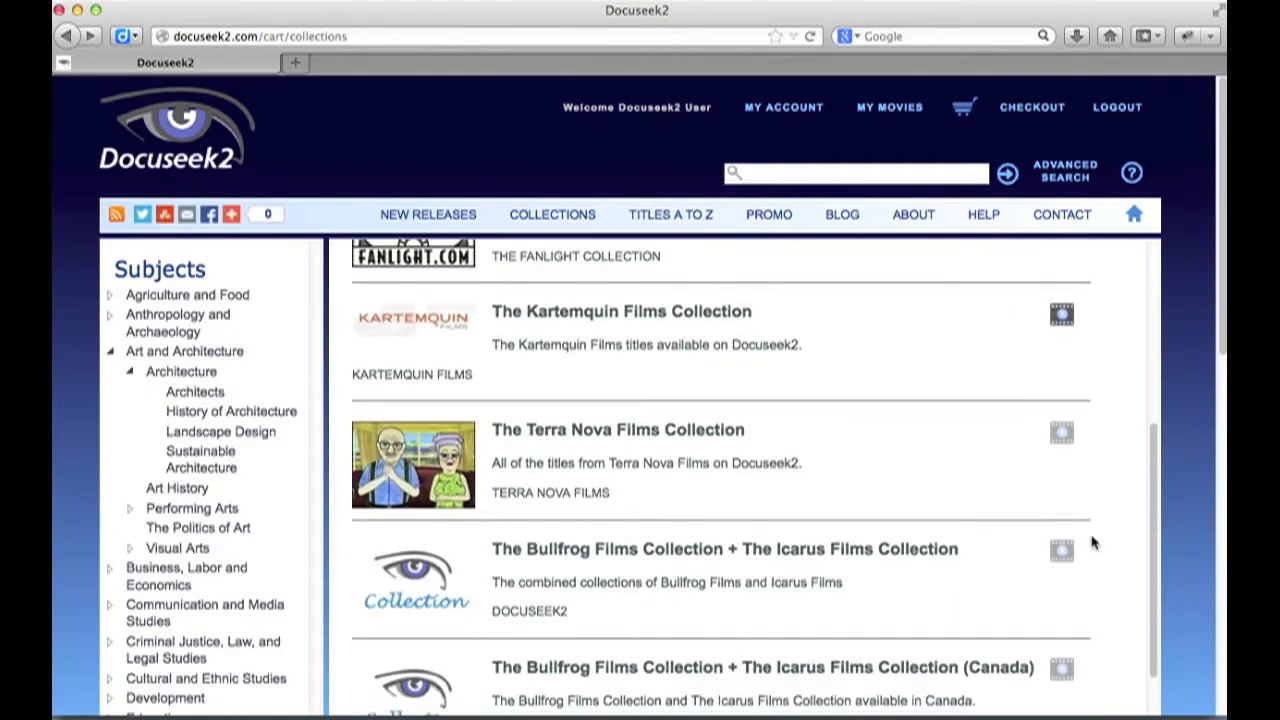
pyautogui.scroll(-3)
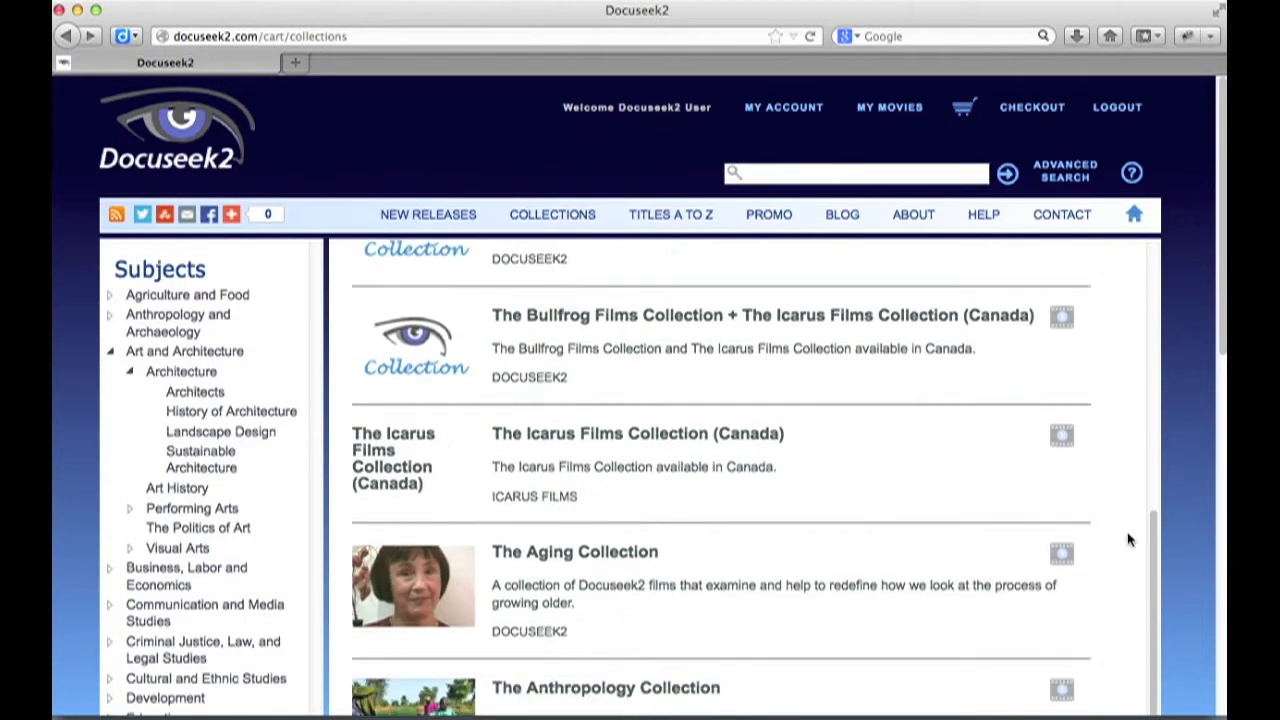
pyautogui.scroll(-3)
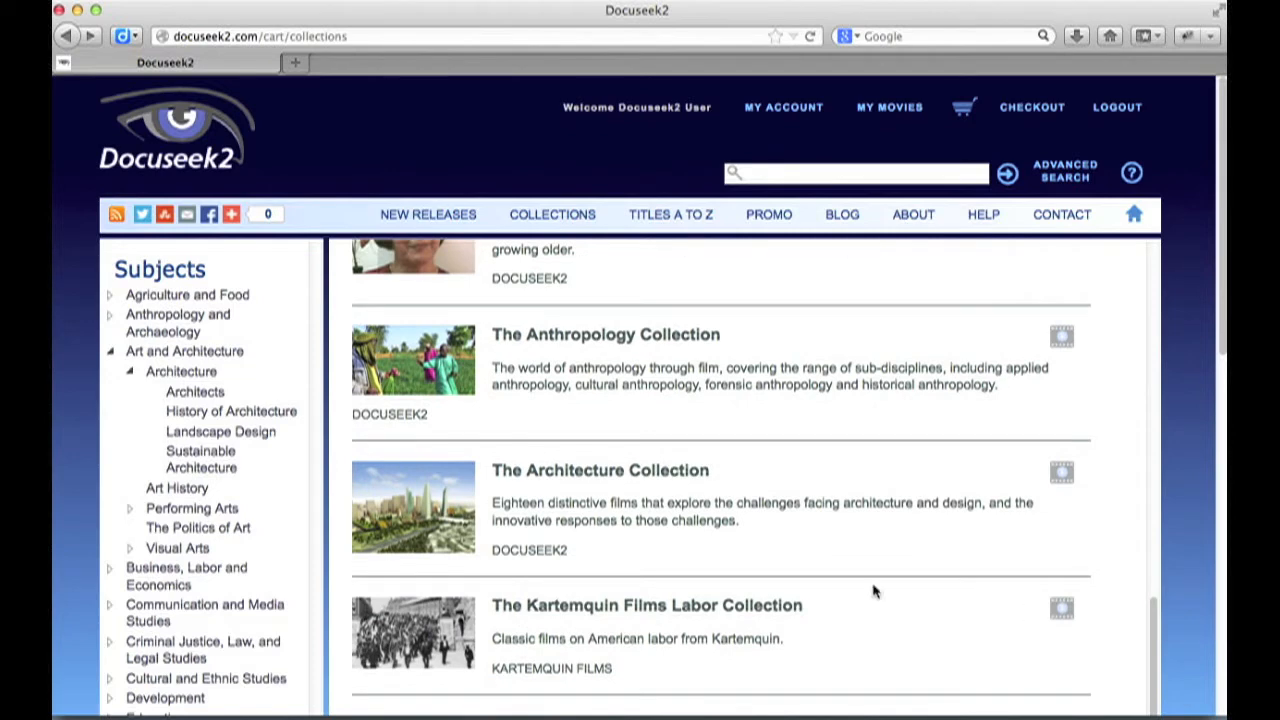
pyautogui.moveTo(592, 470)
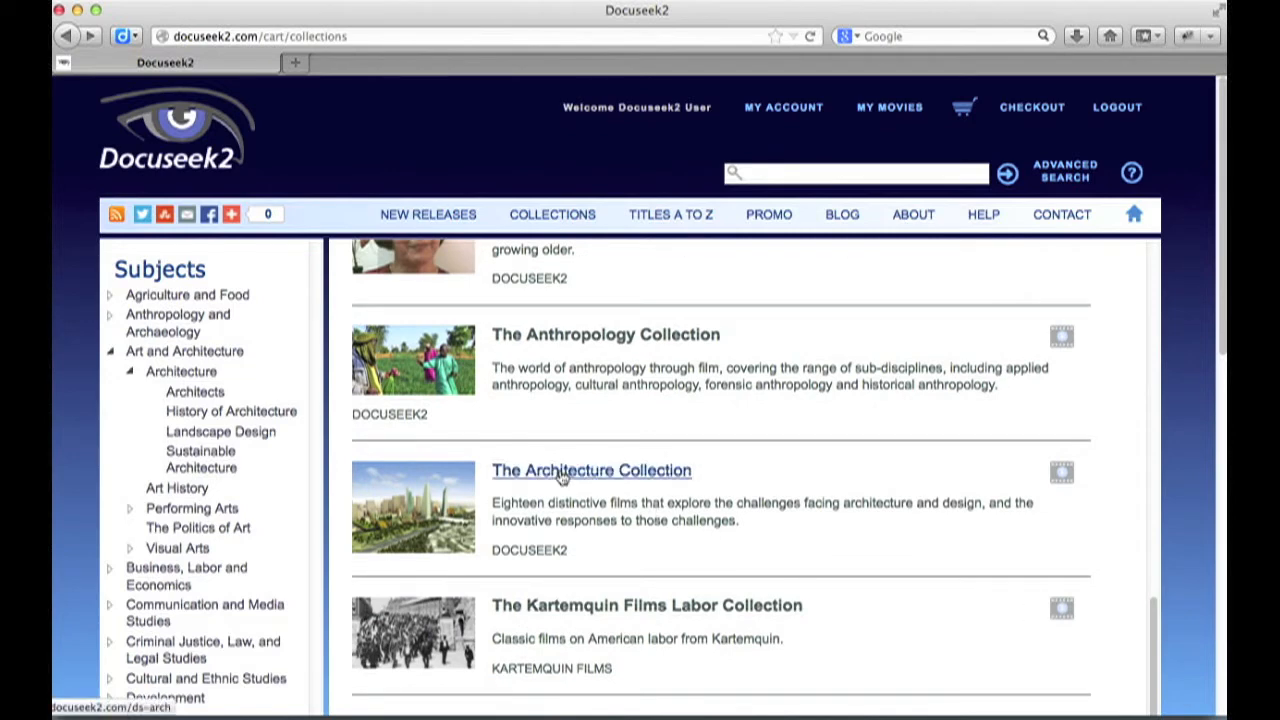
pyautogui.click(592, 470)
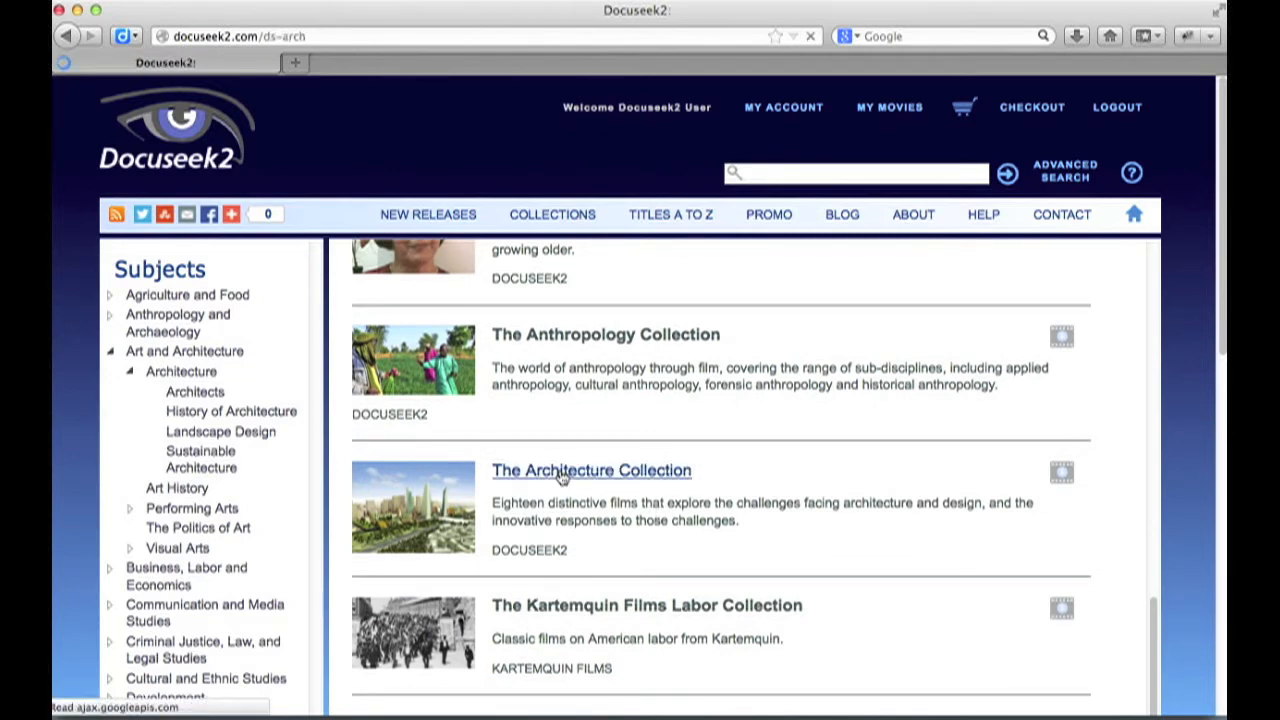
pyautogui.click(592, 470)
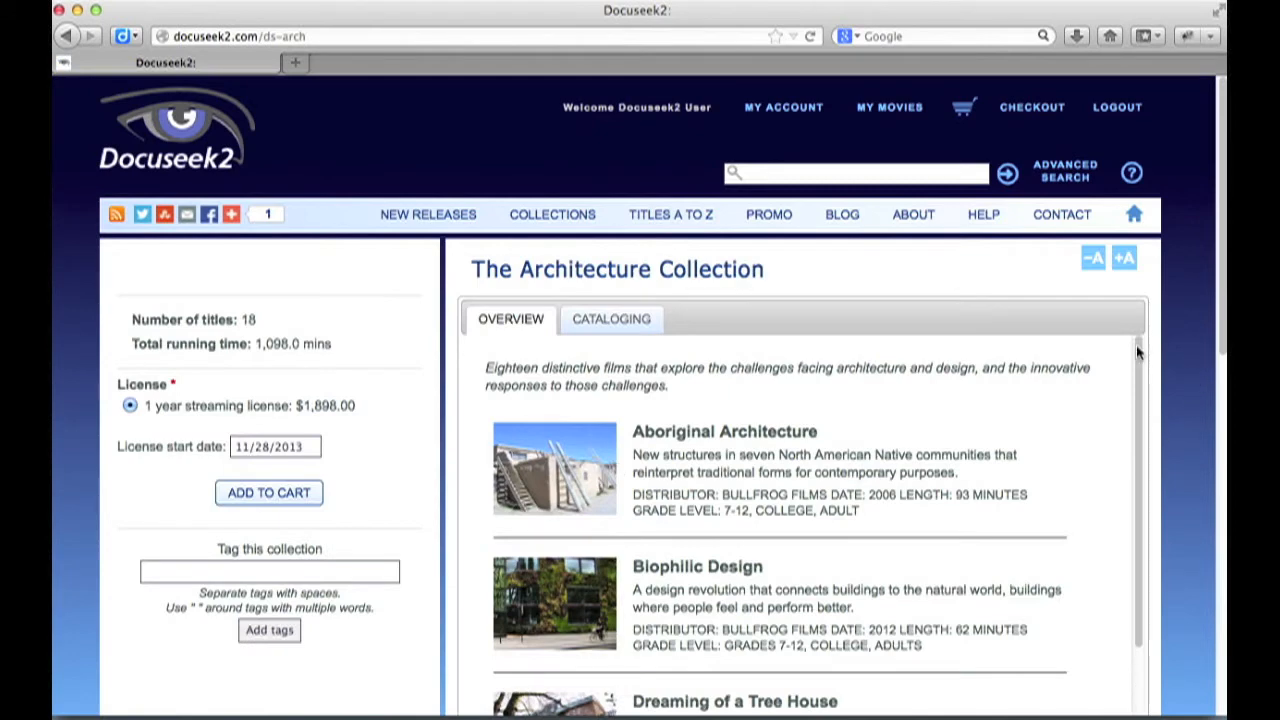
pyautogui.scroll(-3)
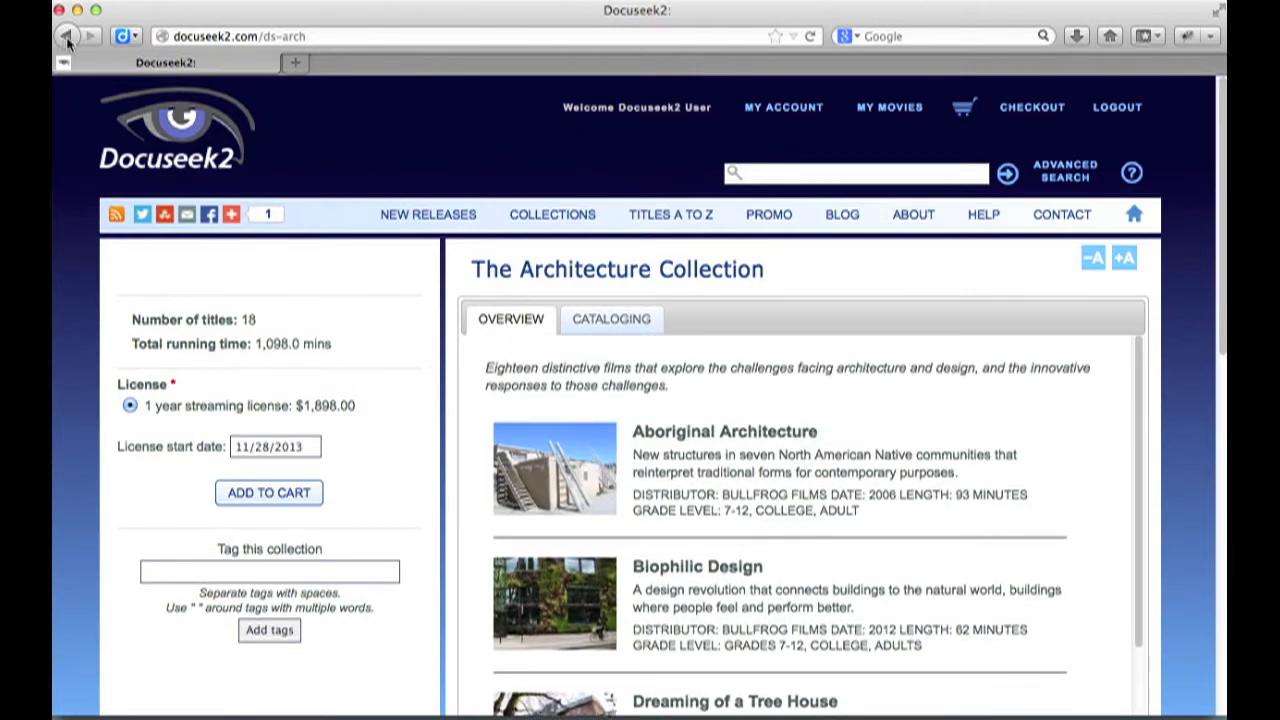
# Jump the Titles A to Z listing to the M section, showing Made Over in America and Megamall
pyautogui.click(68, 36)
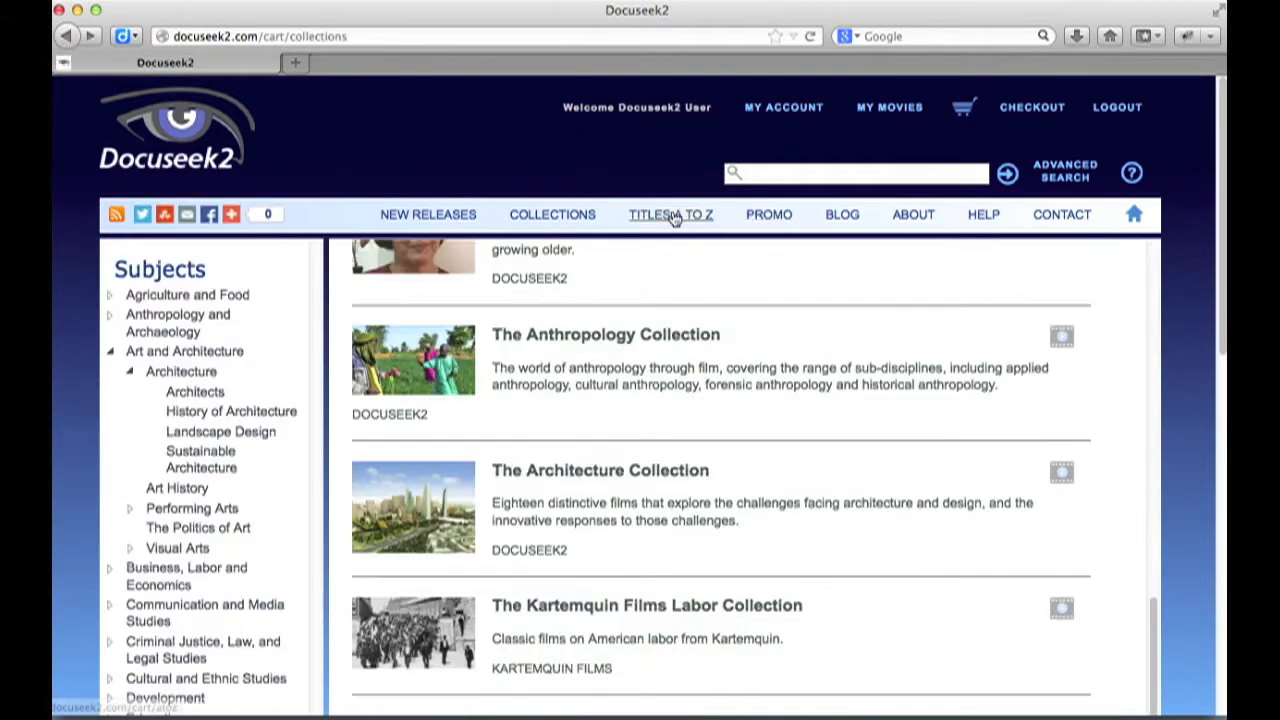
pyautogui.click(670, 214)
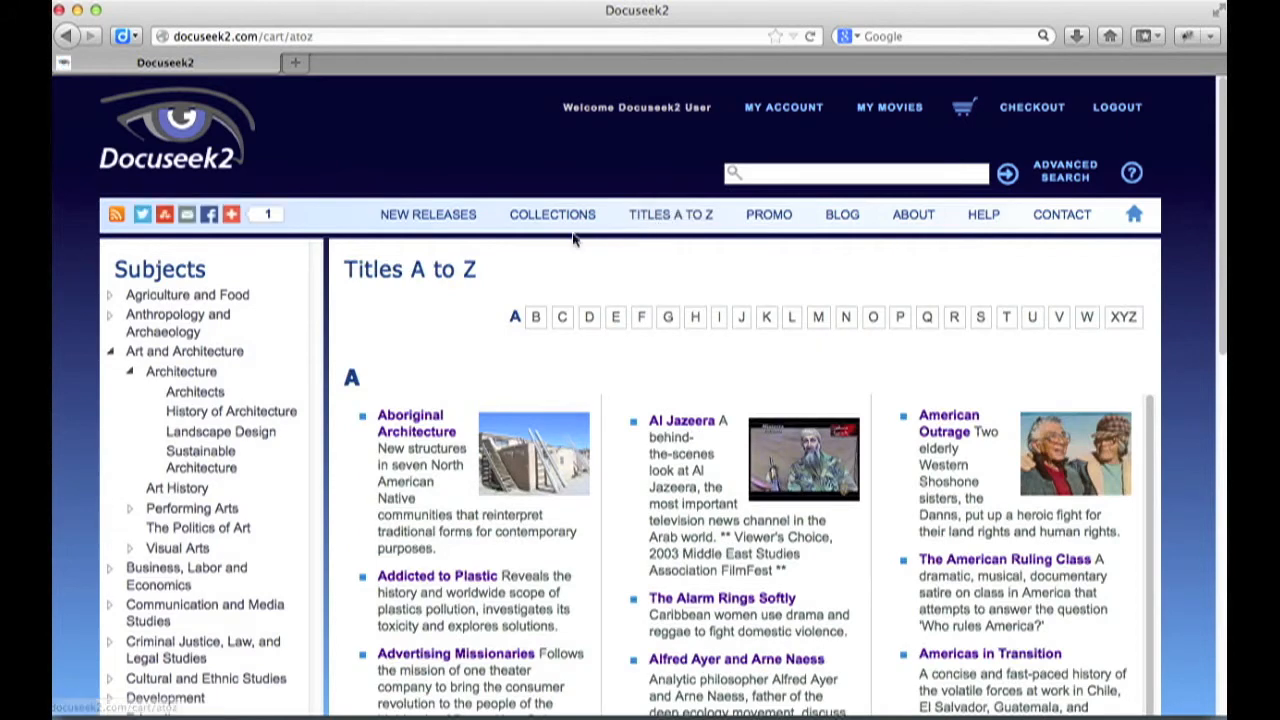
pyautogui.moveTo(364, 432)
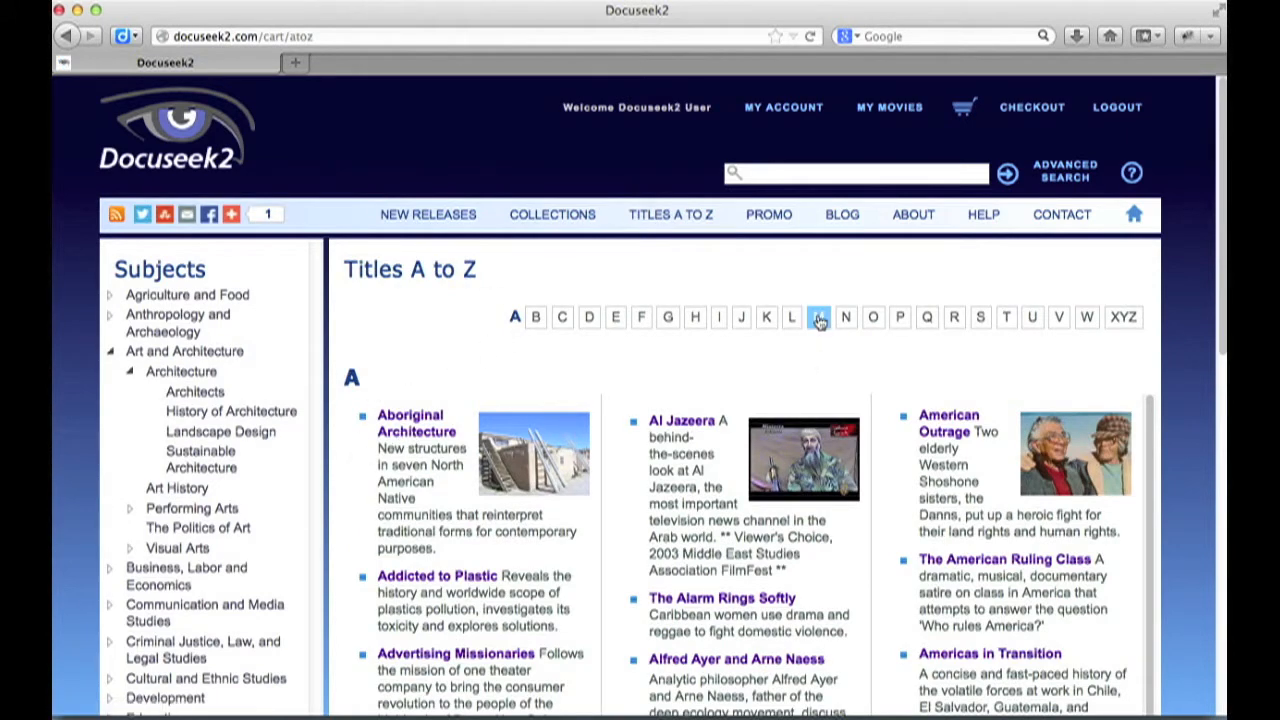
pyautogui.click(822, 316)
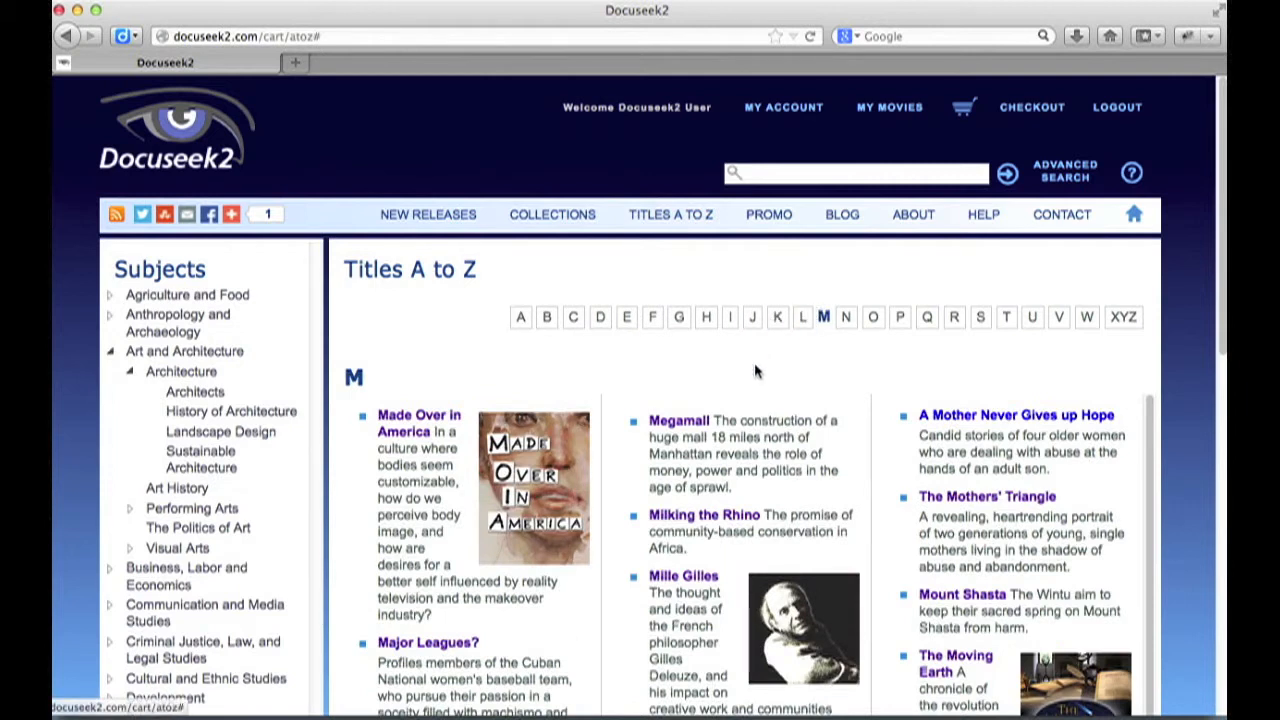
pyautogui.moveTo(572, 124)
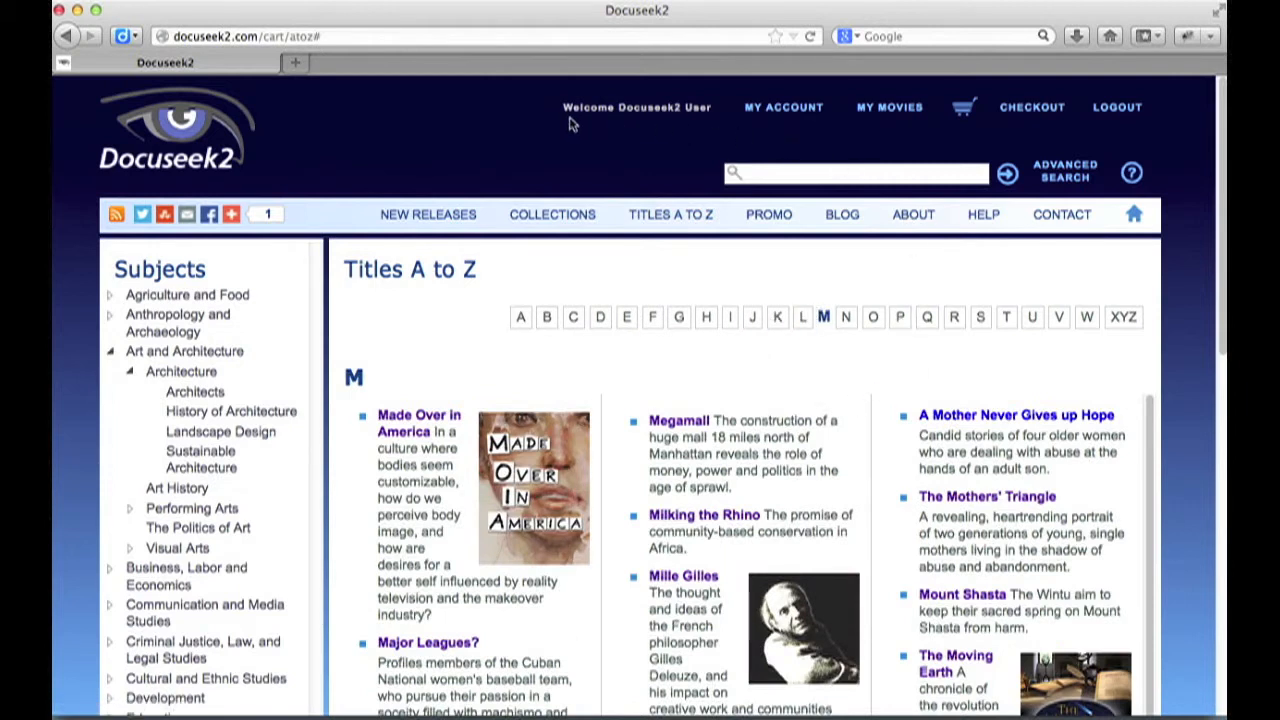
pyautogui.moveTo(710, 134)
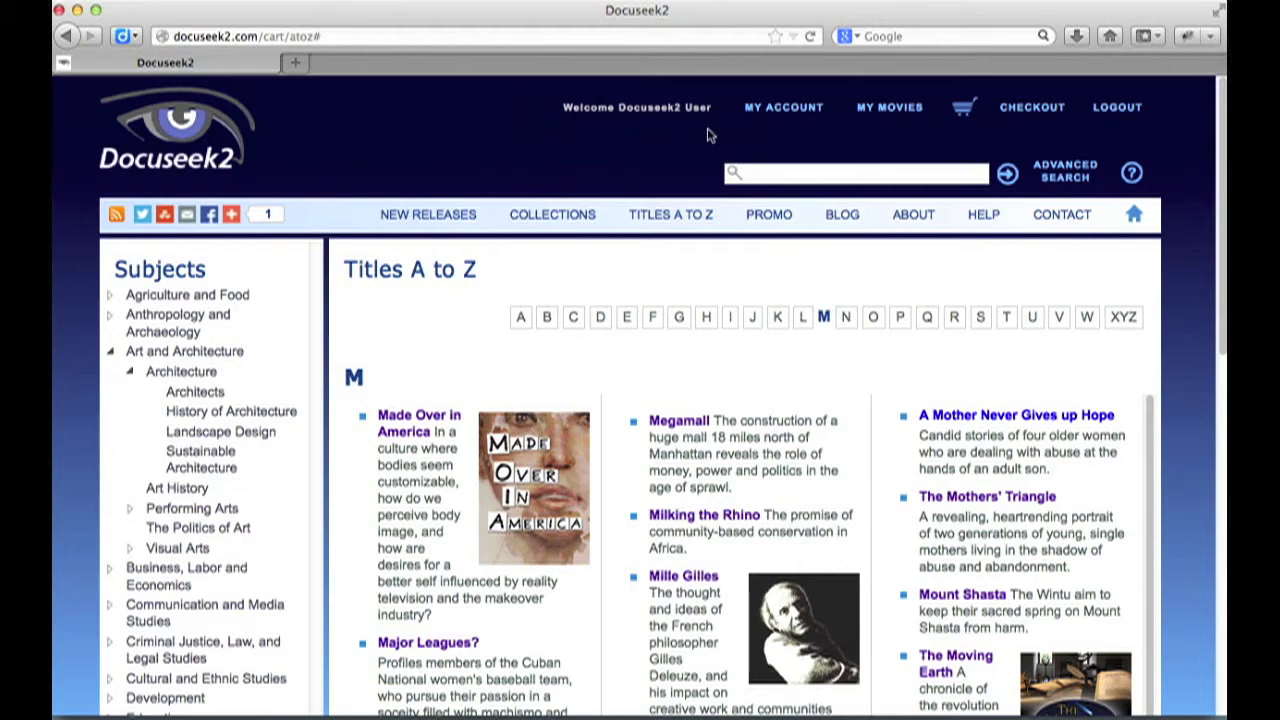
pyautogui.moveTo(878, 130)
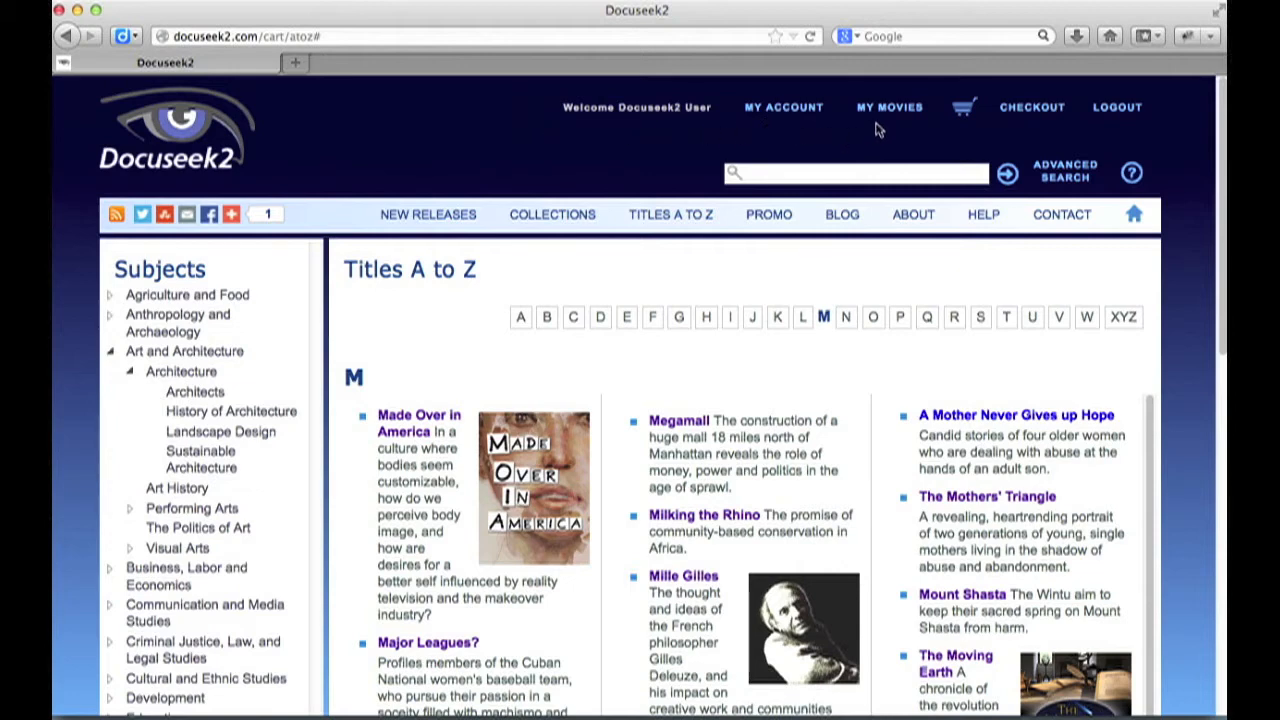
pyautogui.moveTo(888, 108)
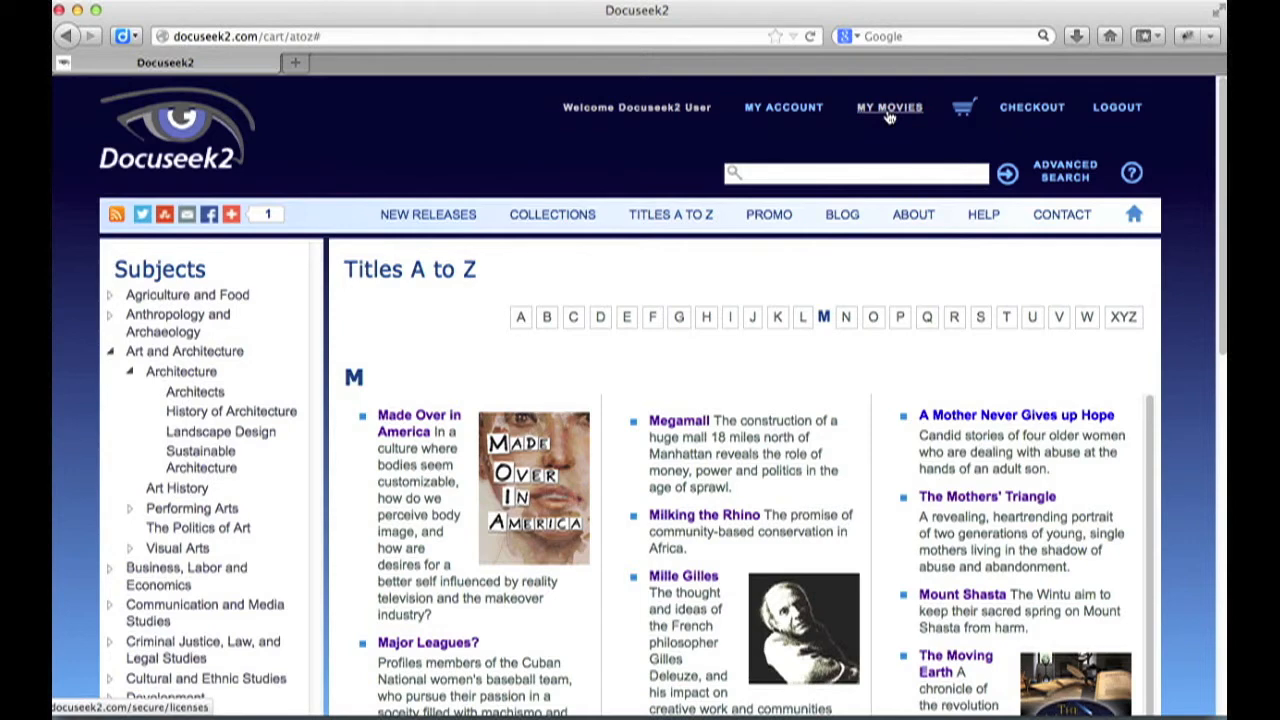
# Filter My Movies' 173 licenses by title word 'age' down to 6 matches, then head home
pyautogui.click(888, 108)
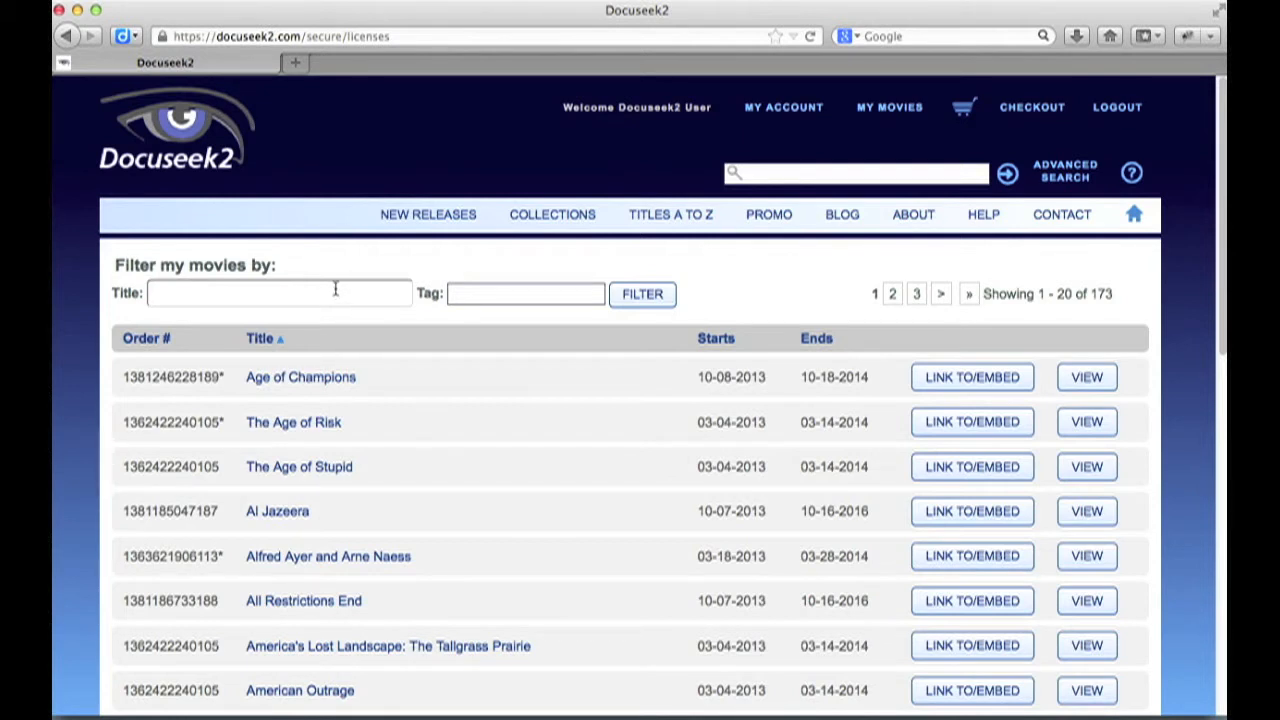
pyautogui.write('a')
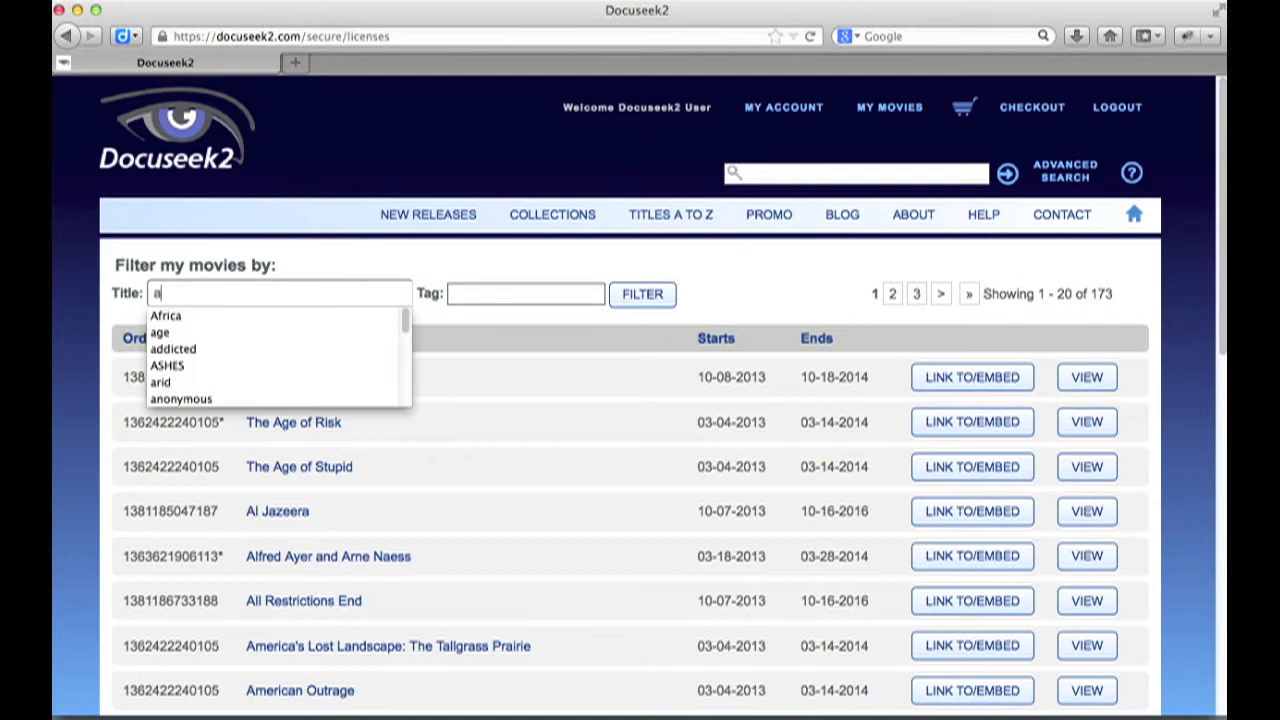
pyautogui.write('ge')
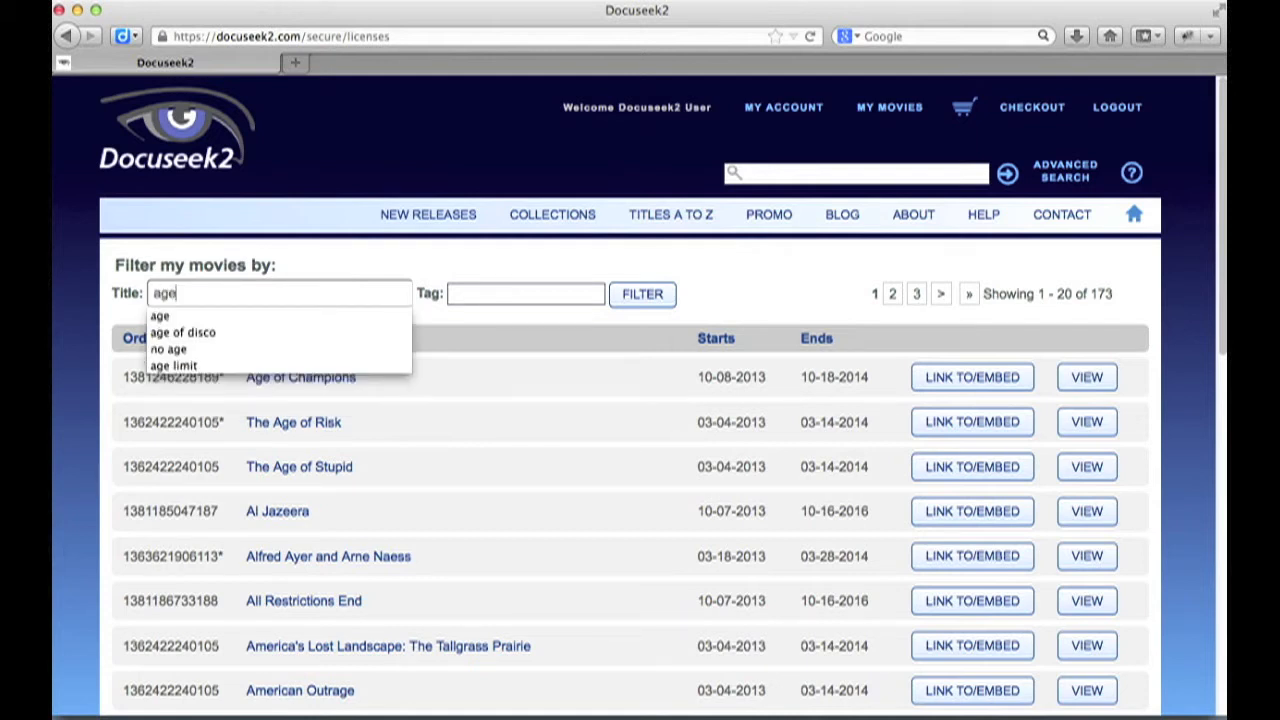
pyautogui.click(642, 292)
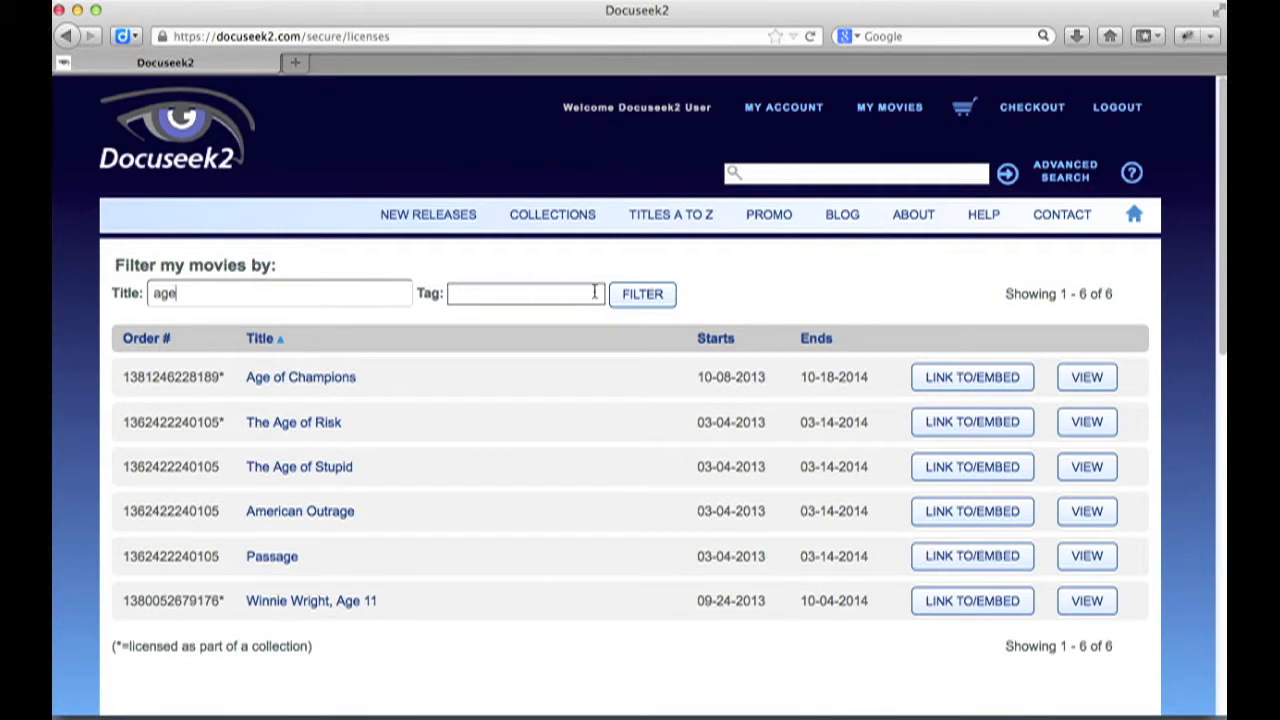
pyautogui.moveTo(248, 384)
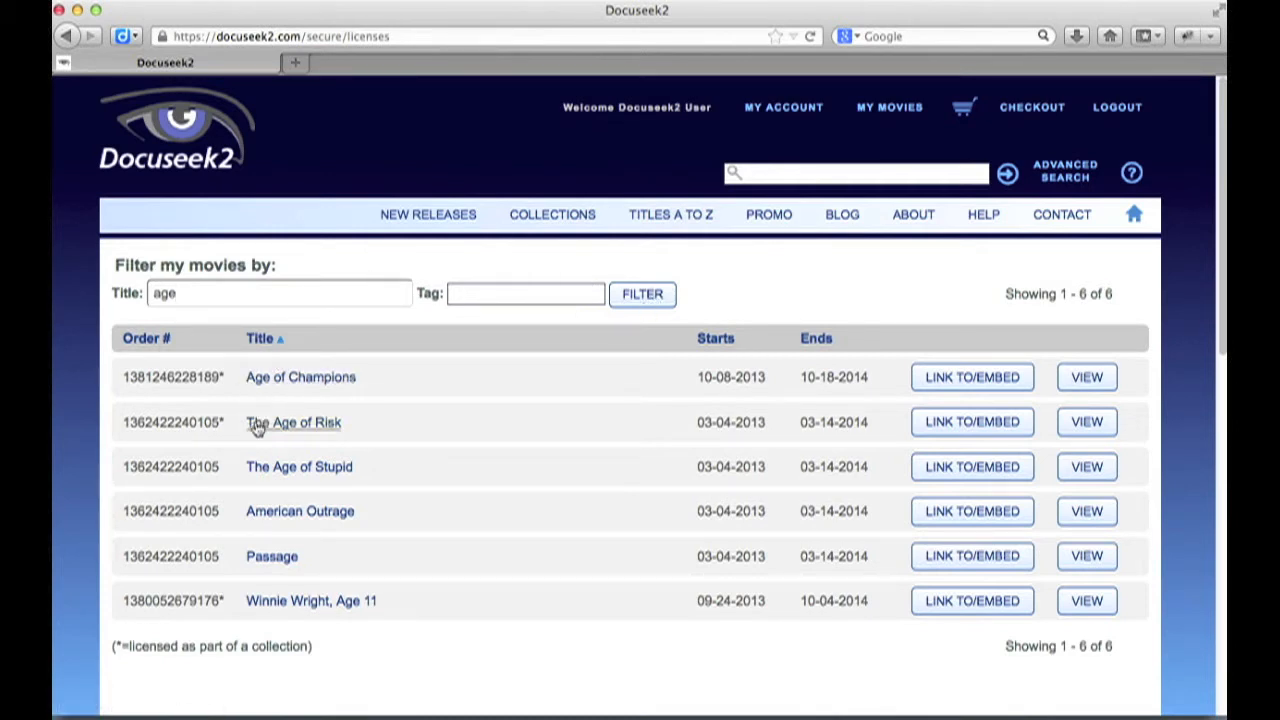
pyautogui.moveTo(280, 486)
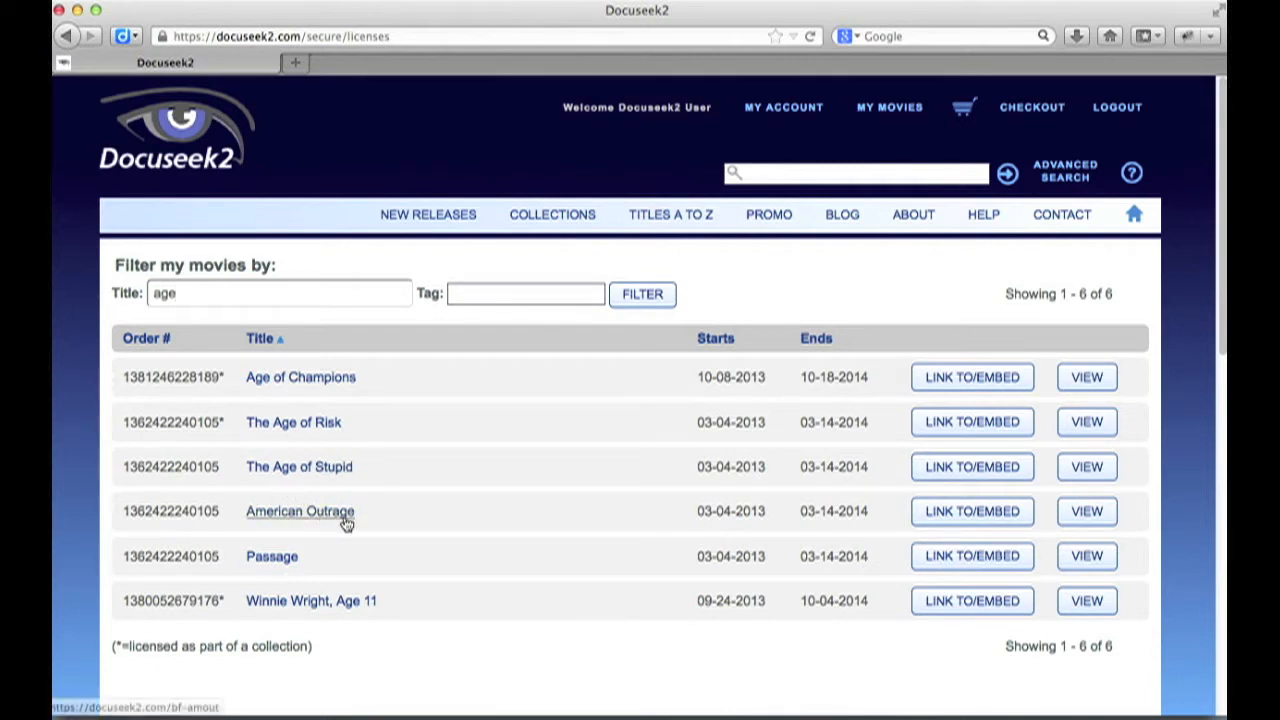
pyautogui.moveTo(380, 544)
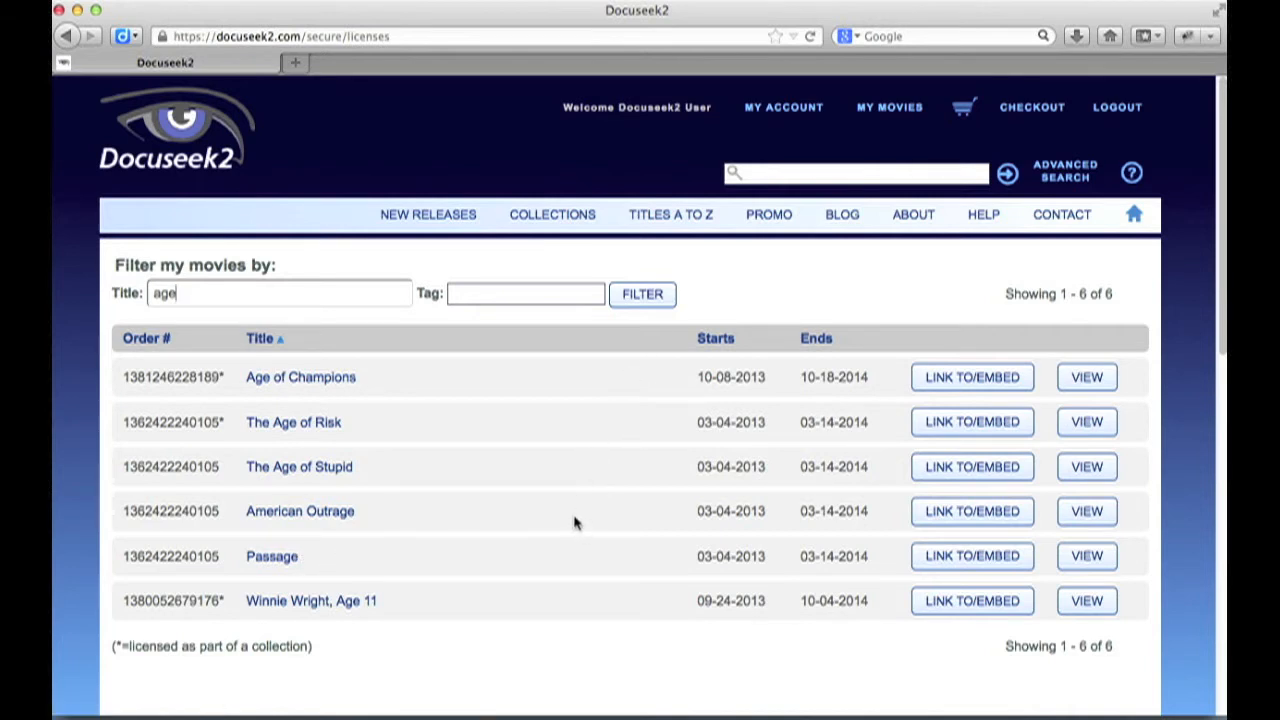
pyautogui.moveTo(790, 270)
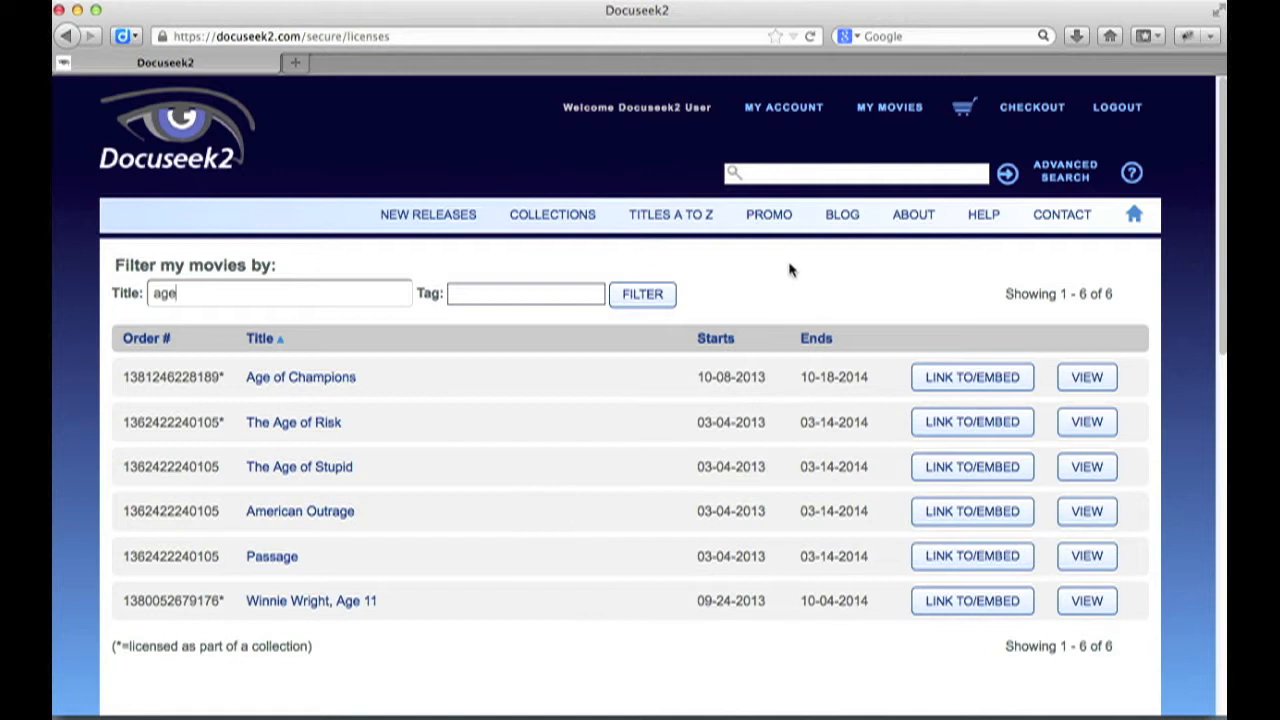
pyautogui.click(856, 172)
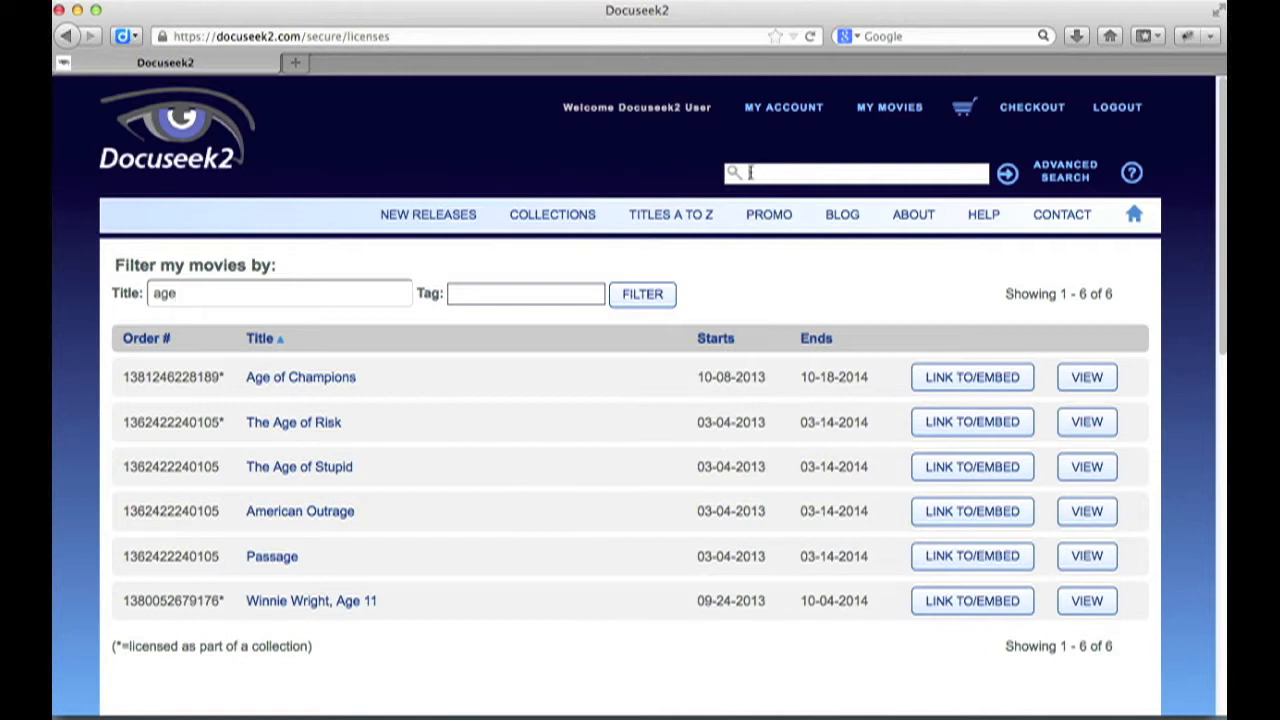
pyautogui.moveTo(964, 184)
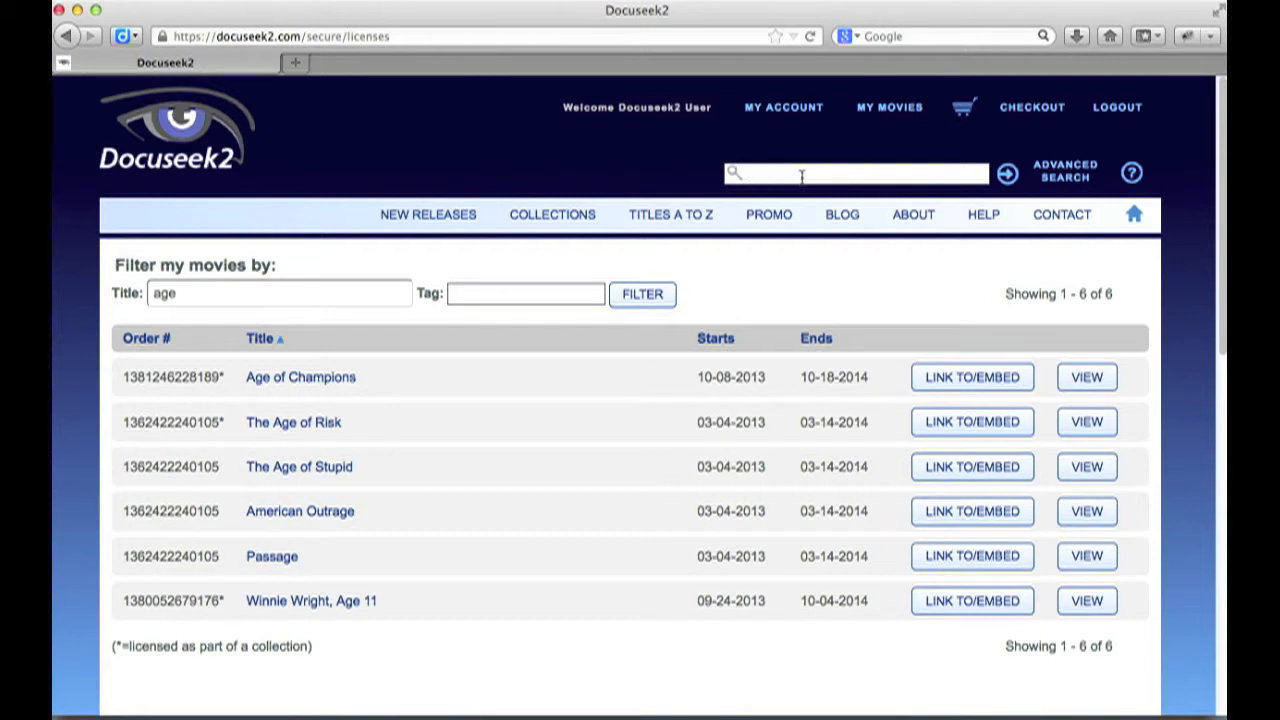
pyautogui.moveTo(204, 120)
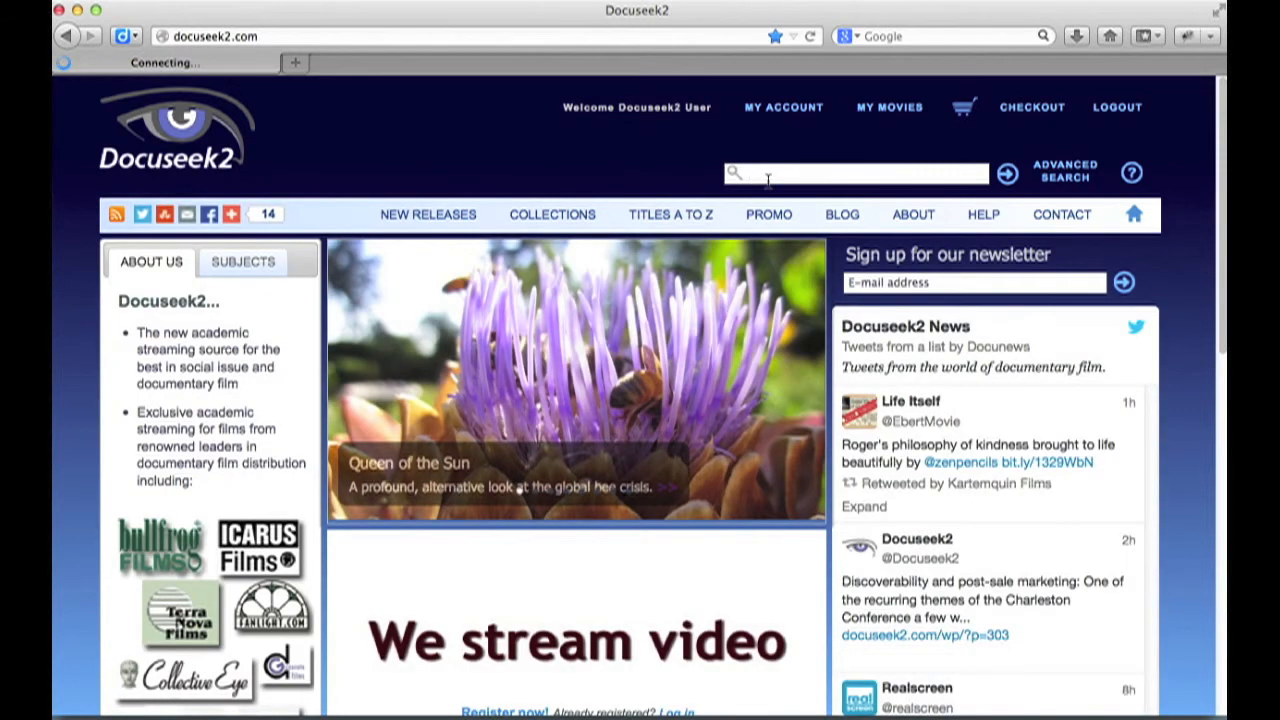
# Run a keyword search for 'fishing', returning 12 films led by Lucia
pyautogui.write('fishing')
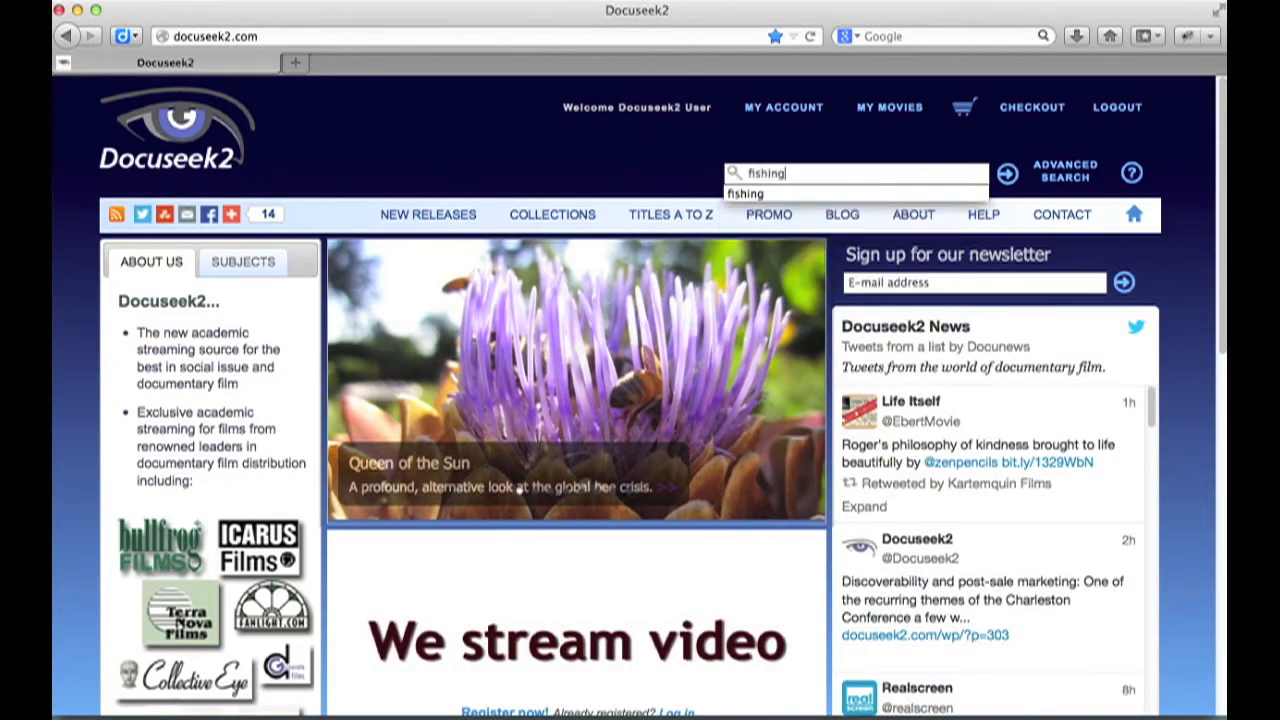
pyautogui.click(1006, 172)
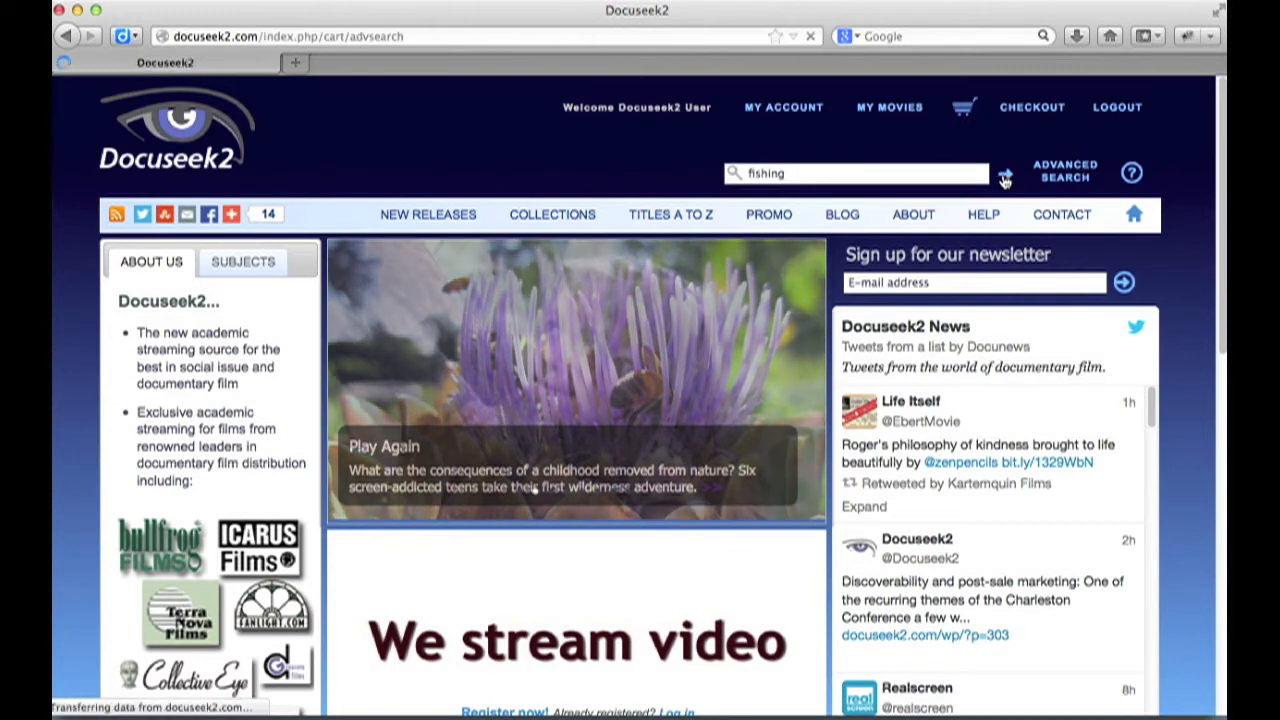
pyautogui.click(1004, 178)
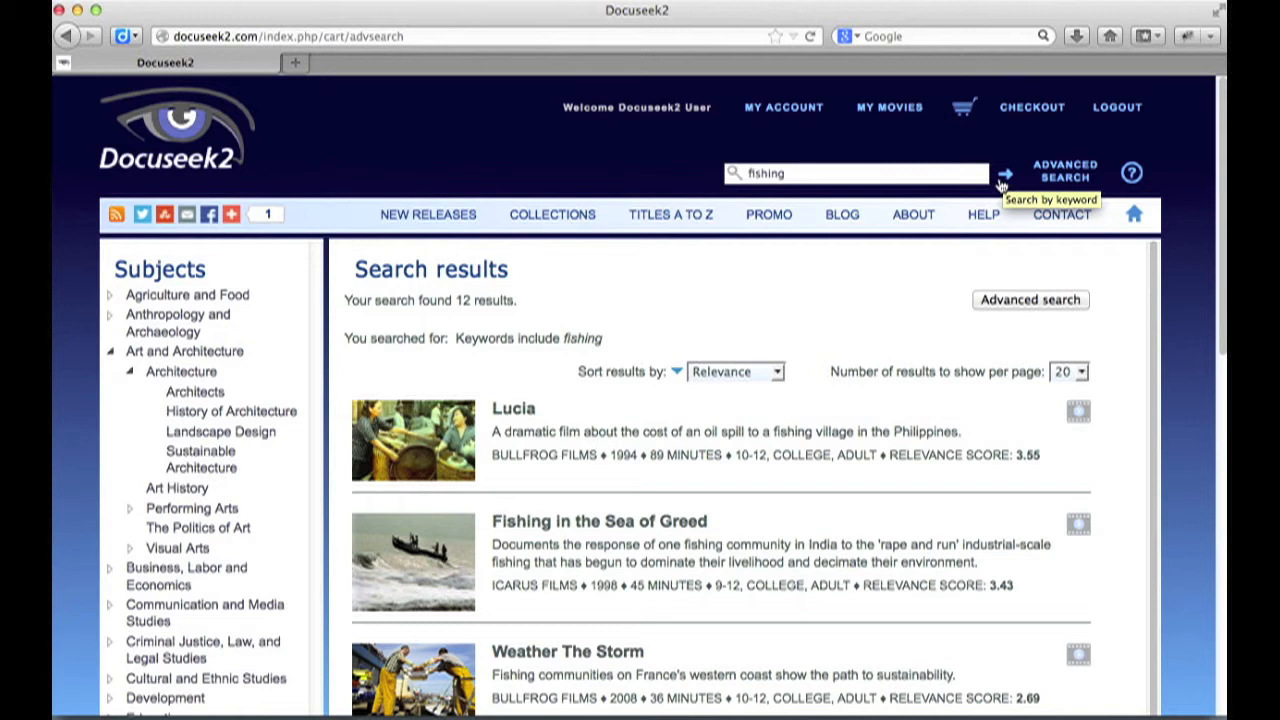
pyautogui.moveTo(1010, 204)
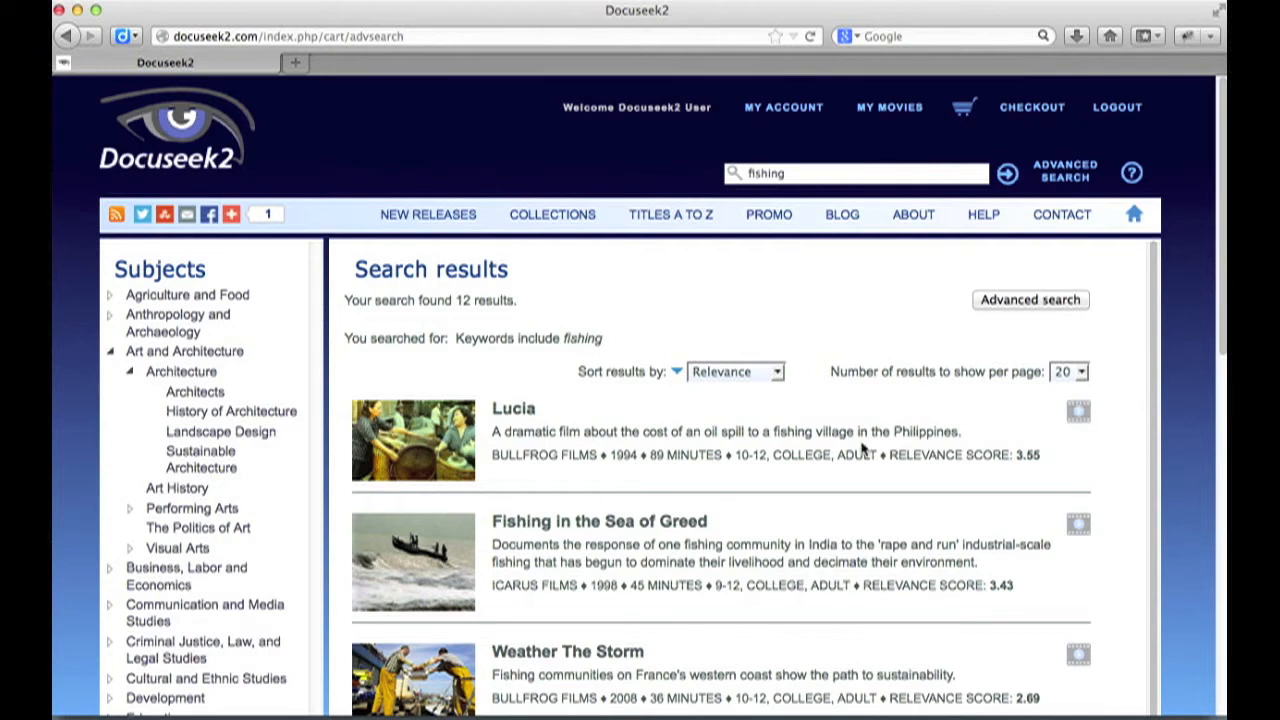
pyautogui.moveTo(612, 364)
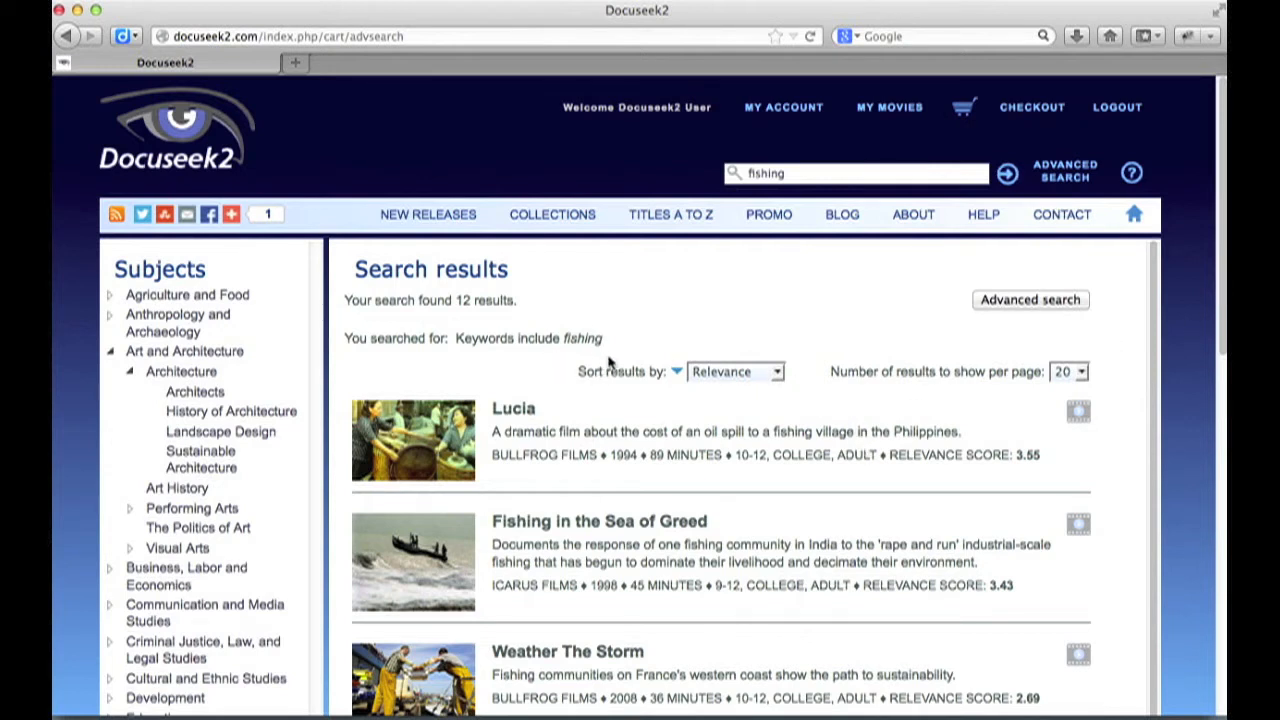
pyautogui.moveTo(558, 376)
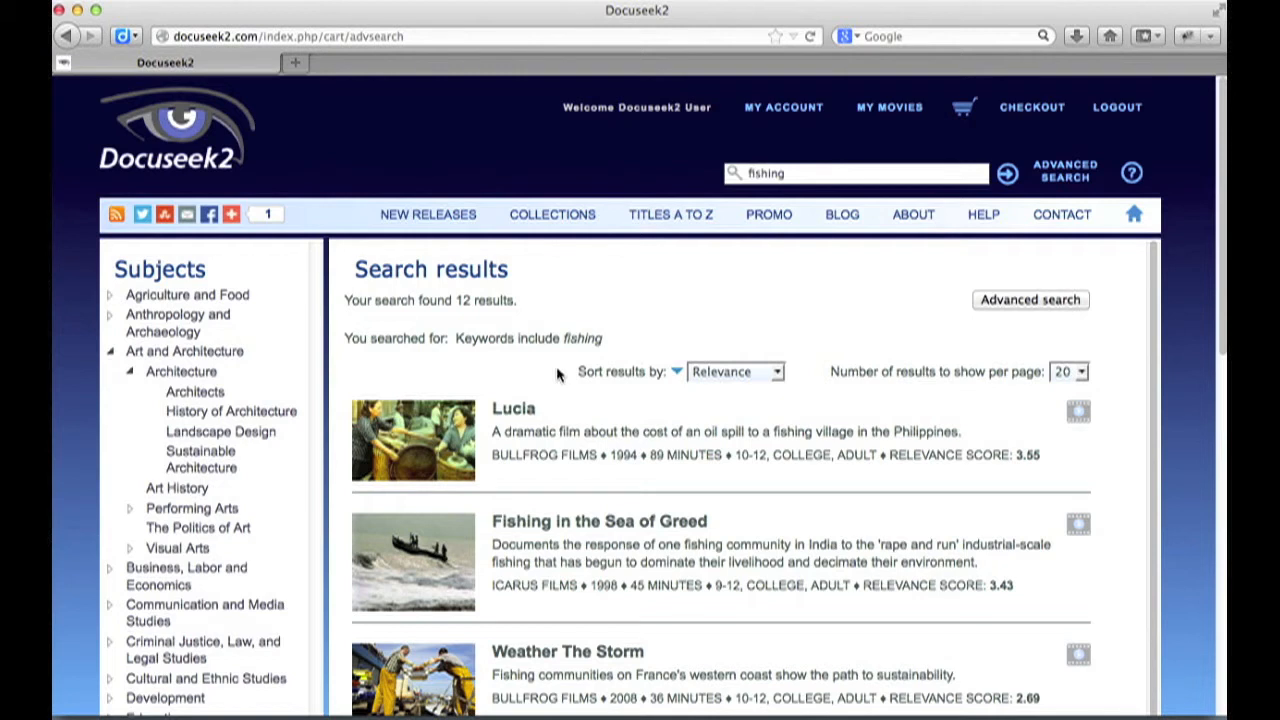
pyautogui.moveTo(934, 476)
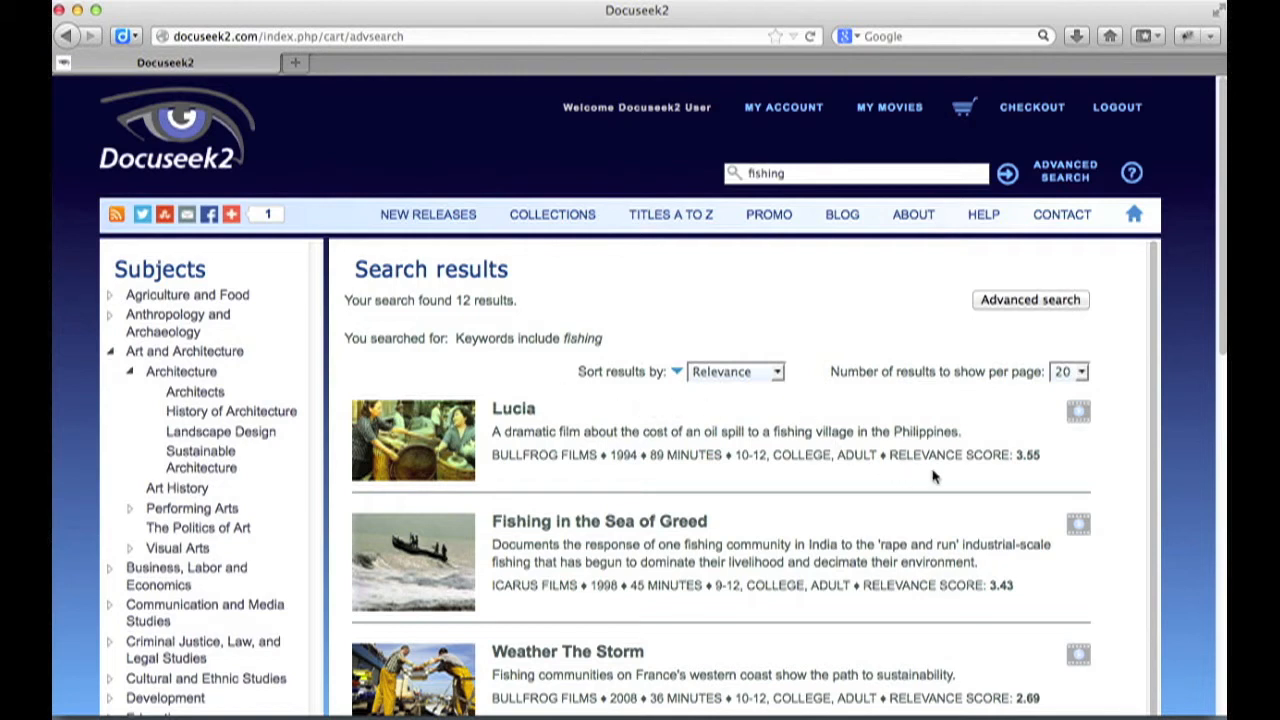
pyautogui.moveTo(1012, 470)
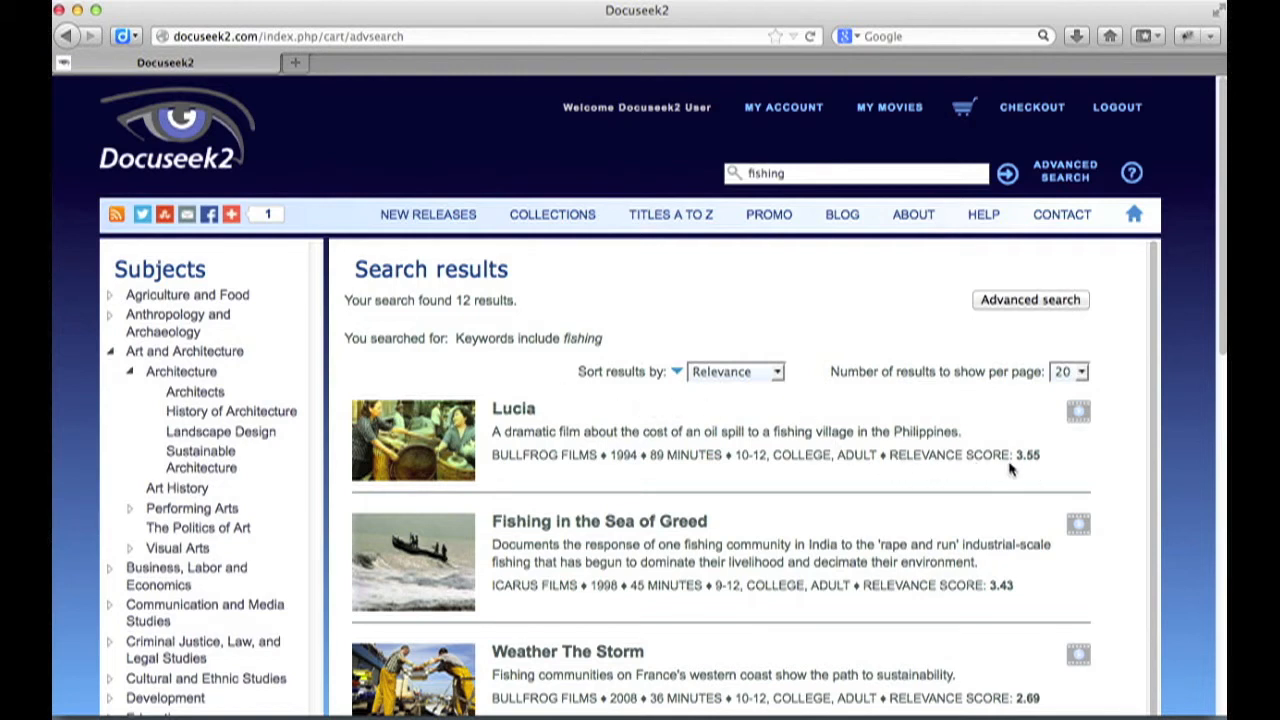
pyautogui.moveTo(1040, 470)
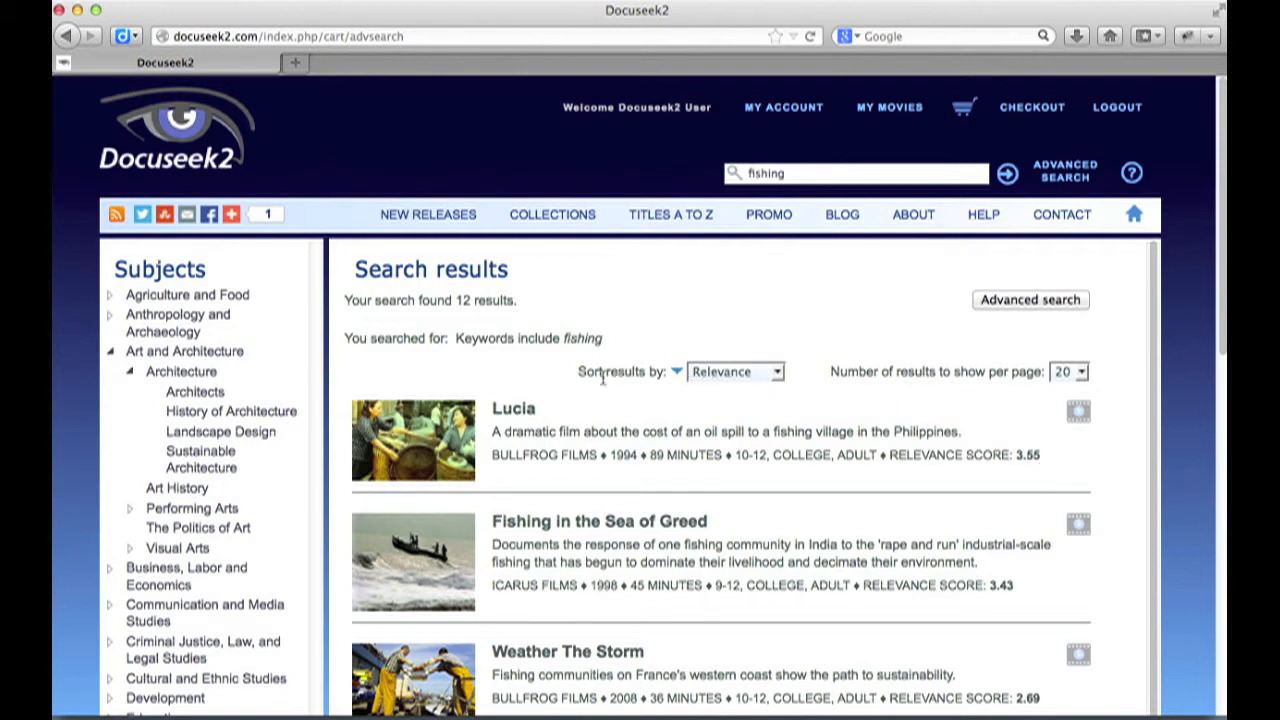
pyautogui.moveTo(644, 358)
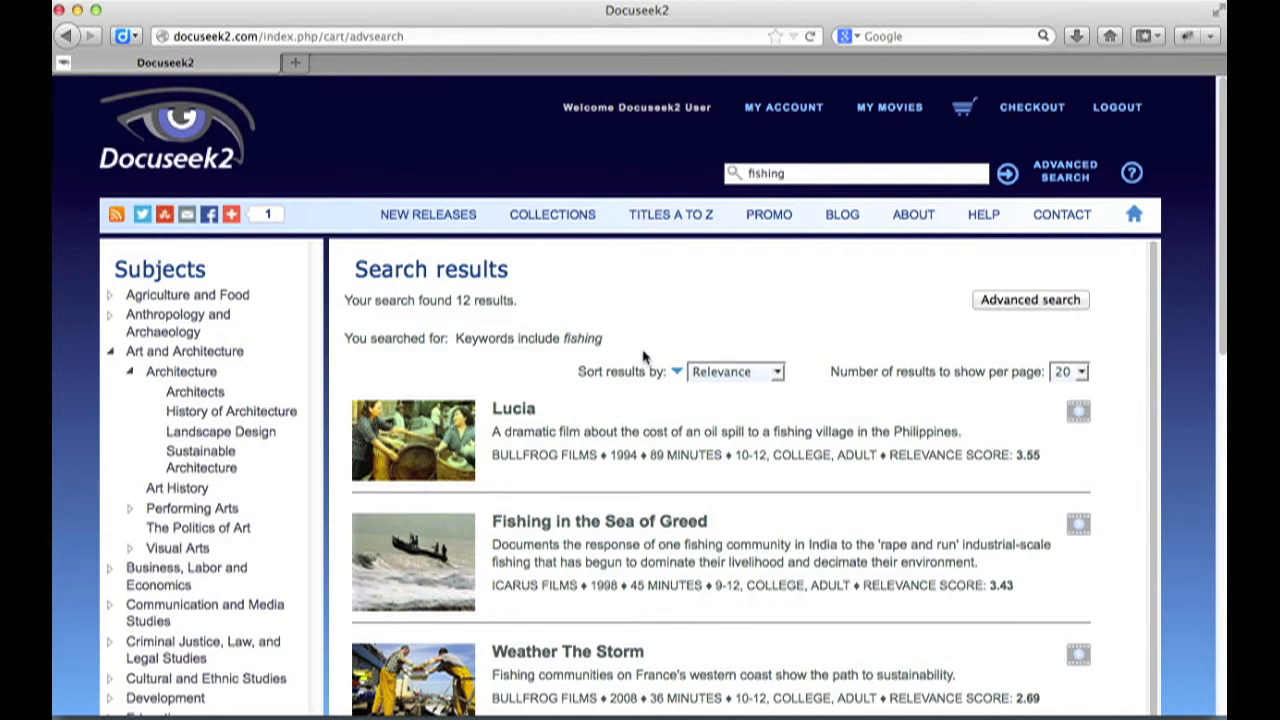
pyautogui.moveTo(780, 382)
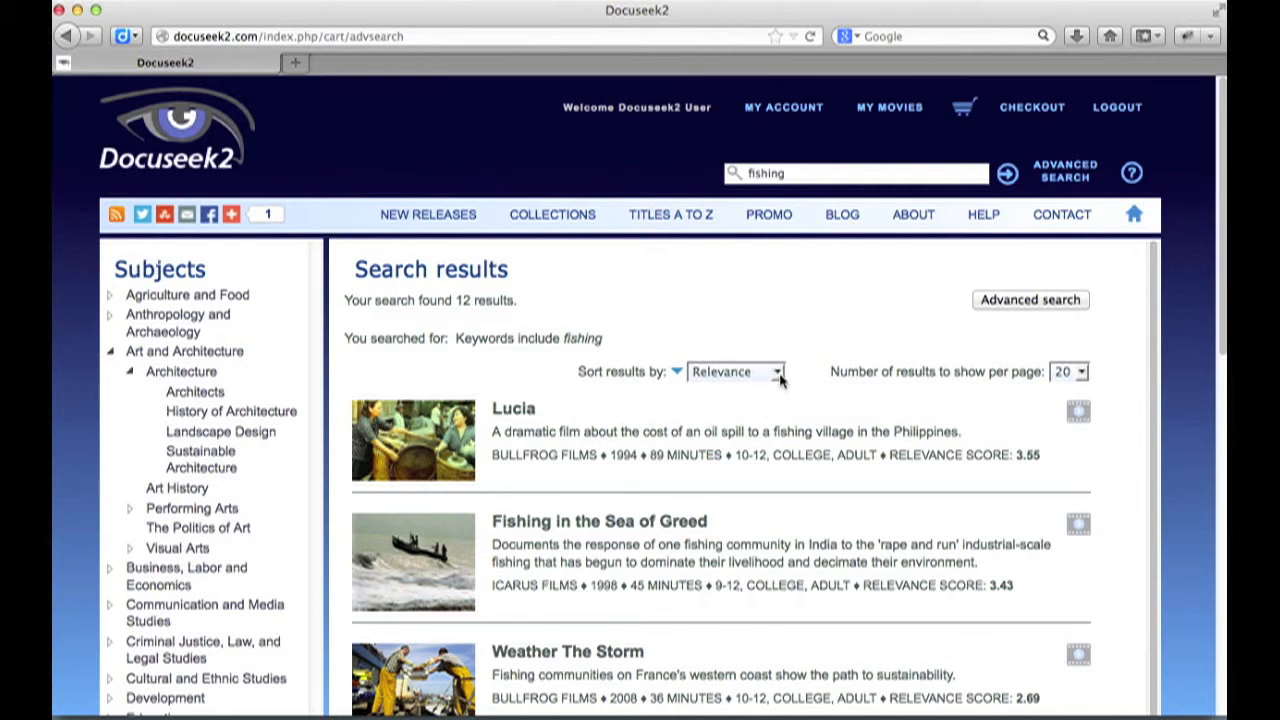
# Sort the 12 fishing results by Title ascending, led by Black Wave and Empty Oceans, Empty Nets
pyautogui.click(736, 370)
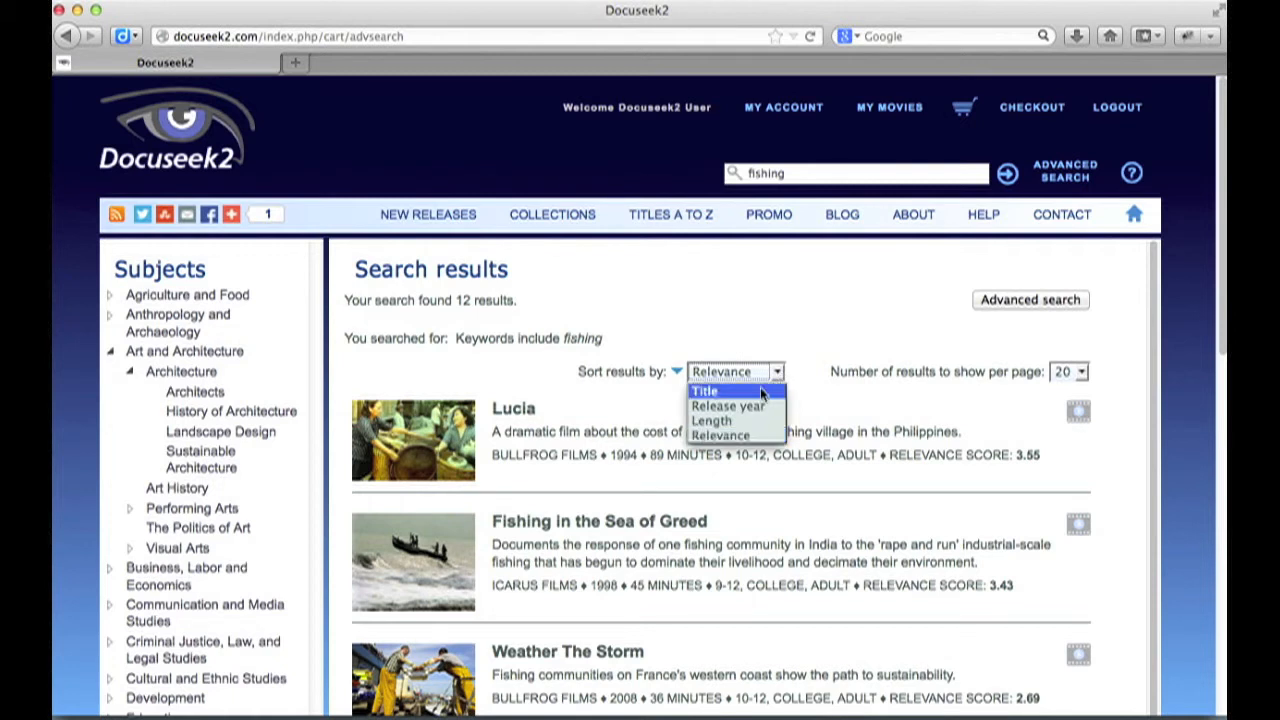
pyautogui.moveTo(712, 420)
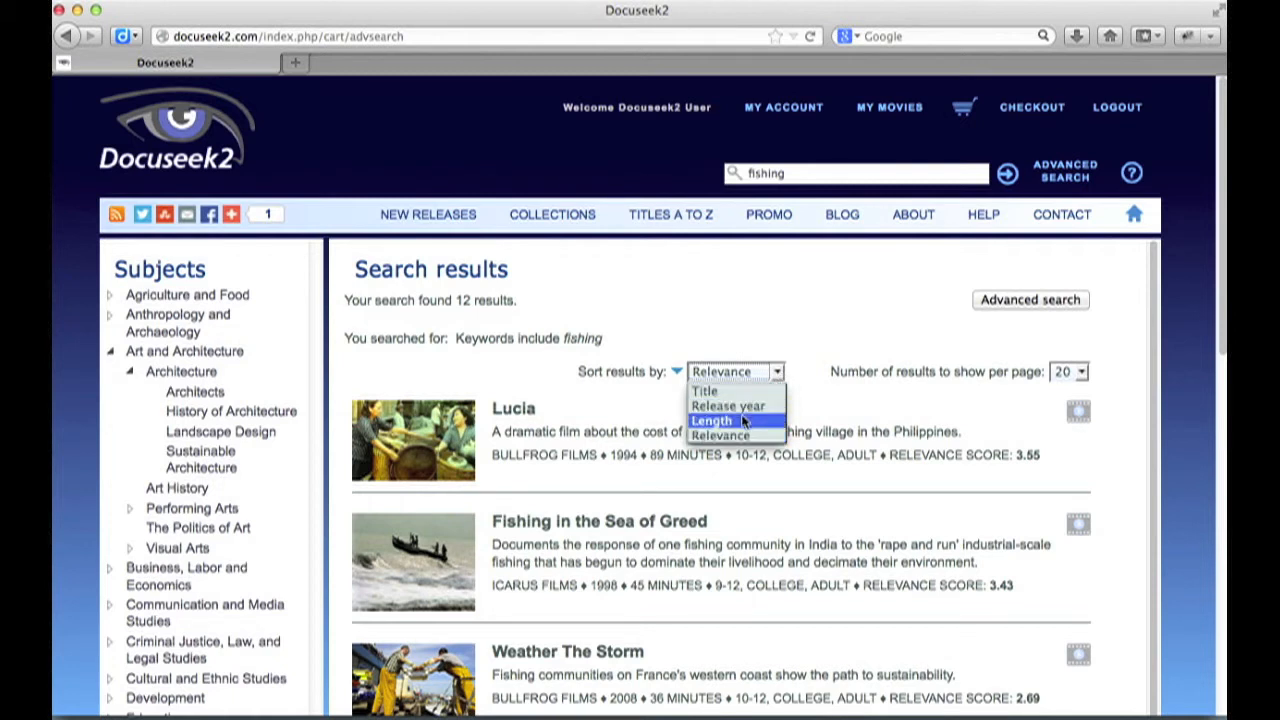
pyautogui.moveTo(704, 390)
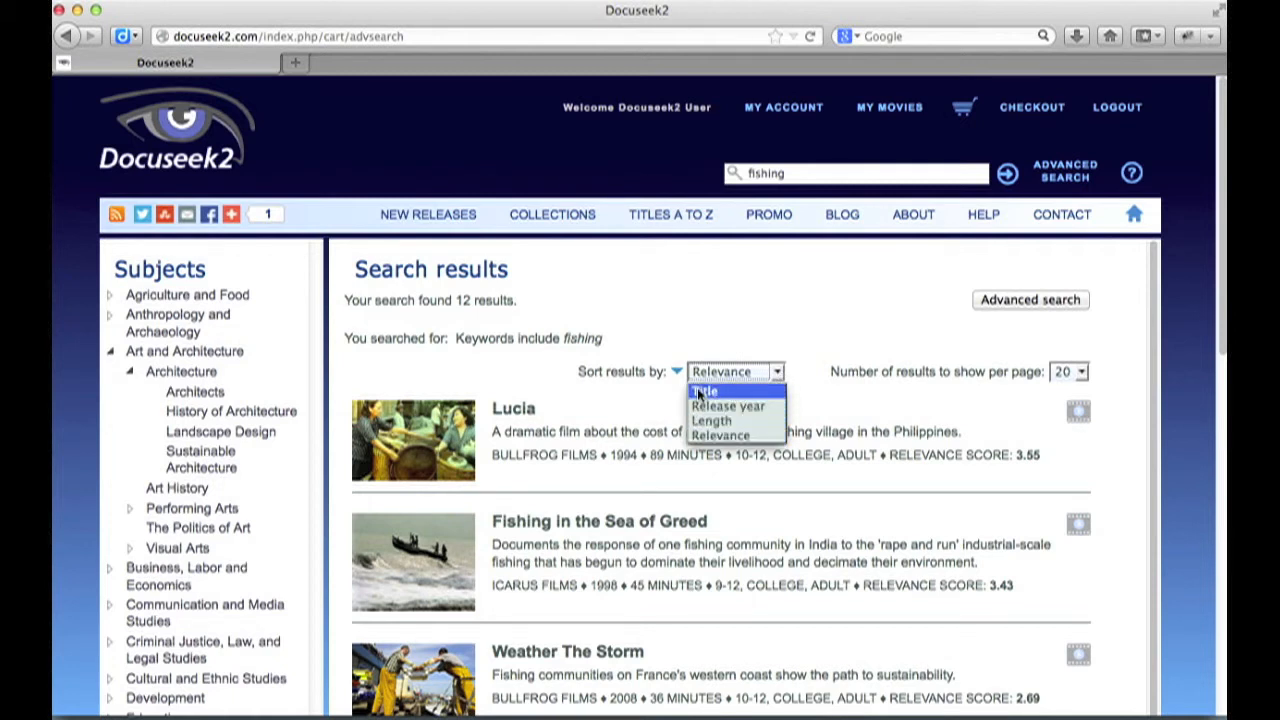
pyautogui.click(704, 390)
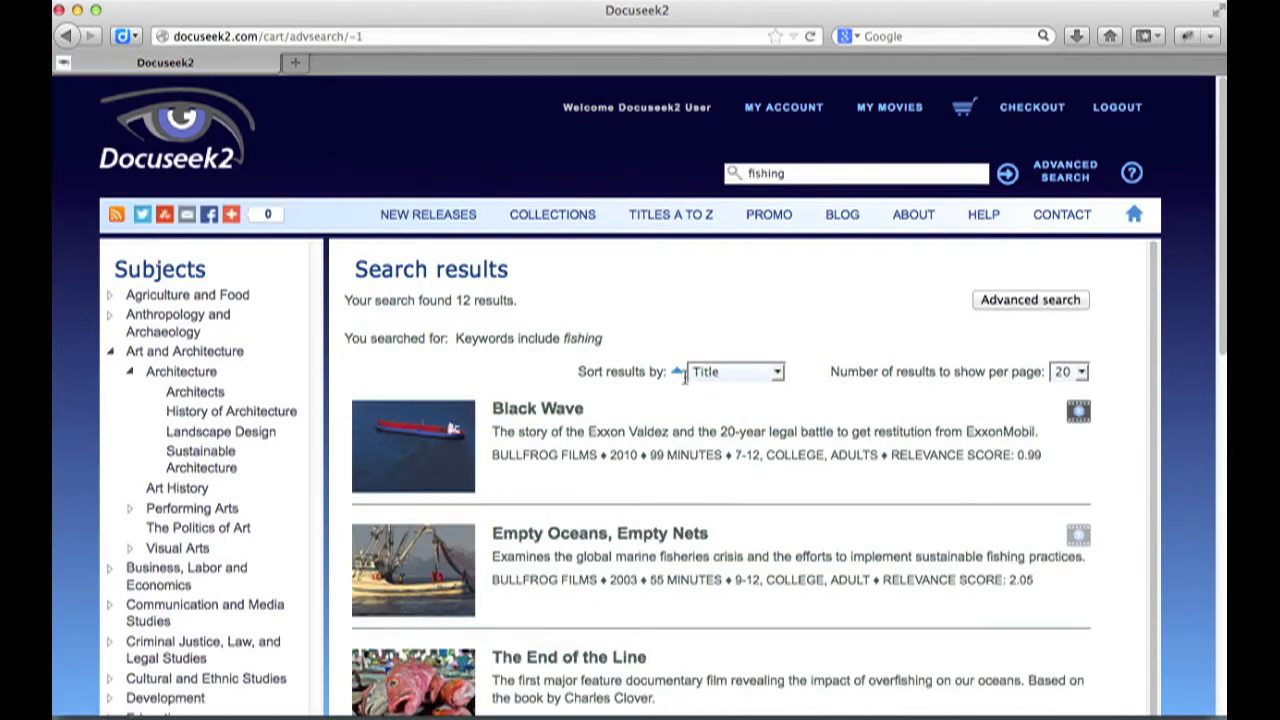
pyautogui.click(676, 370)
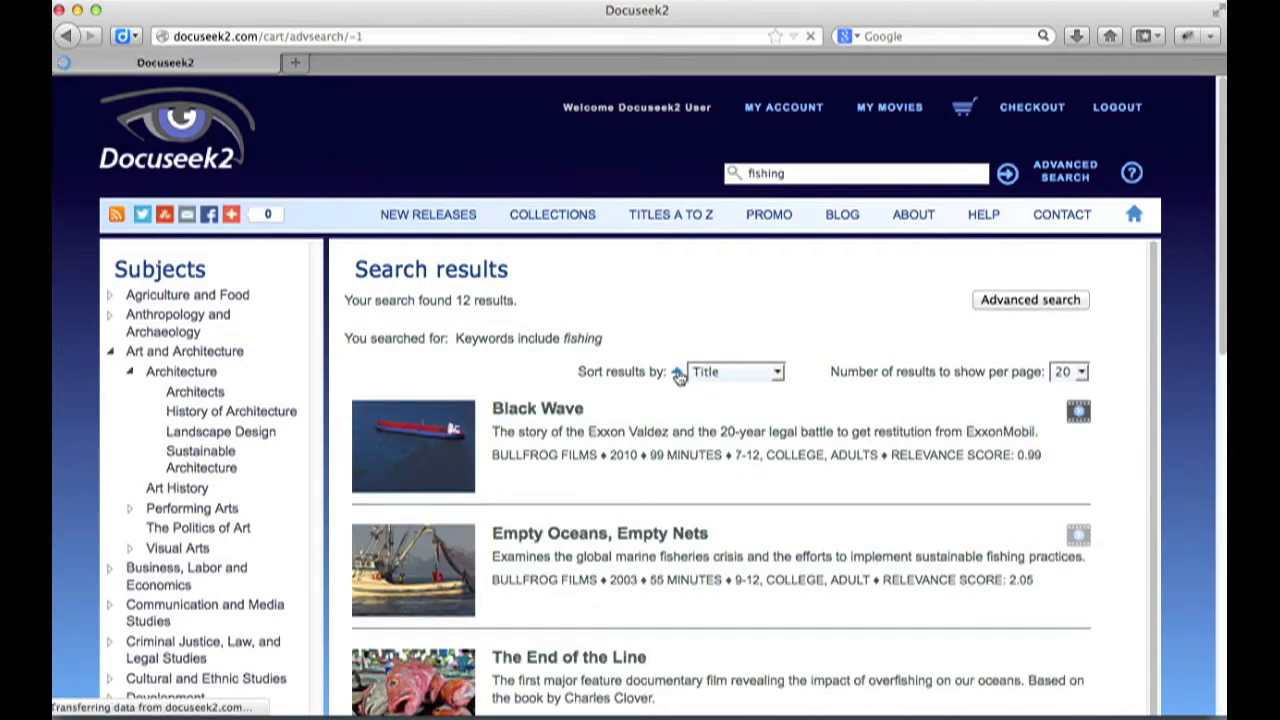
pyautogui.click(676, 370)
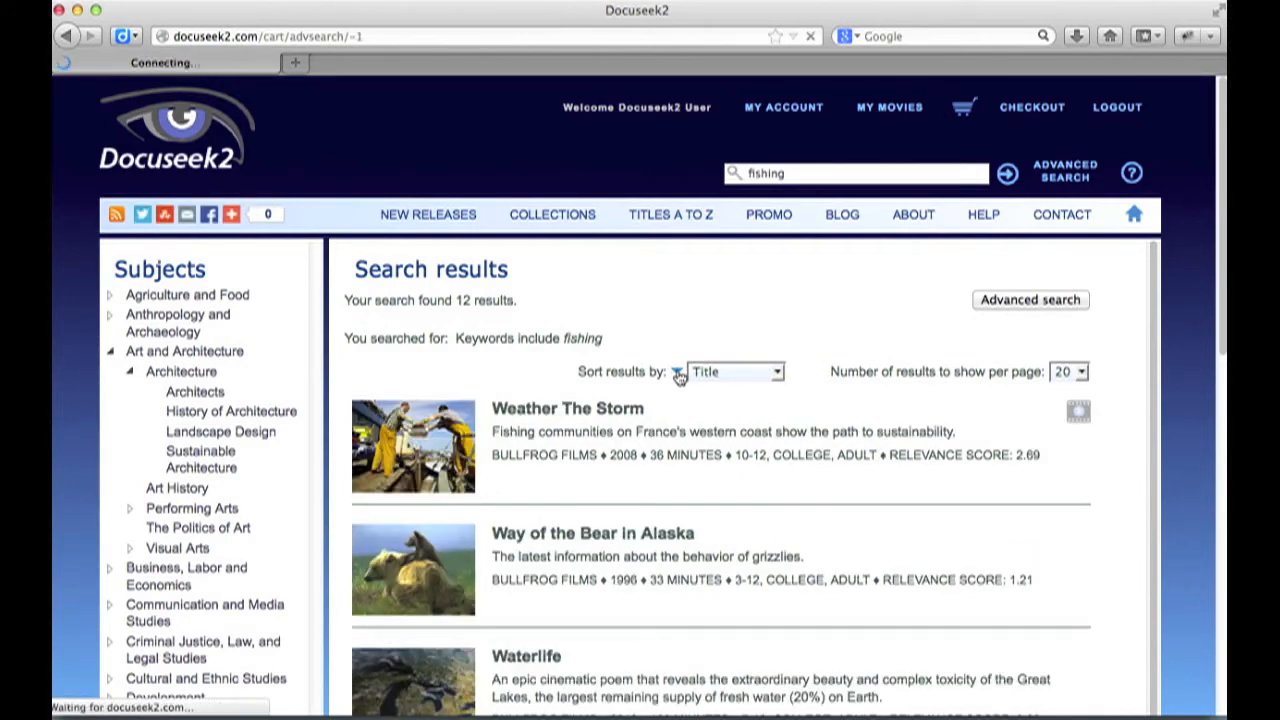
pyautogui.click(678, 372)
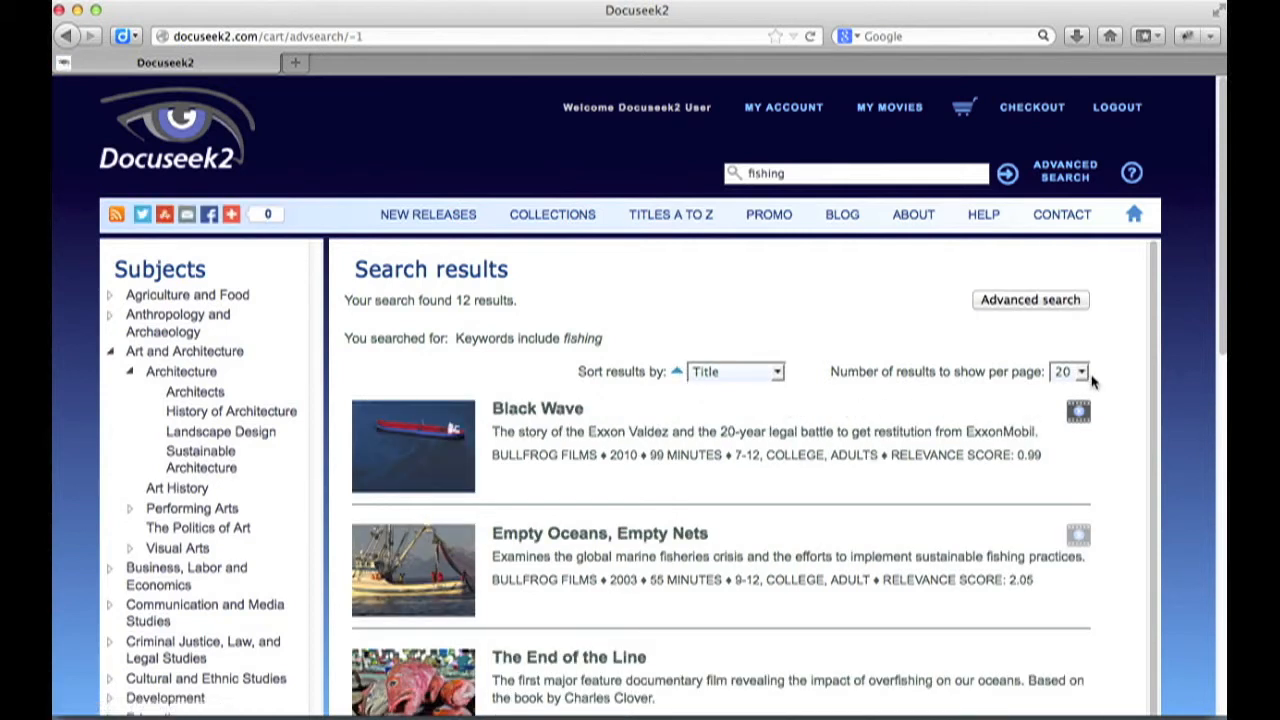
pyautogui.click(1084, 370)
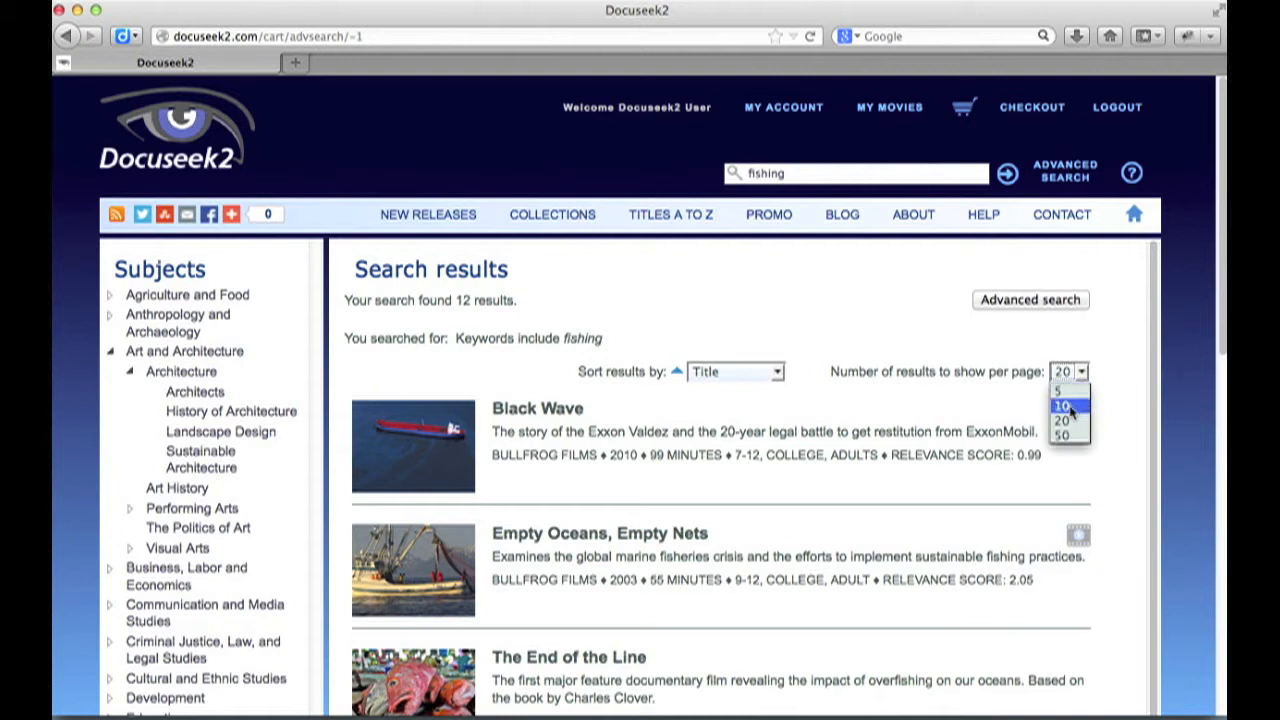
pyautogui.moveTo(1064, 420)
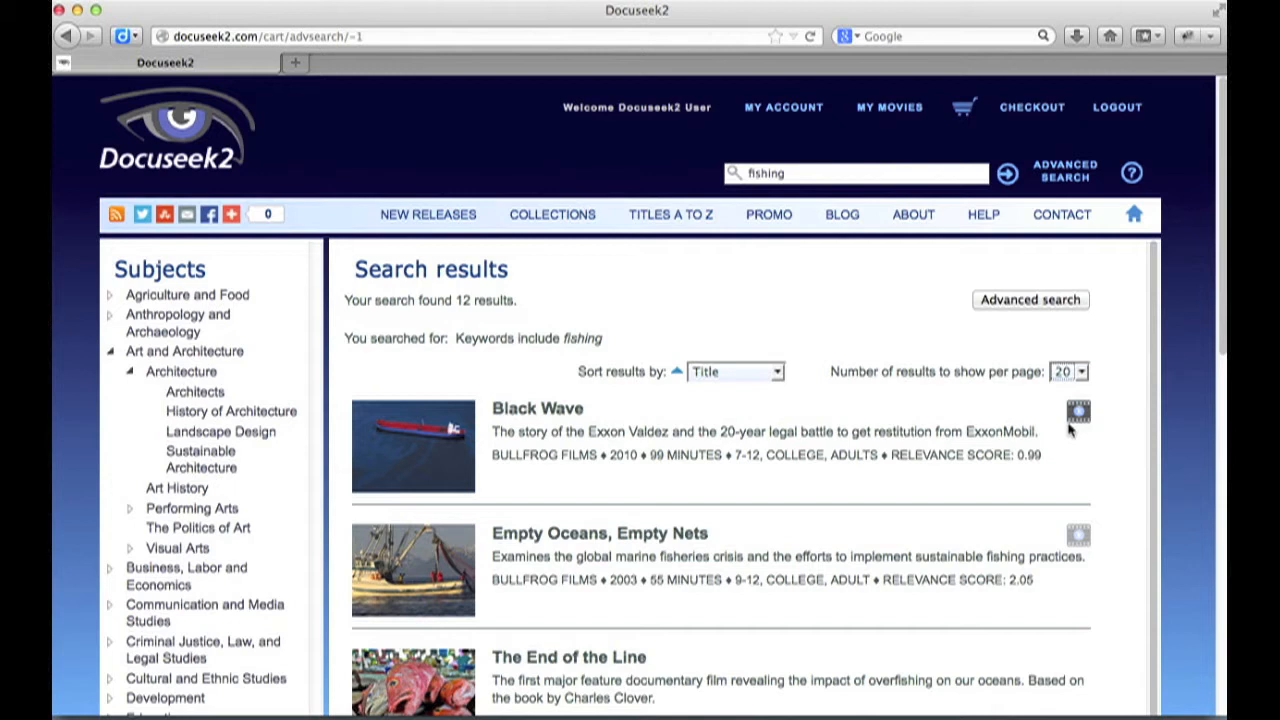
pyautogui.moveTo(480, 372)
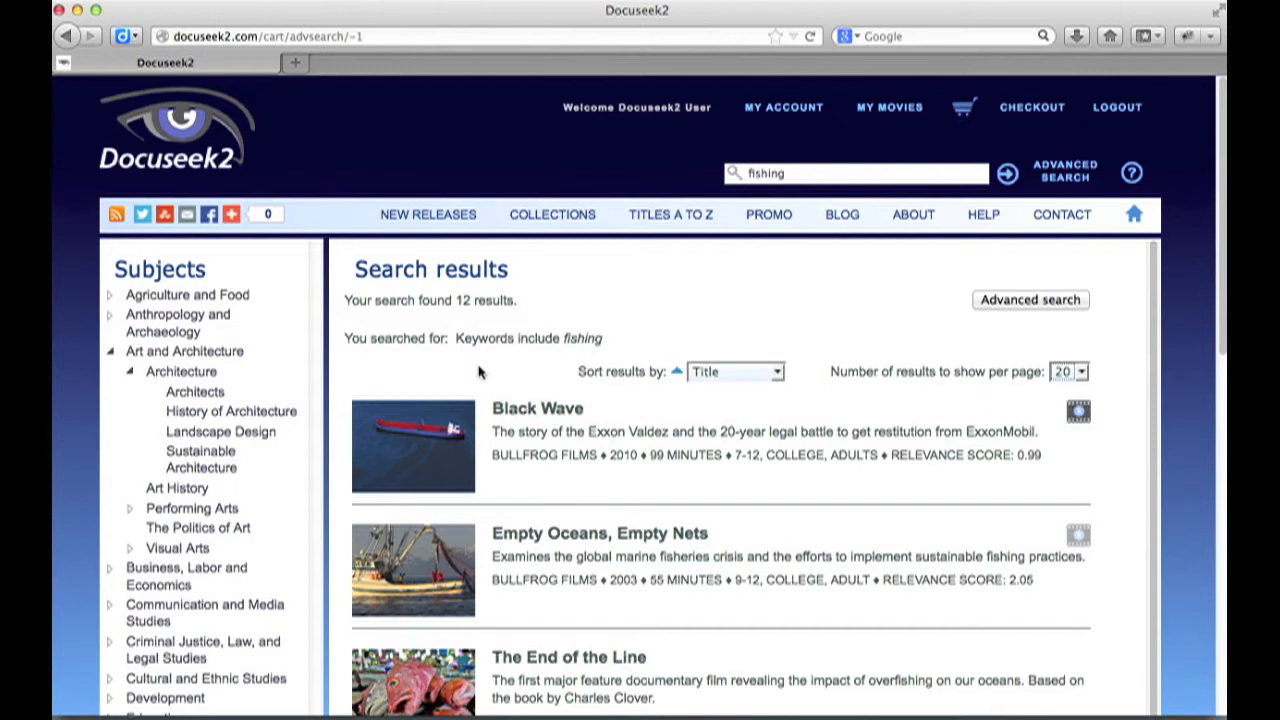
pyautogui.moveTo(404, 430)
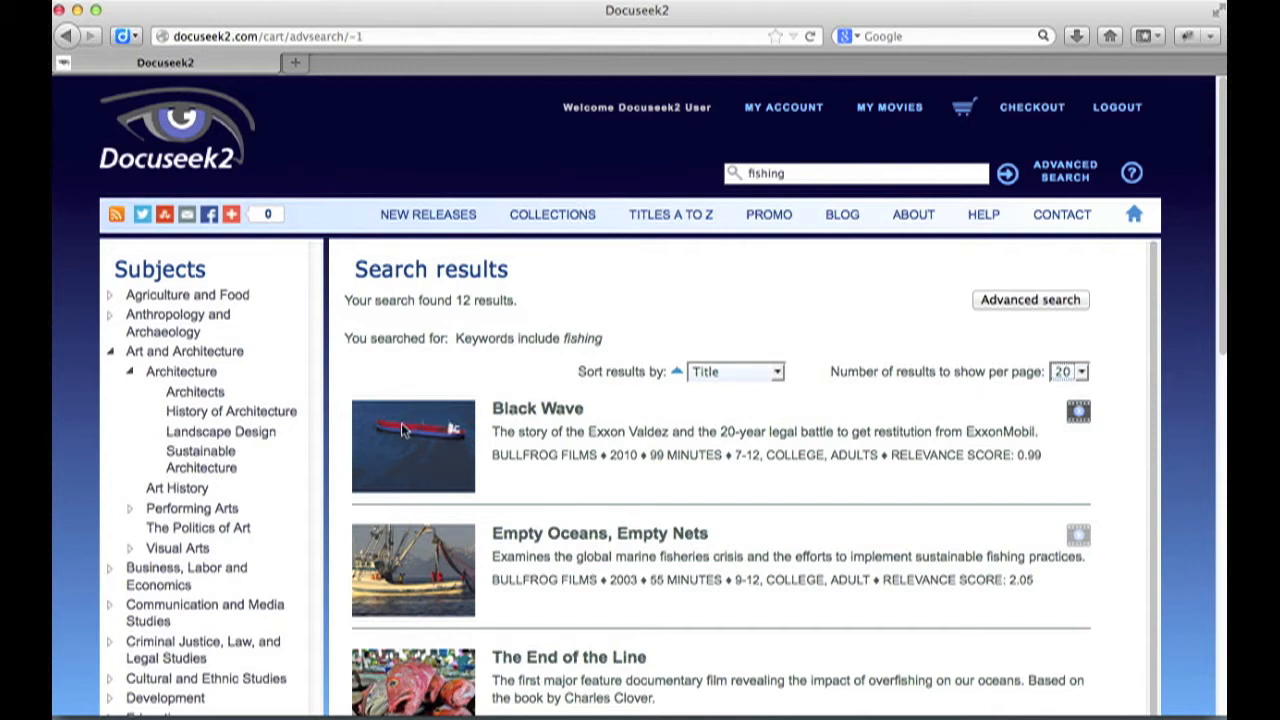
pyautogui.moveTo(504, 424)
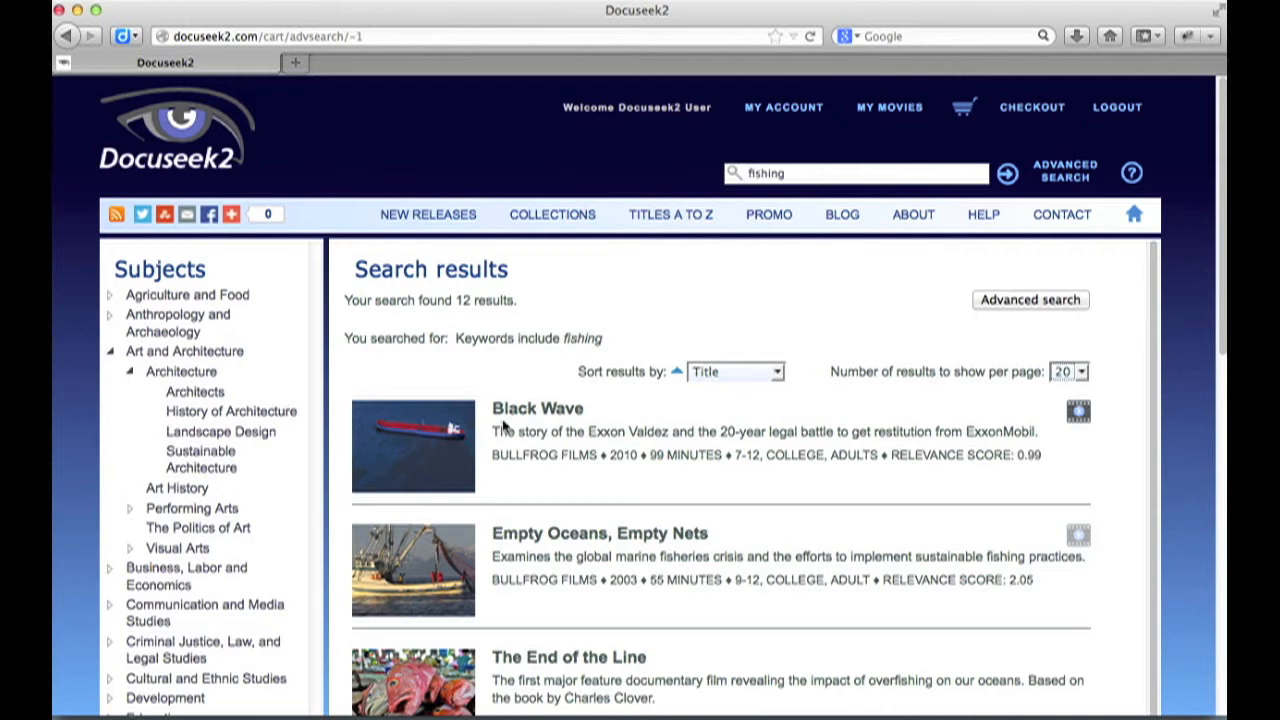
pyautogui.moveTo(494, 452)
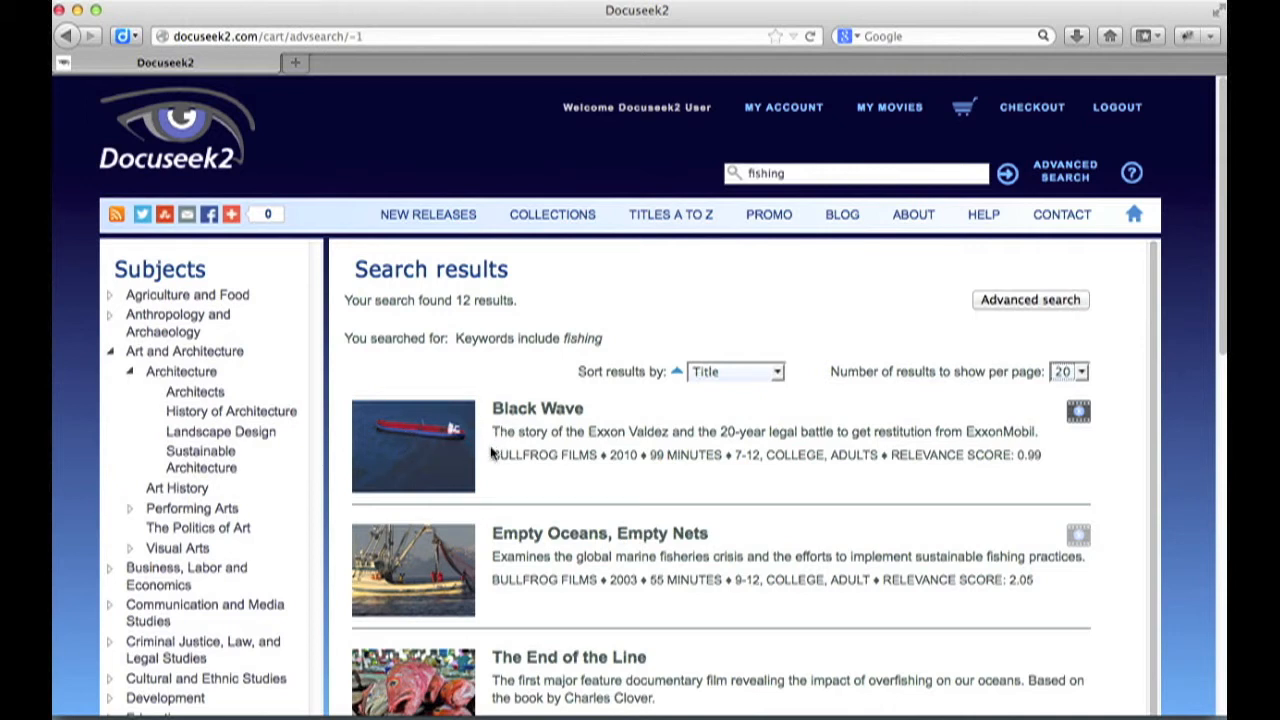
pyautogui.moveTo(528, 470)
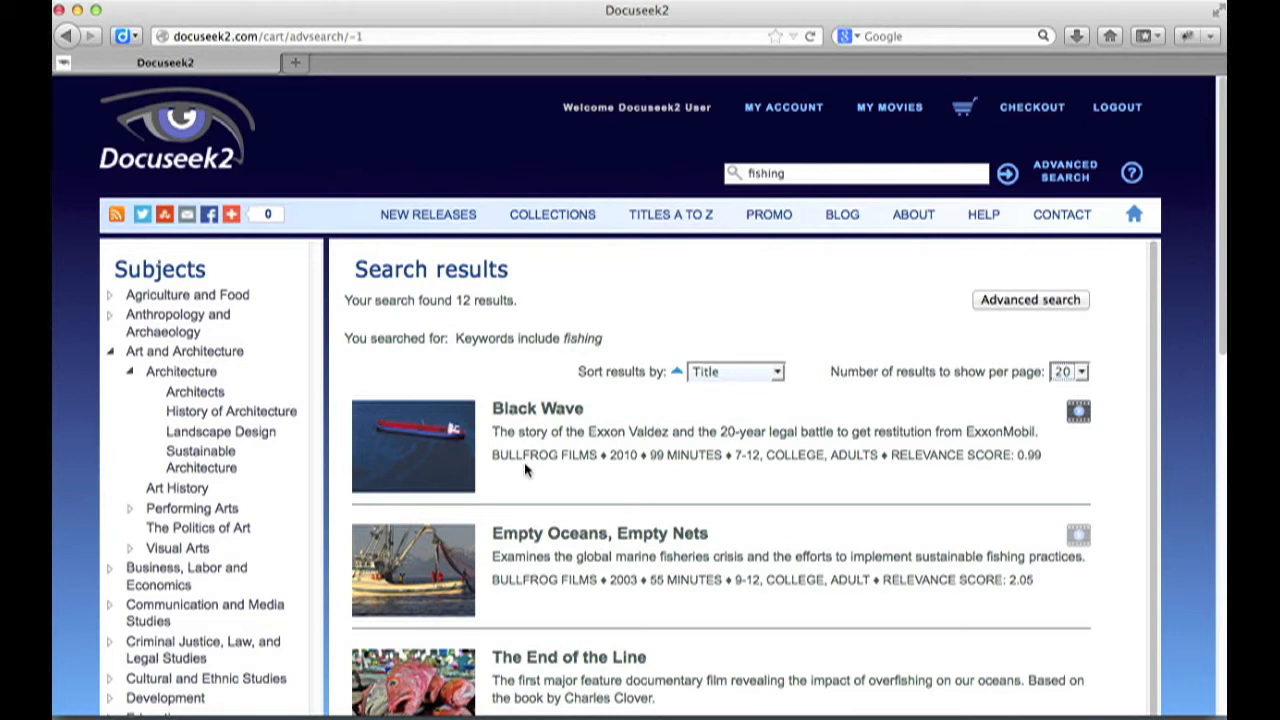
pyautogui.moveTo(752, 460)
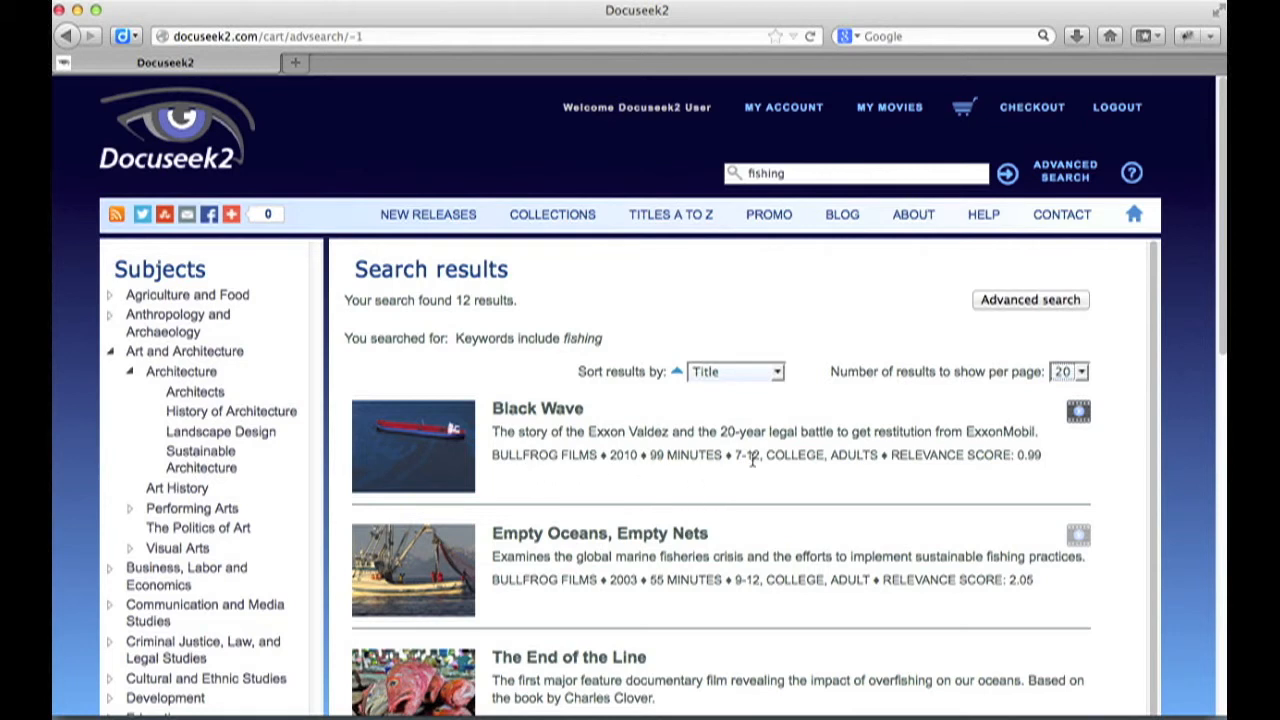
pyautogui.moveTo(942, 474)
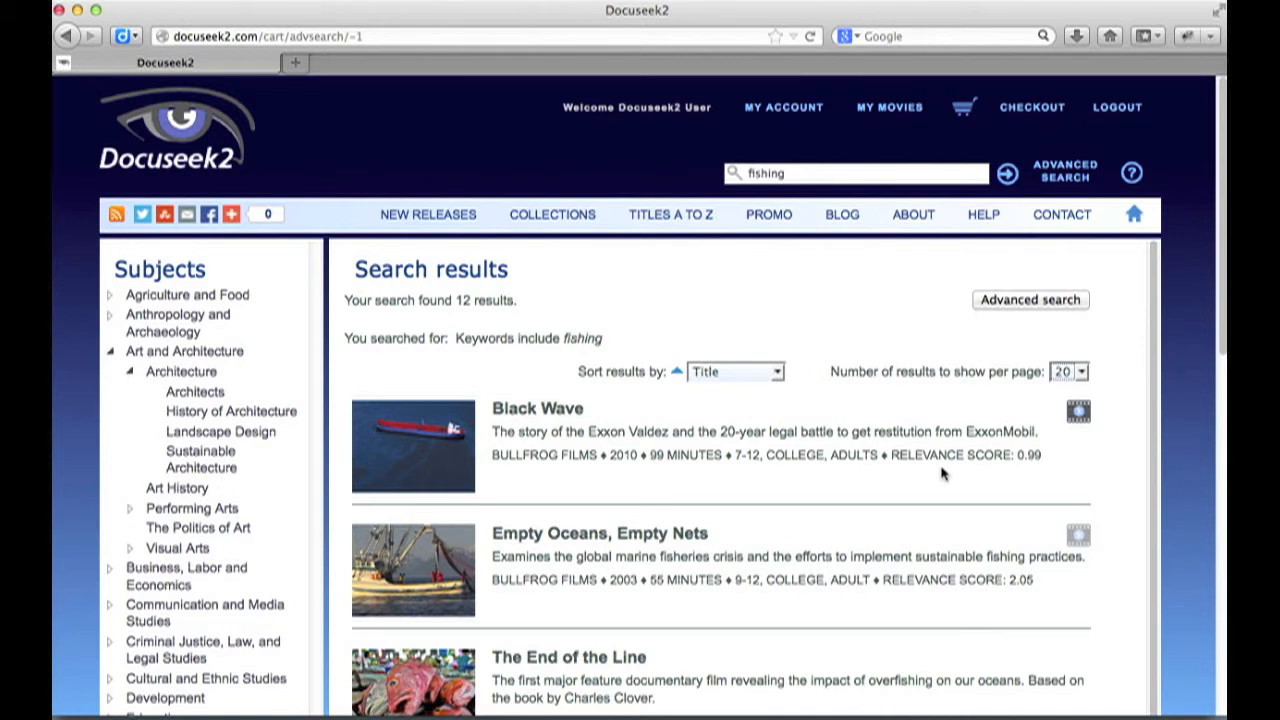
pyautogui.moveTo(1088, 440)
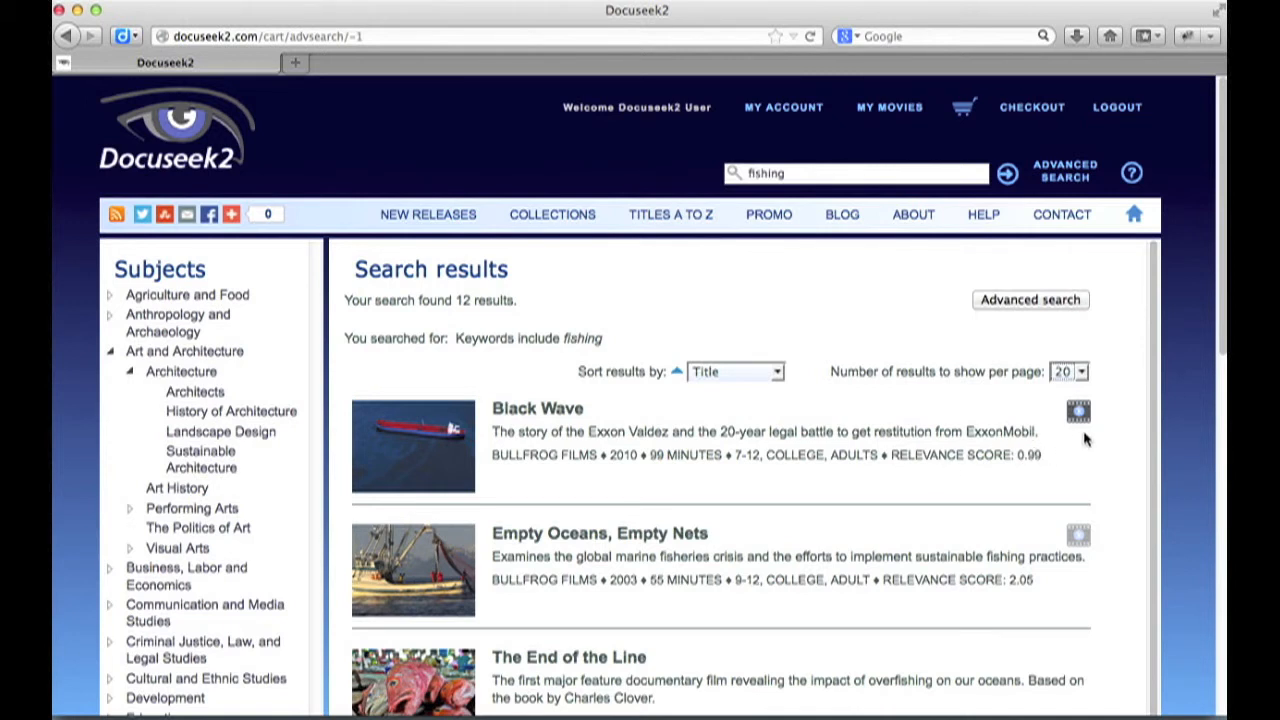
pyautogui.moveTo(1088, 444)
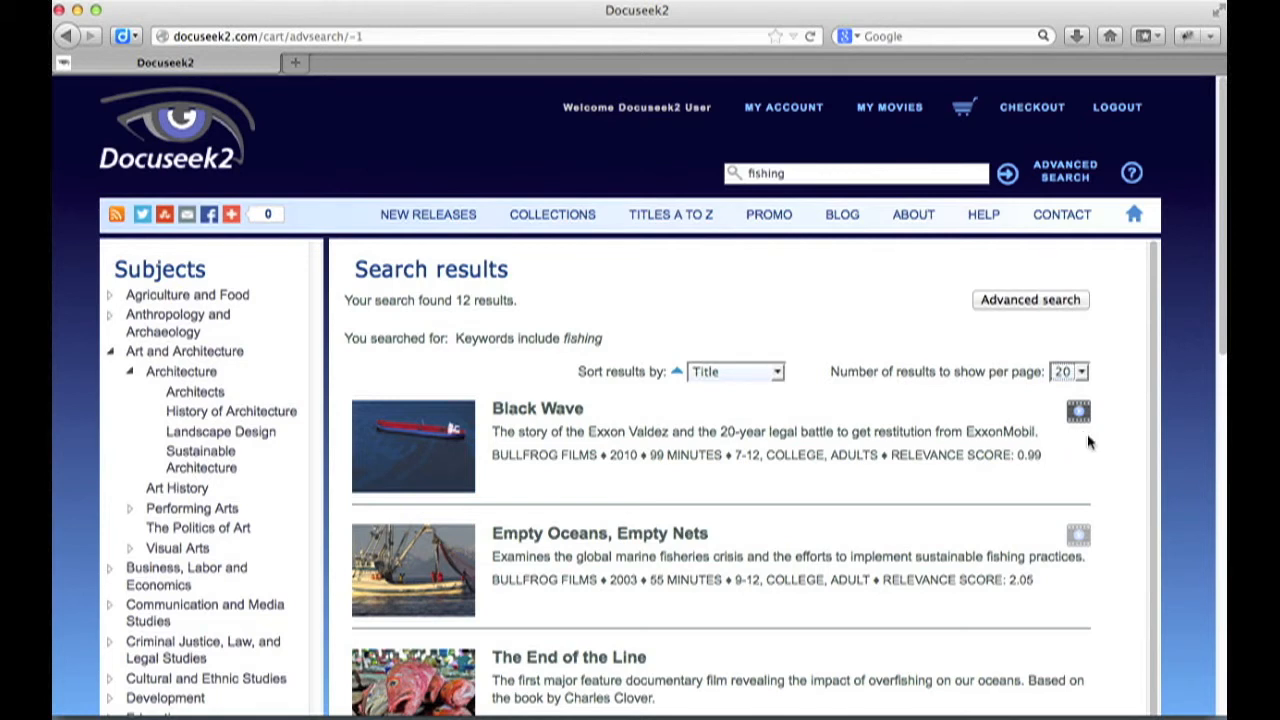
pyautogui.moveTo(1082, 448)
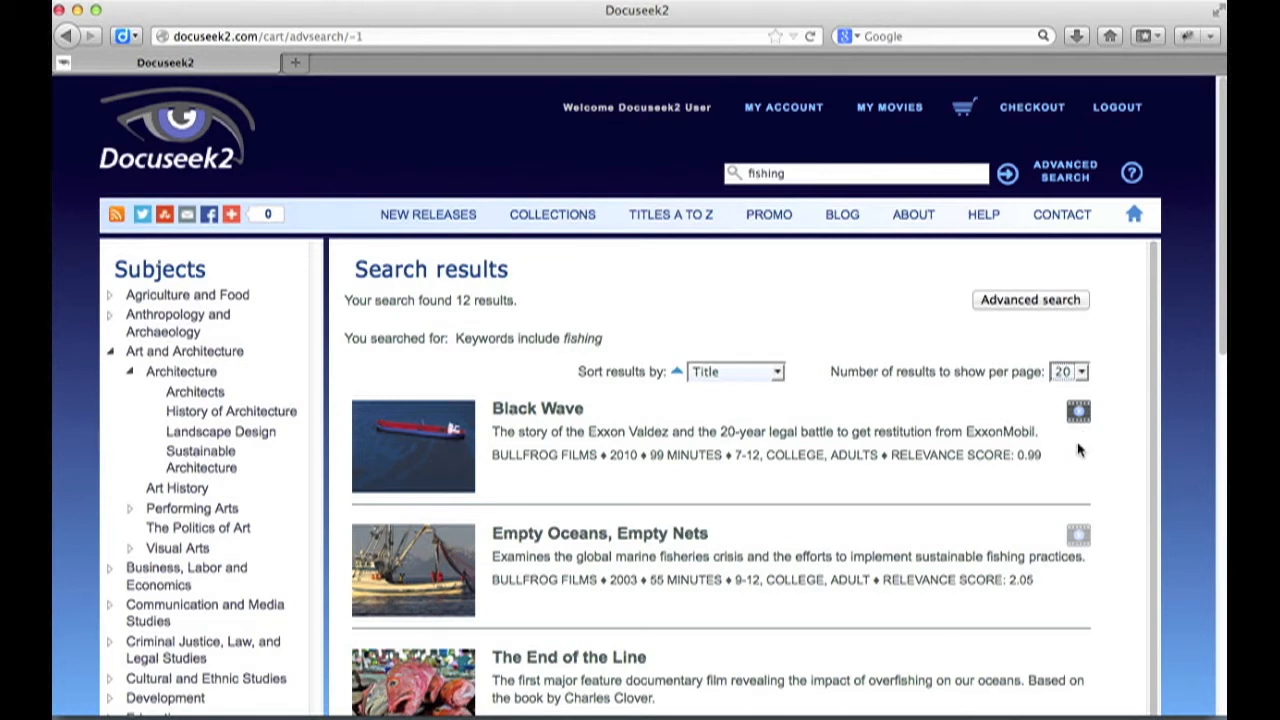
pyautogui.moveTo(1084, 440)
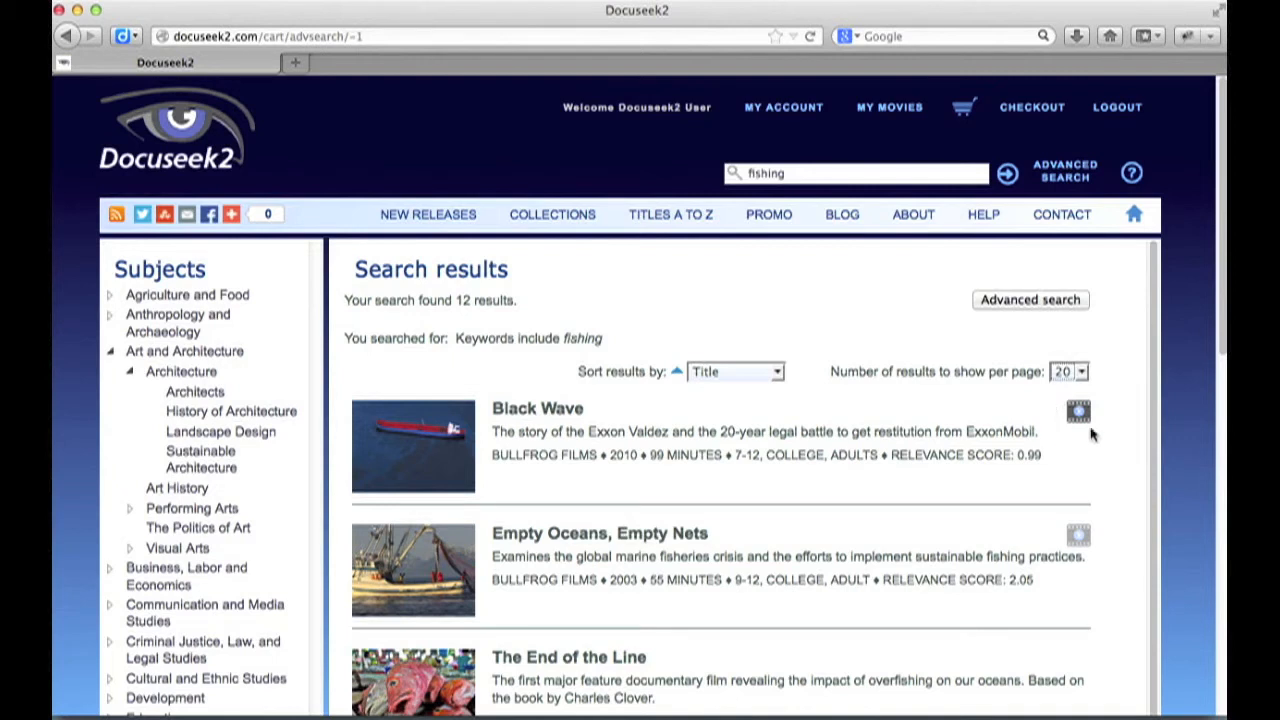
pyautogui.moveTo(1078, 412)
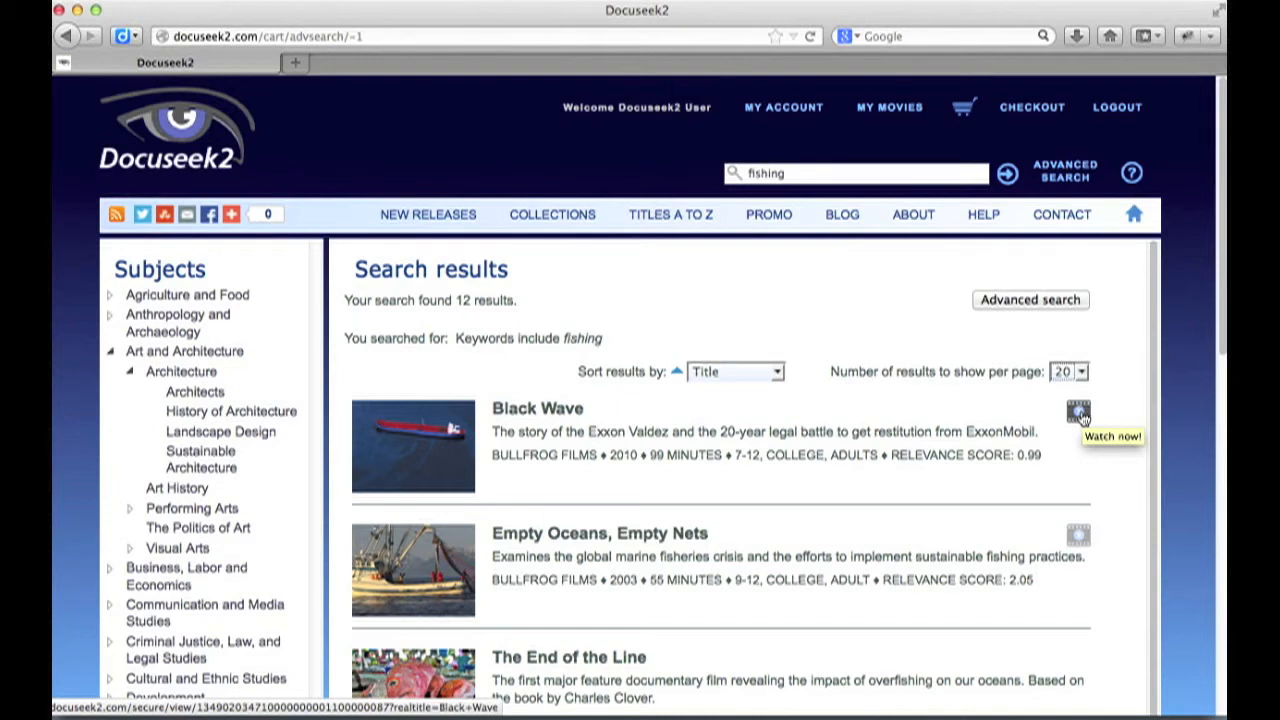
pyautogui.moveTo(1080, 418)
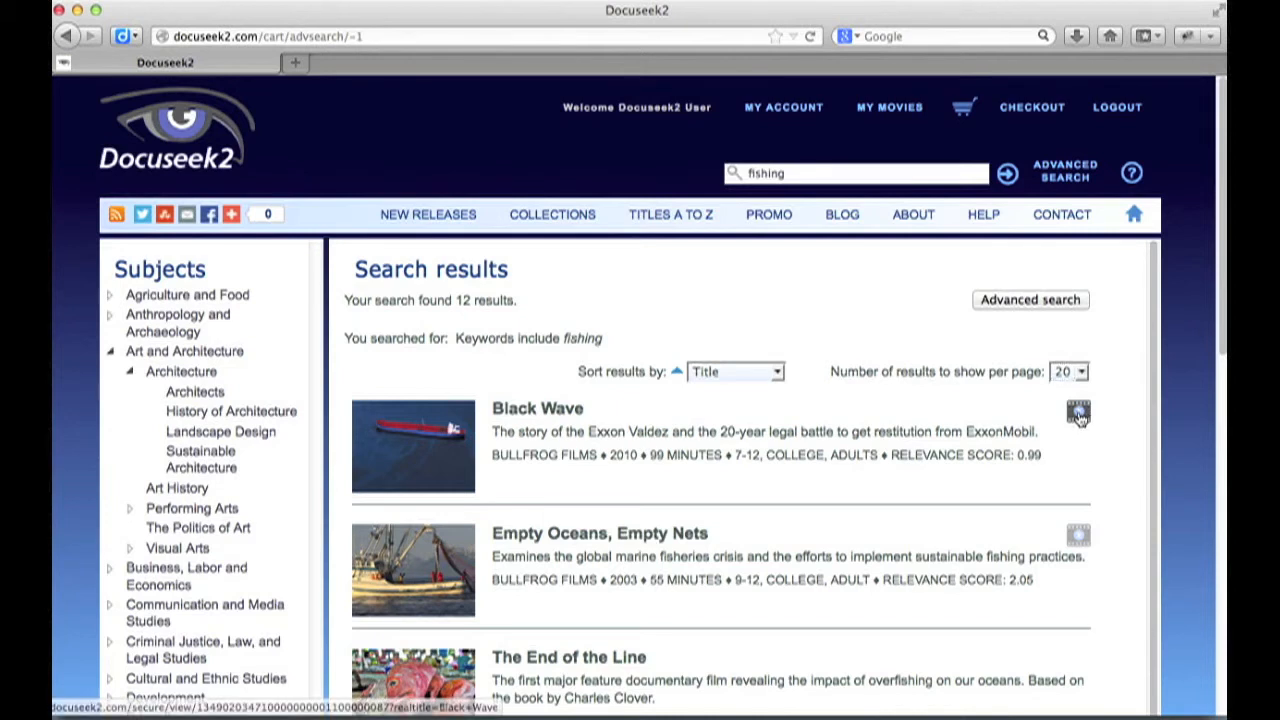
pyautogui.click(1078, 412)
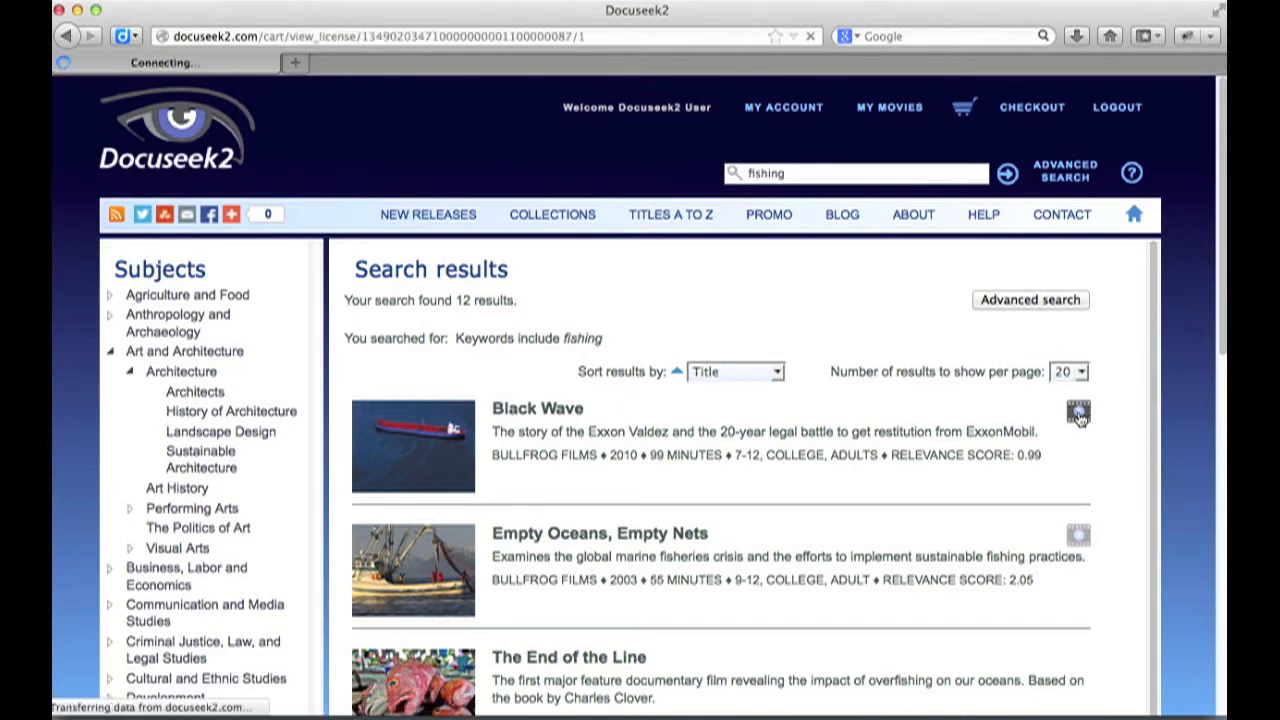
pyautogui.click(1078, 414)
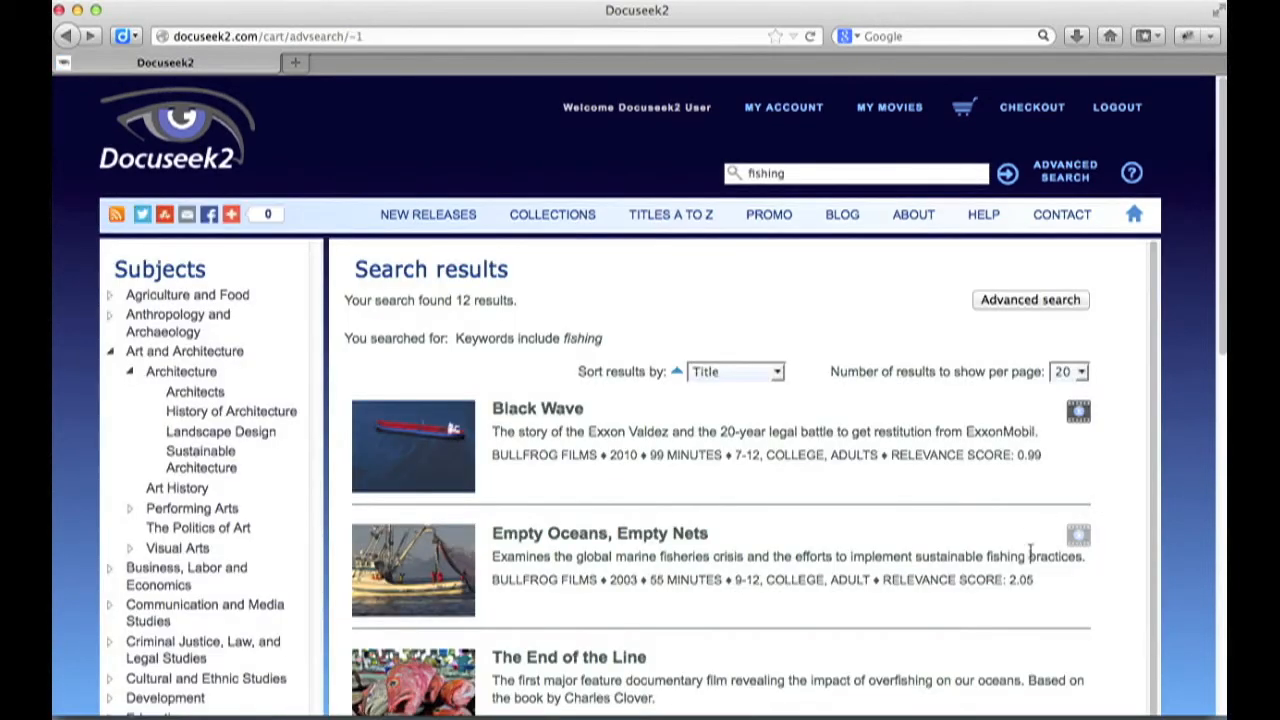
pyautogui.moveTo(1084, 556)
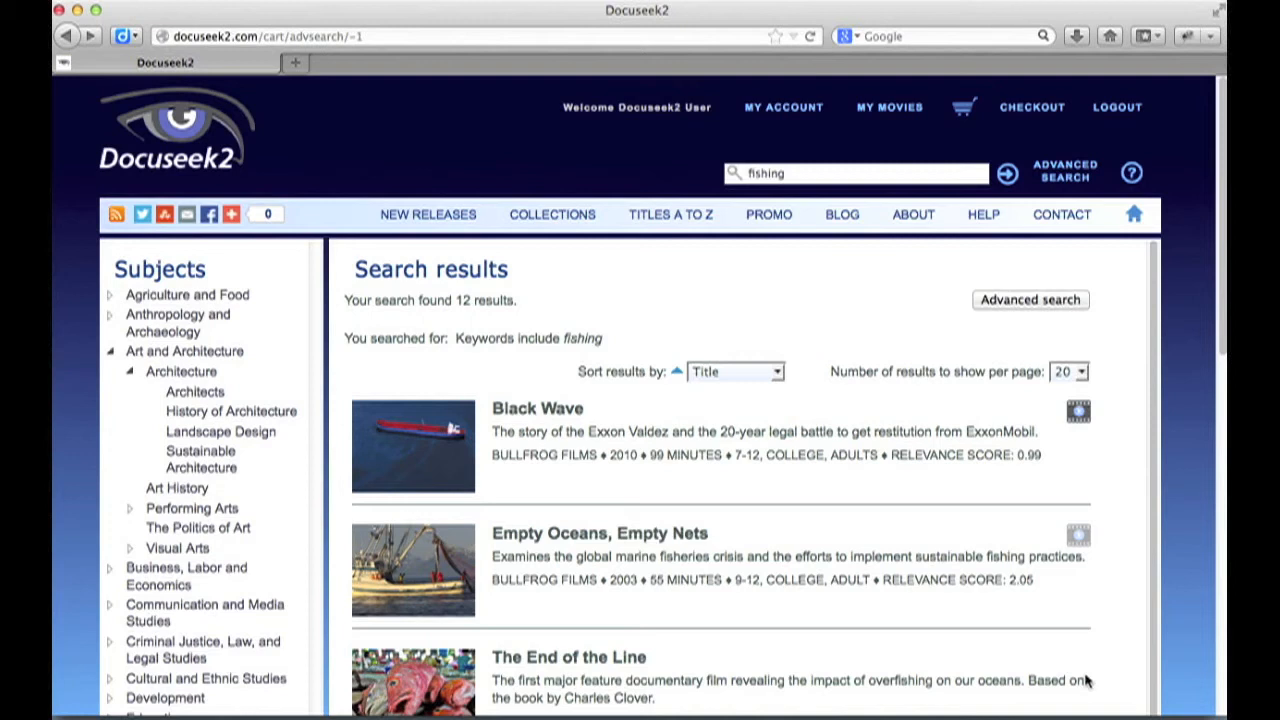
pyautogui.moveTo(484, 424)
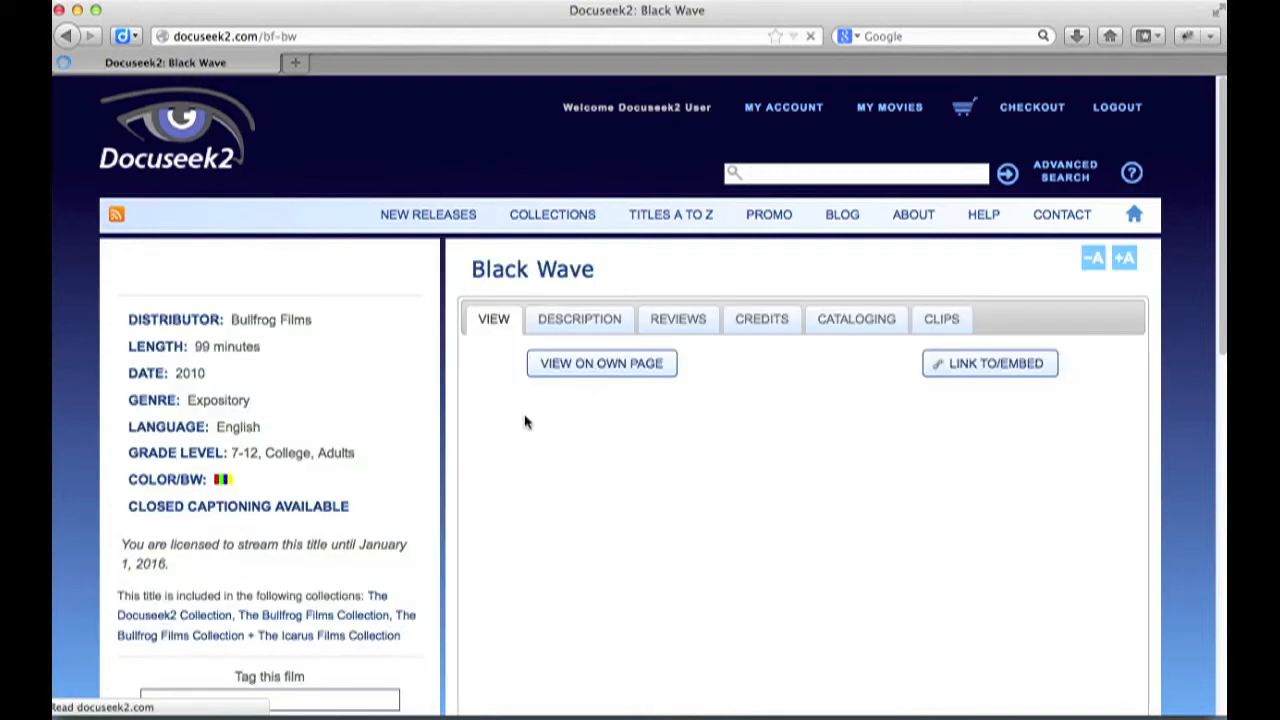
pyautogui.click(600, 364)
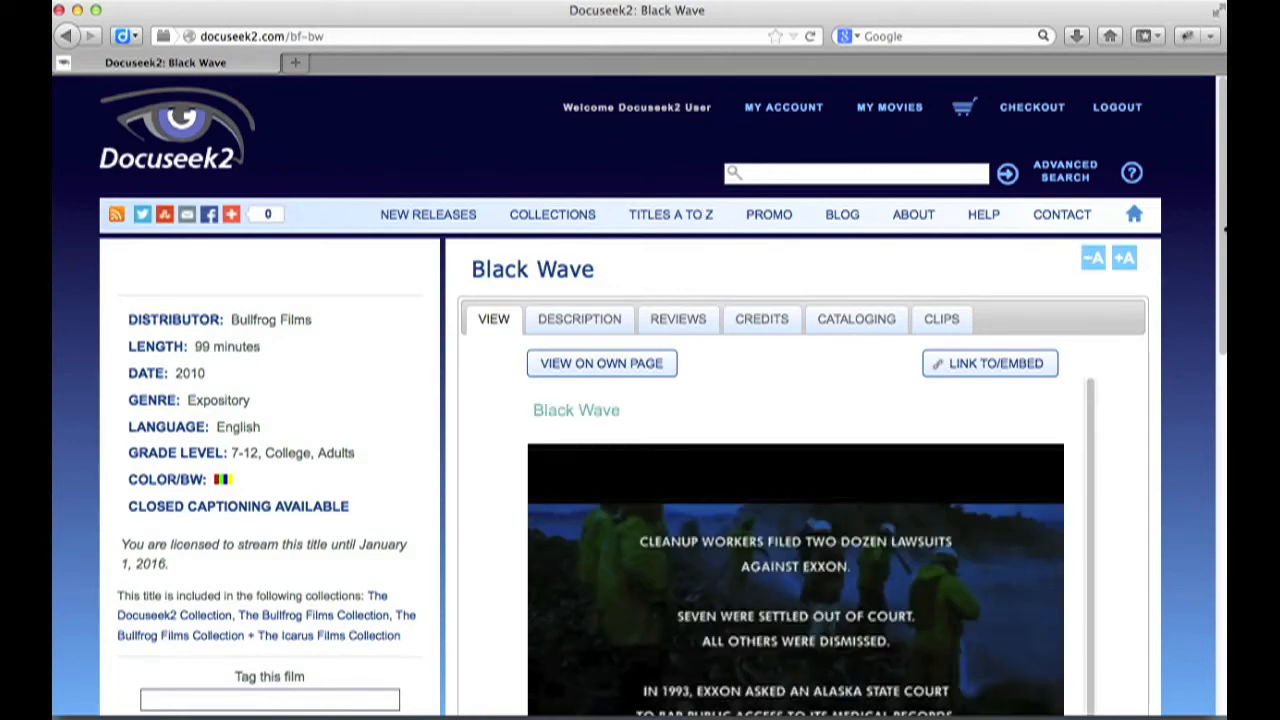
pyautogui.scroll(-3)
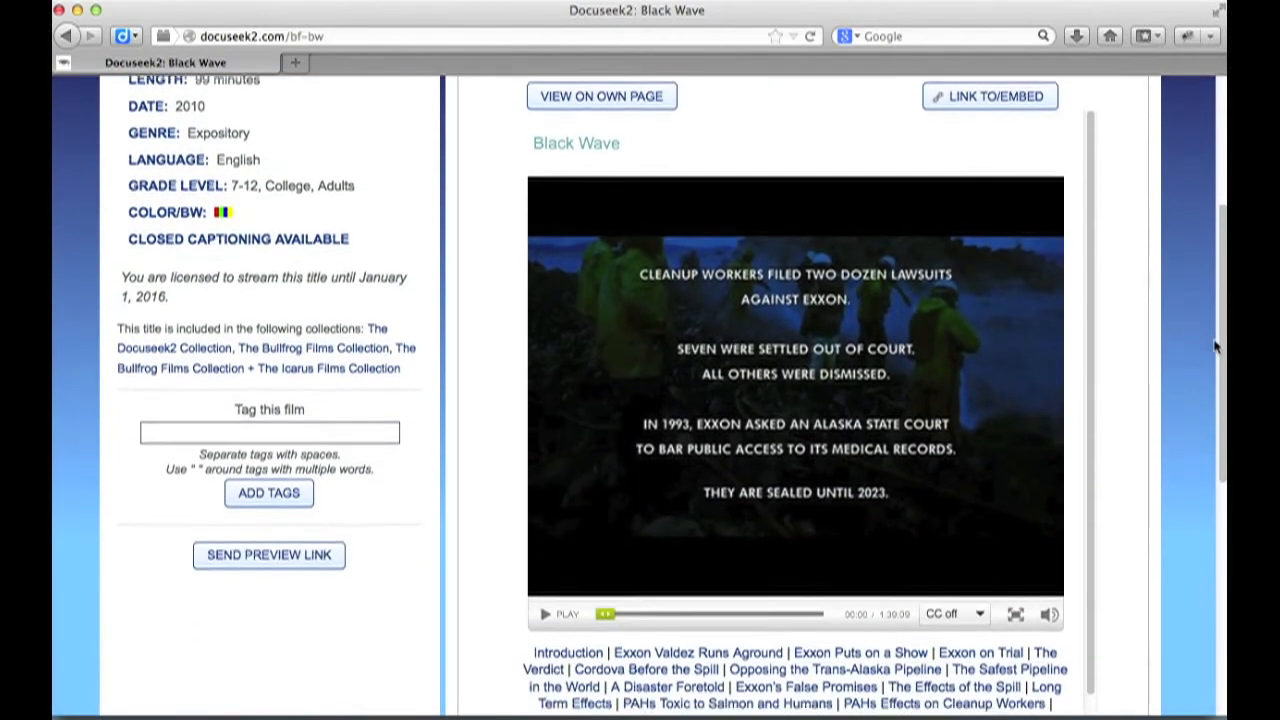
pyautogui.scroll(-3)
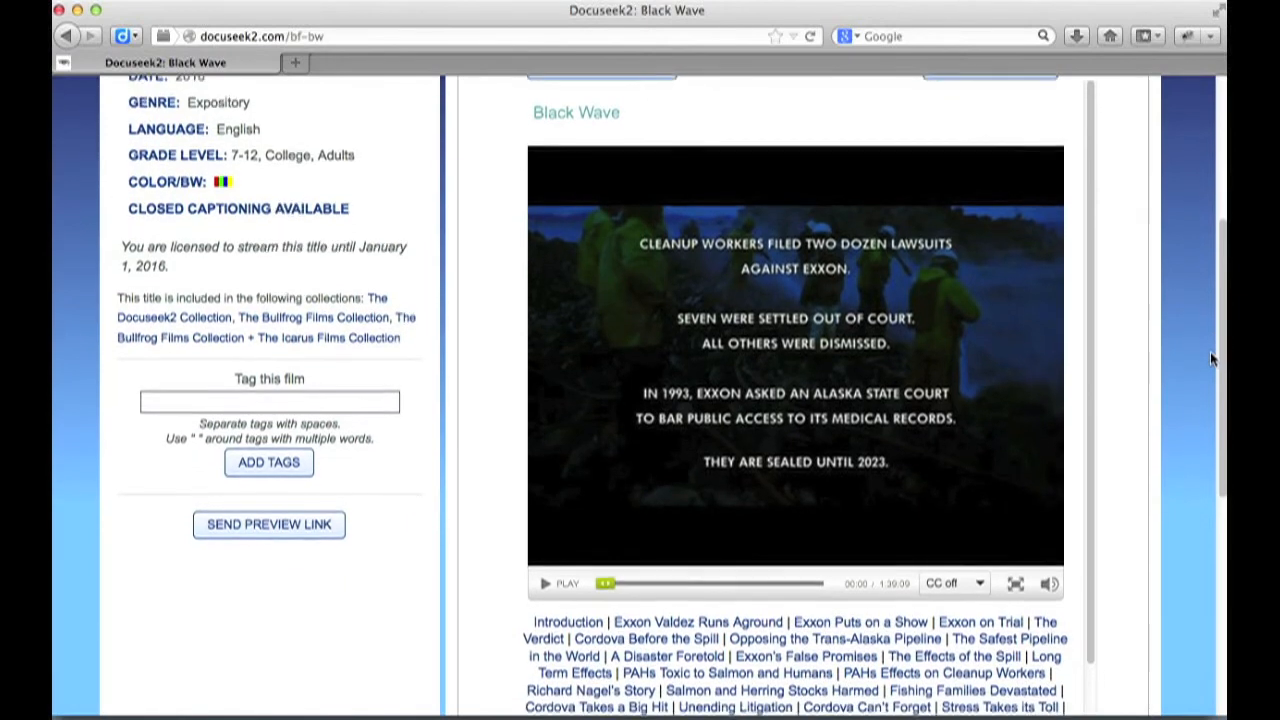
pyautogui.scroll(-3)
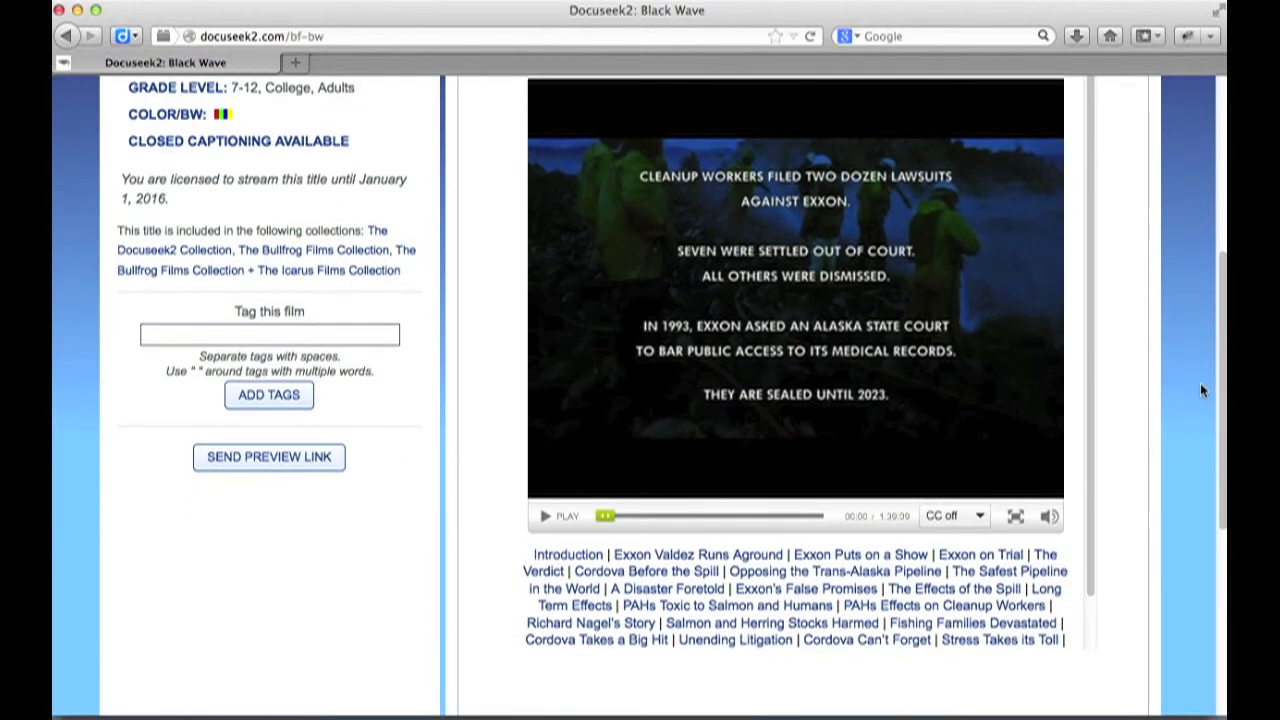
pyautogui.scroll(3)
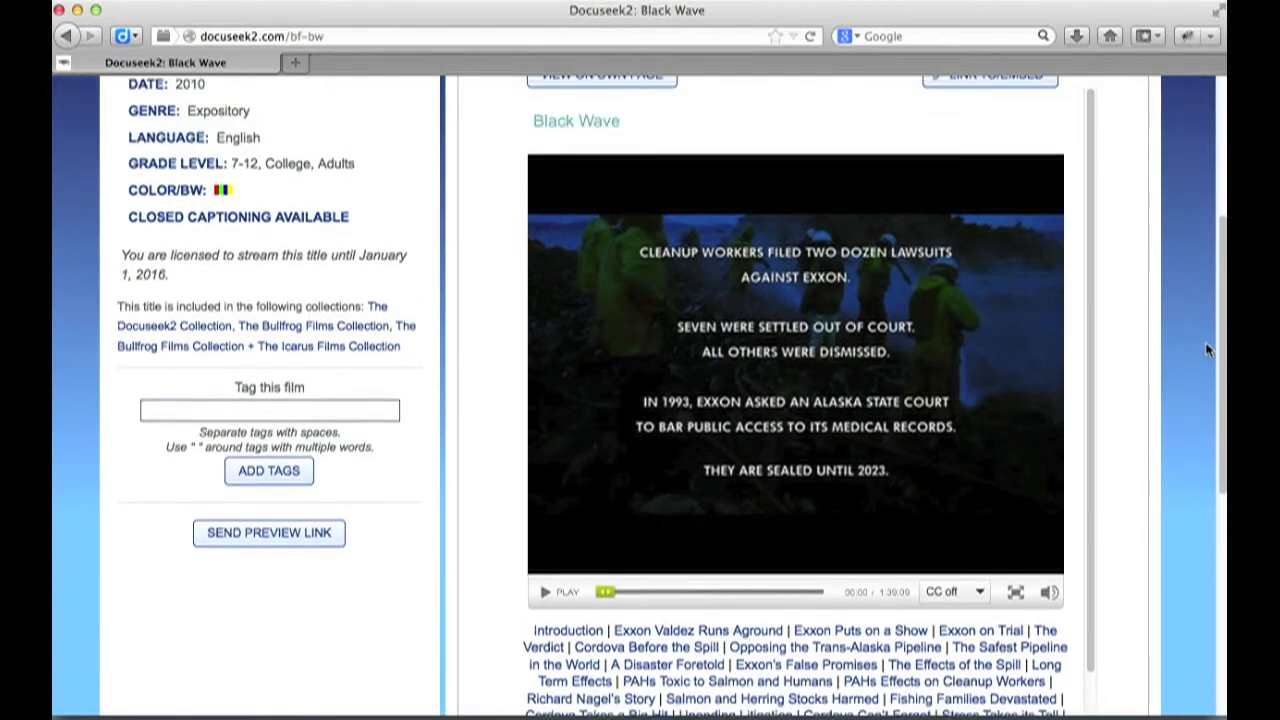
pyautogui.scroll(3)
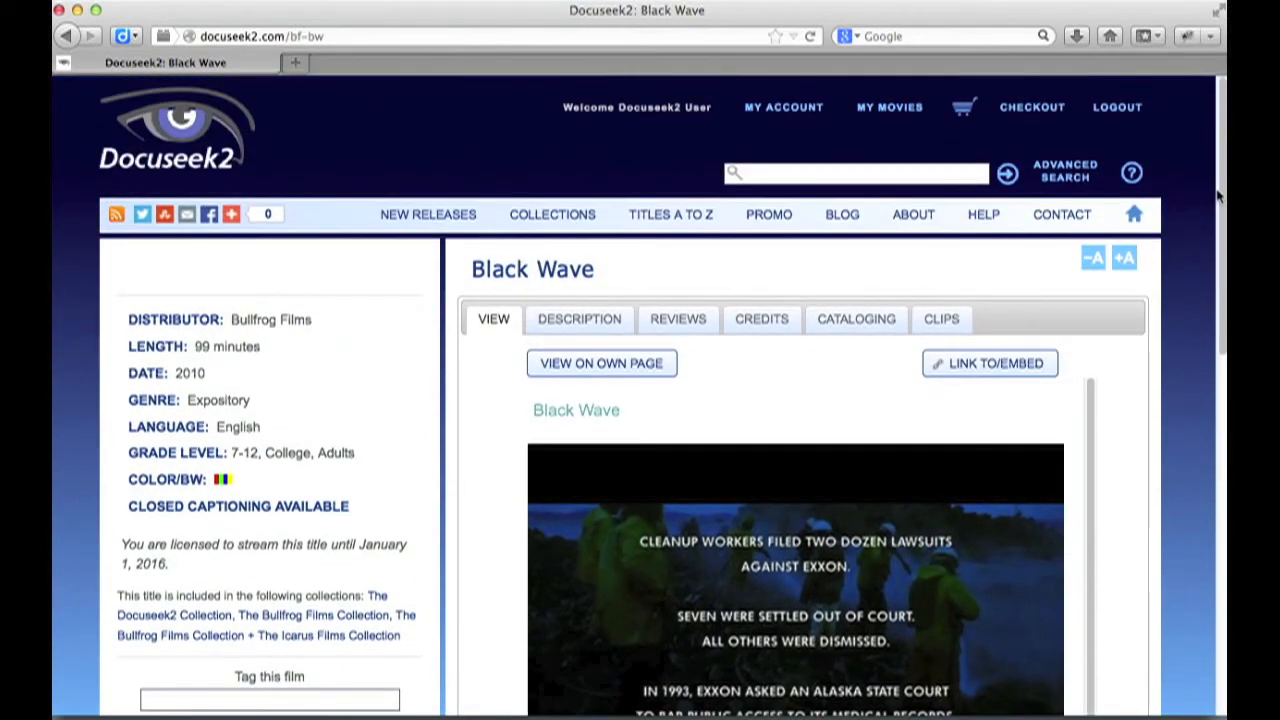
pyautogui.moveTo(1018, 204)
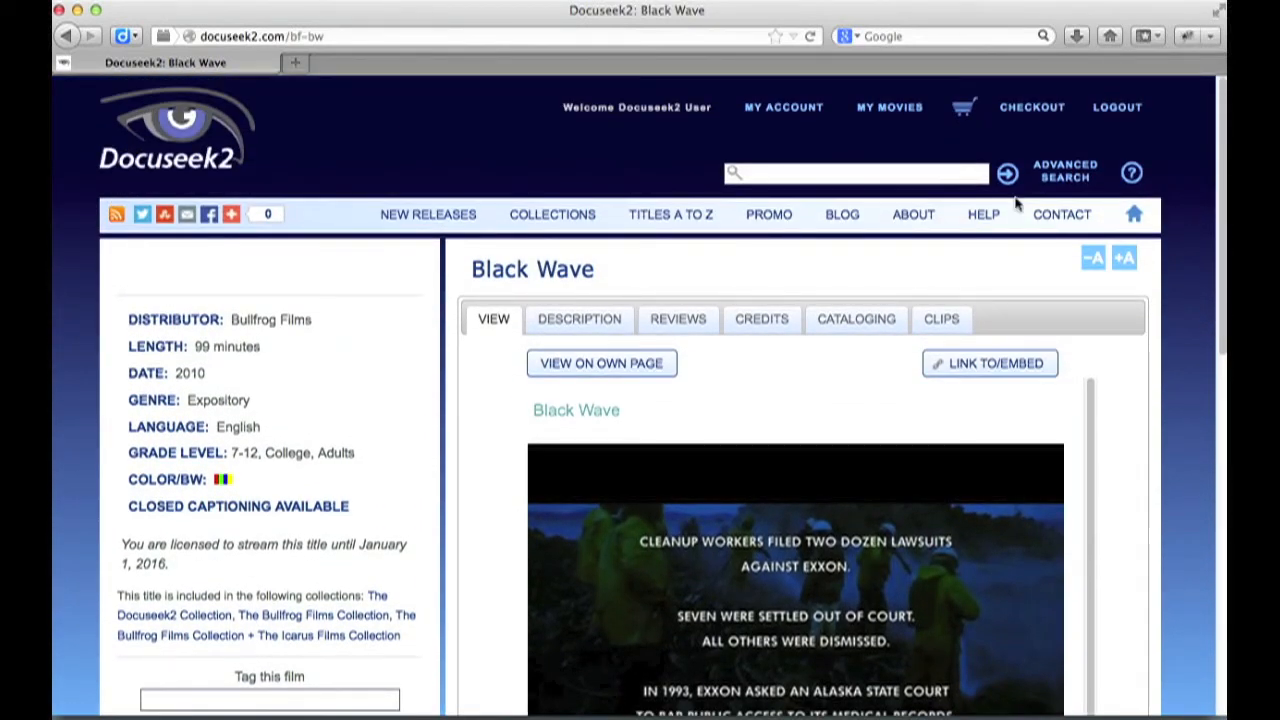
pyautogui.click(1064, 170)
pyautogui.write('fishing')
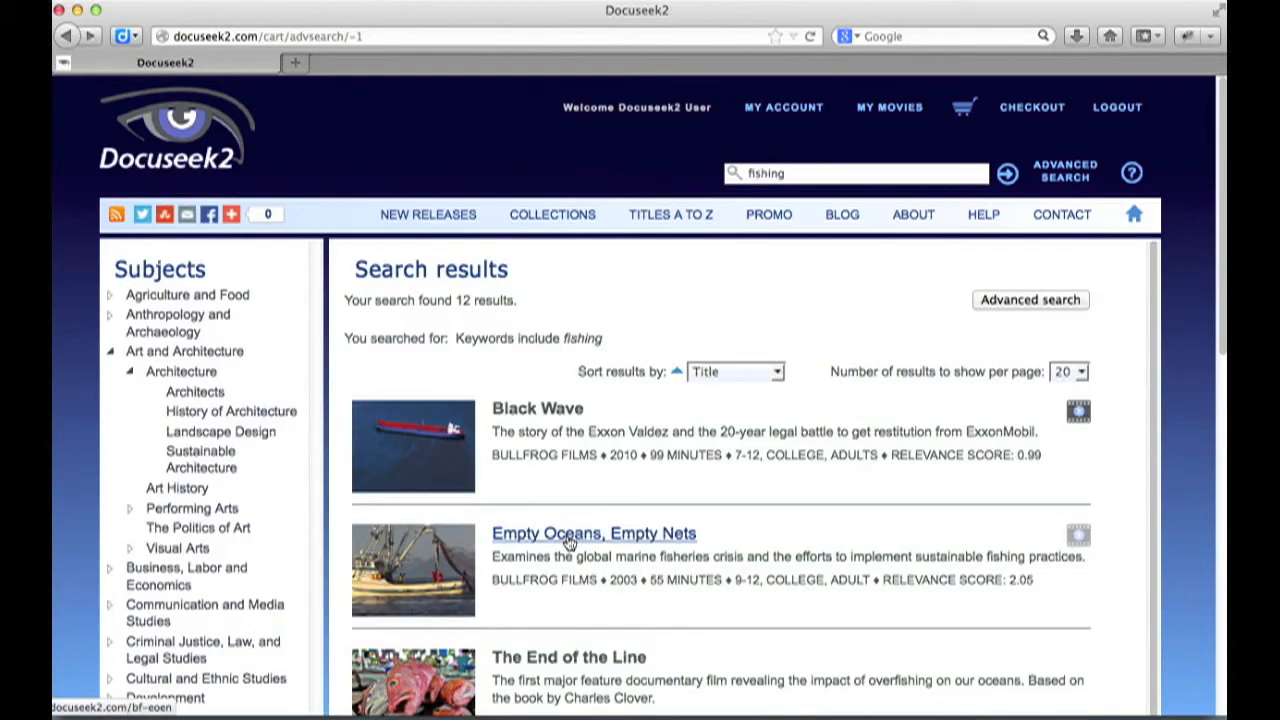
# View the Empty Oceans, Empty Nets page with its preview, streaming license prices and DVD option
pyautogui.click(592, 532)
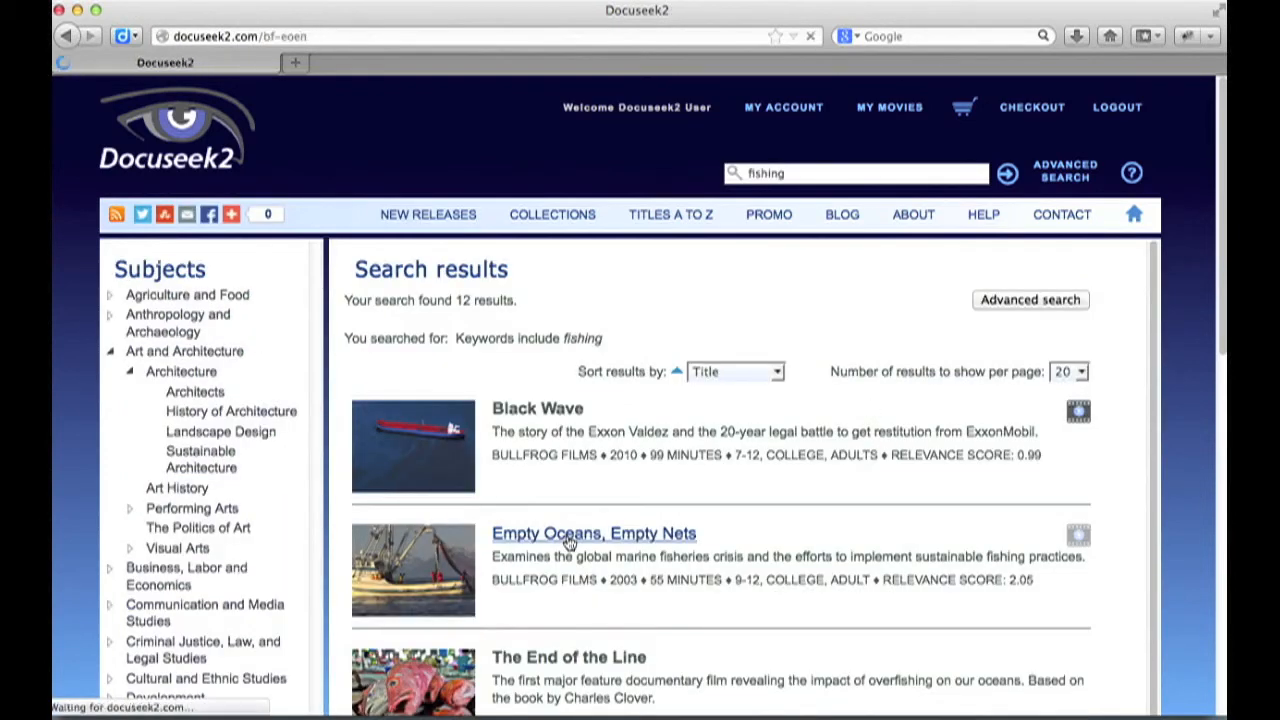
pyautogui.click(592, 532)
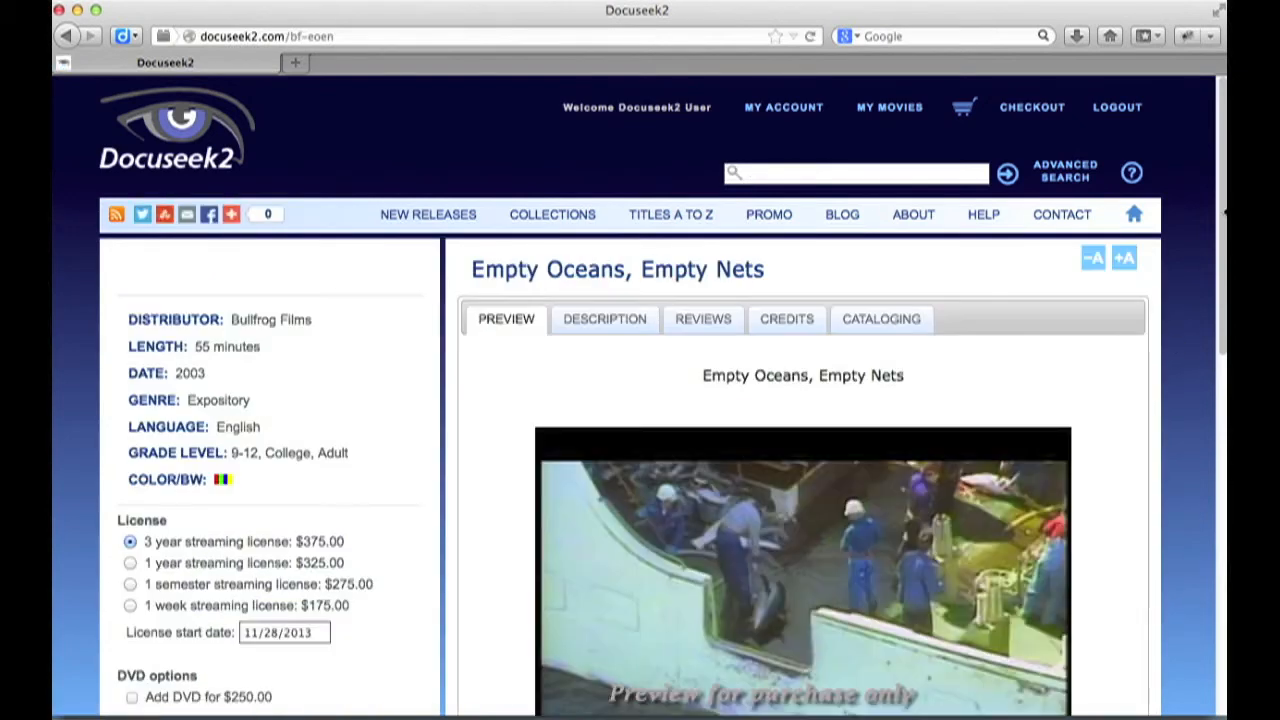
pyautogui.scroll(-3)
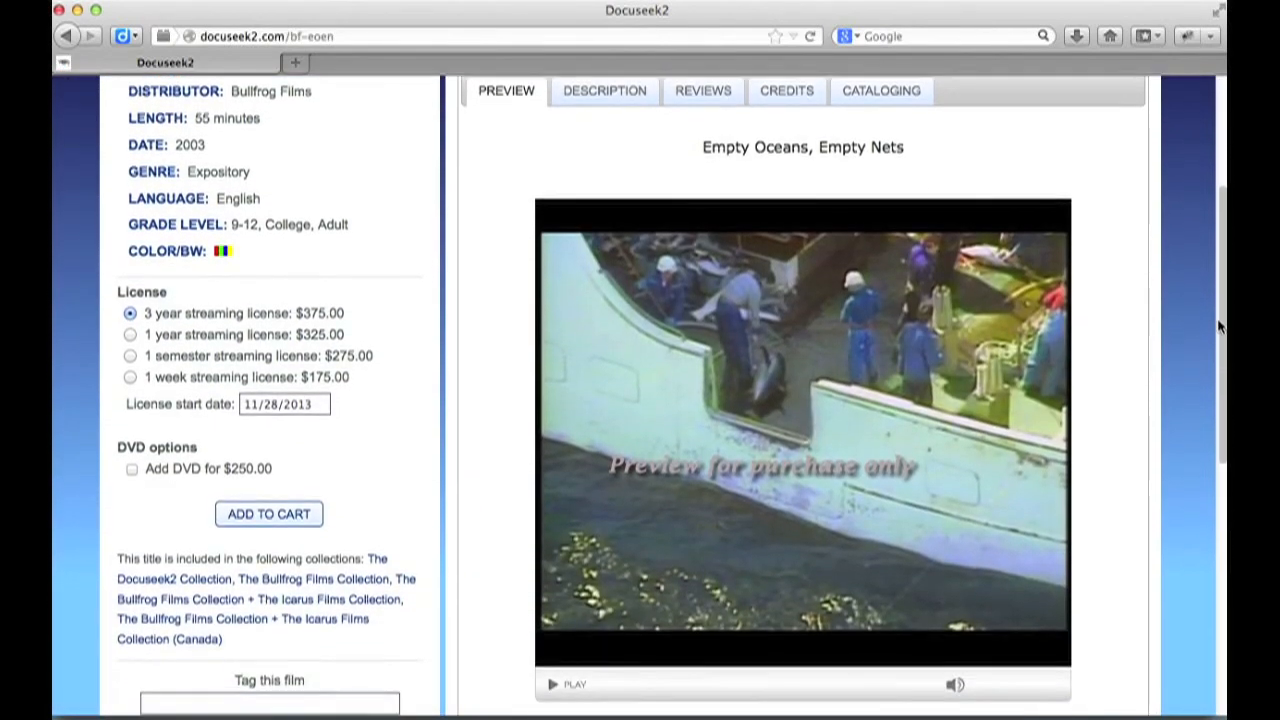
pyautogui.scroll(3)
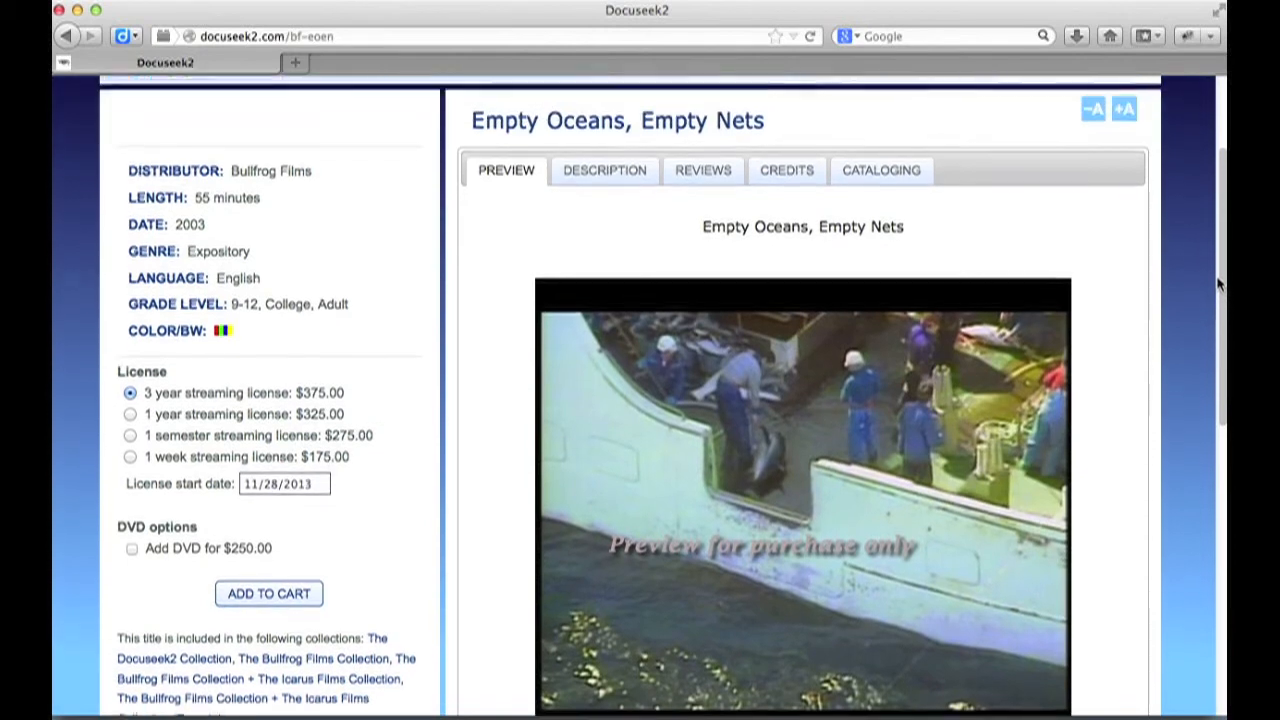
pyautogui.scroll(3)
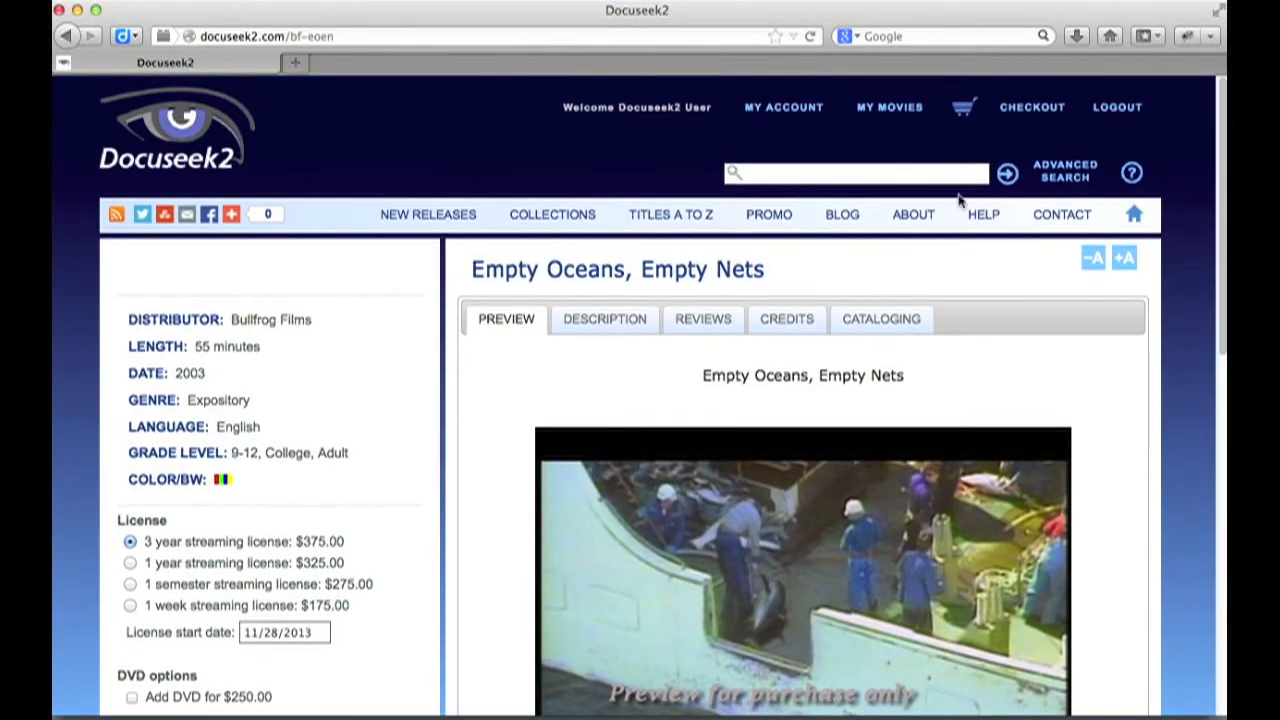
# Read the film's Reviews, then its Cataloging subjects and keywords
pyautogui.click(702, 318)
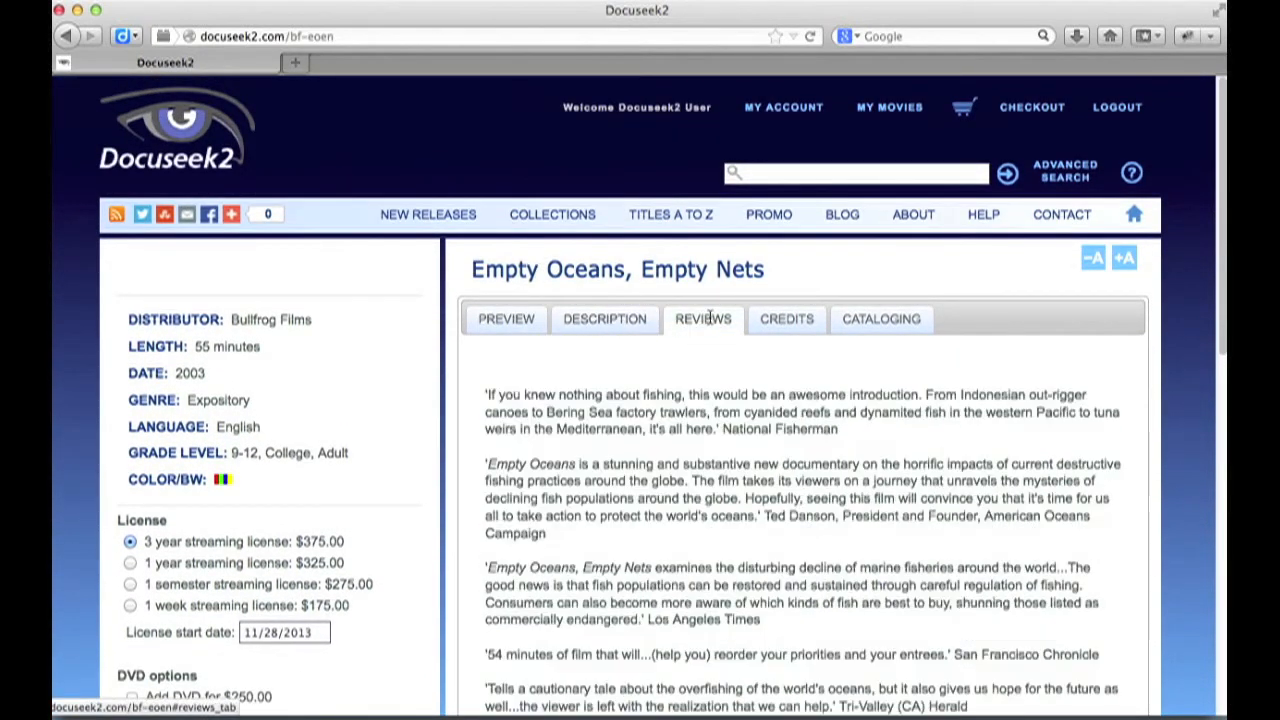
pyautogui.click(880, 318)
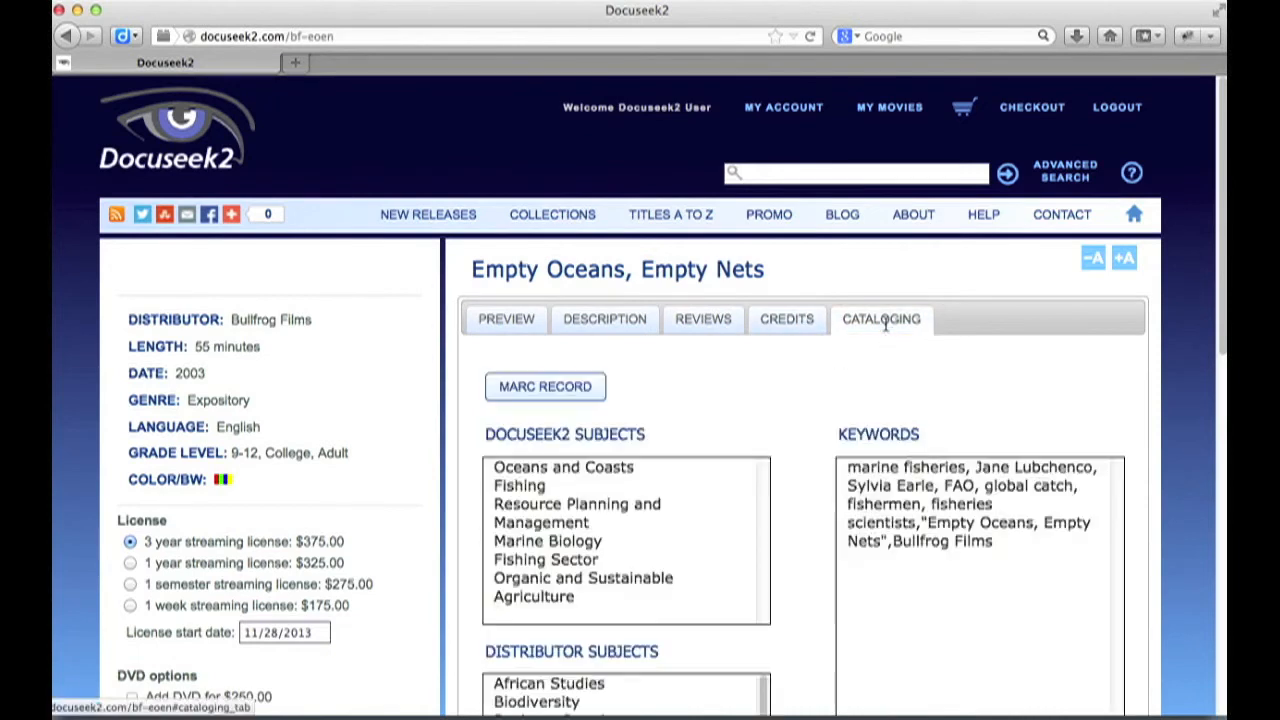
pyautogui.moveTo(620, 384)
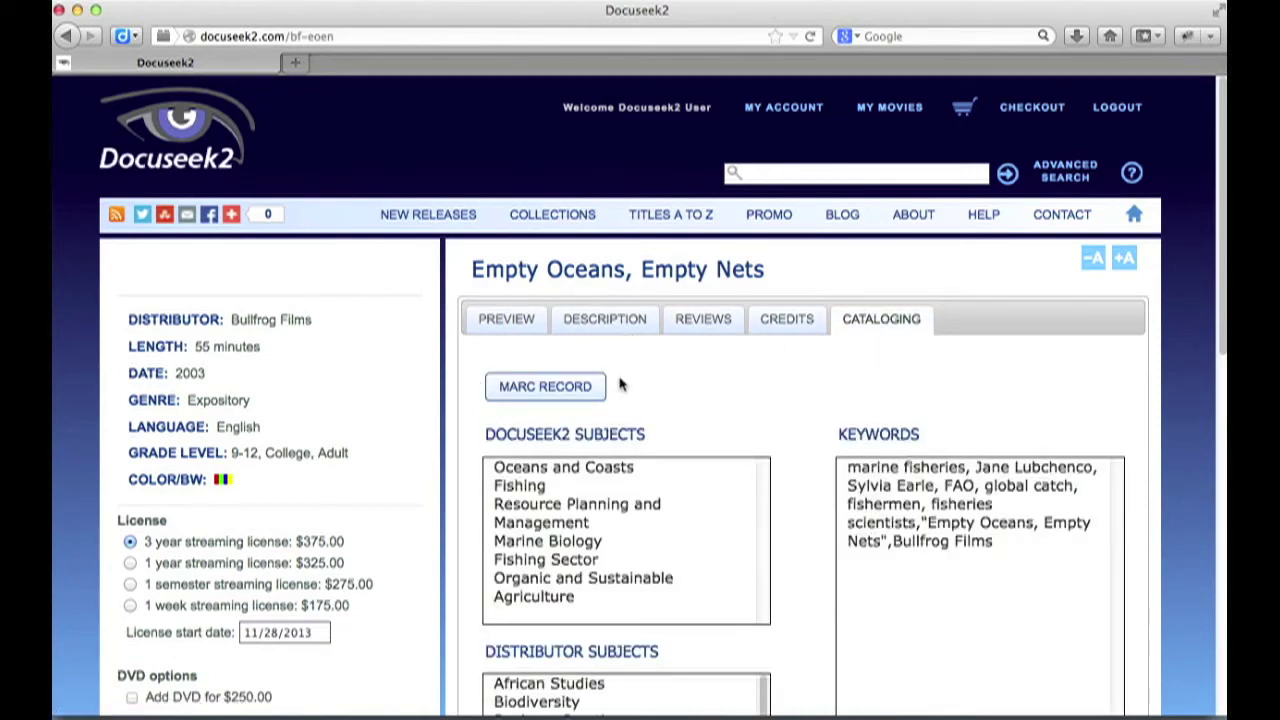
pyautogui.moveTo(600, 444)
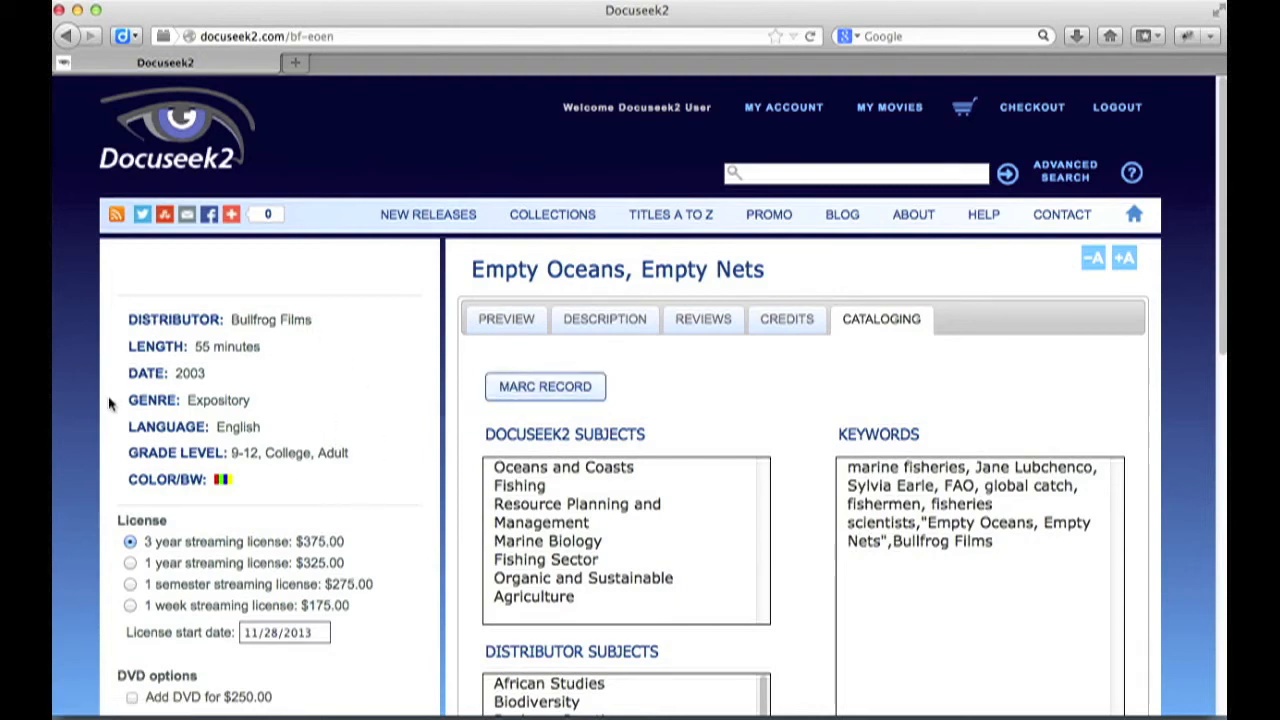
pyautogui.moveTo(294, 486)
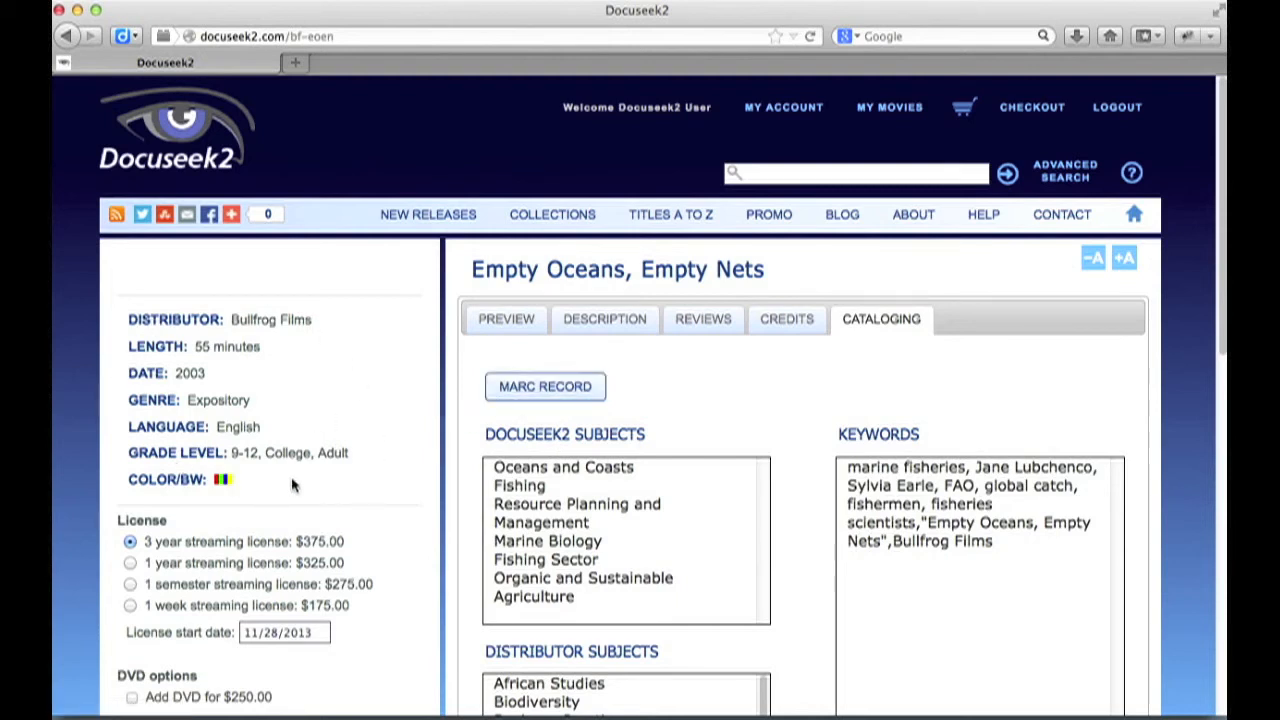
pyautogui.moveTo(288, 216)
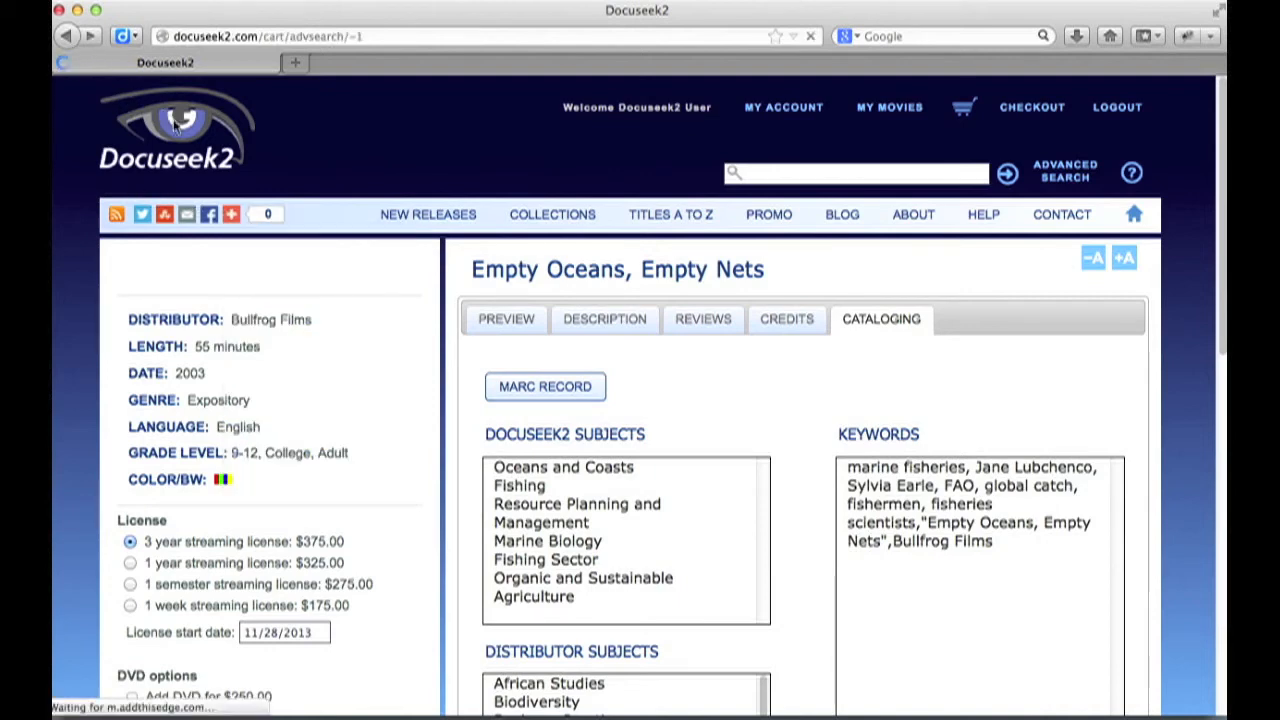
# List the 12 titles tagged with the keyword fishing, then collapse the Architecture subjects
pyautogui.click(1006, 172)
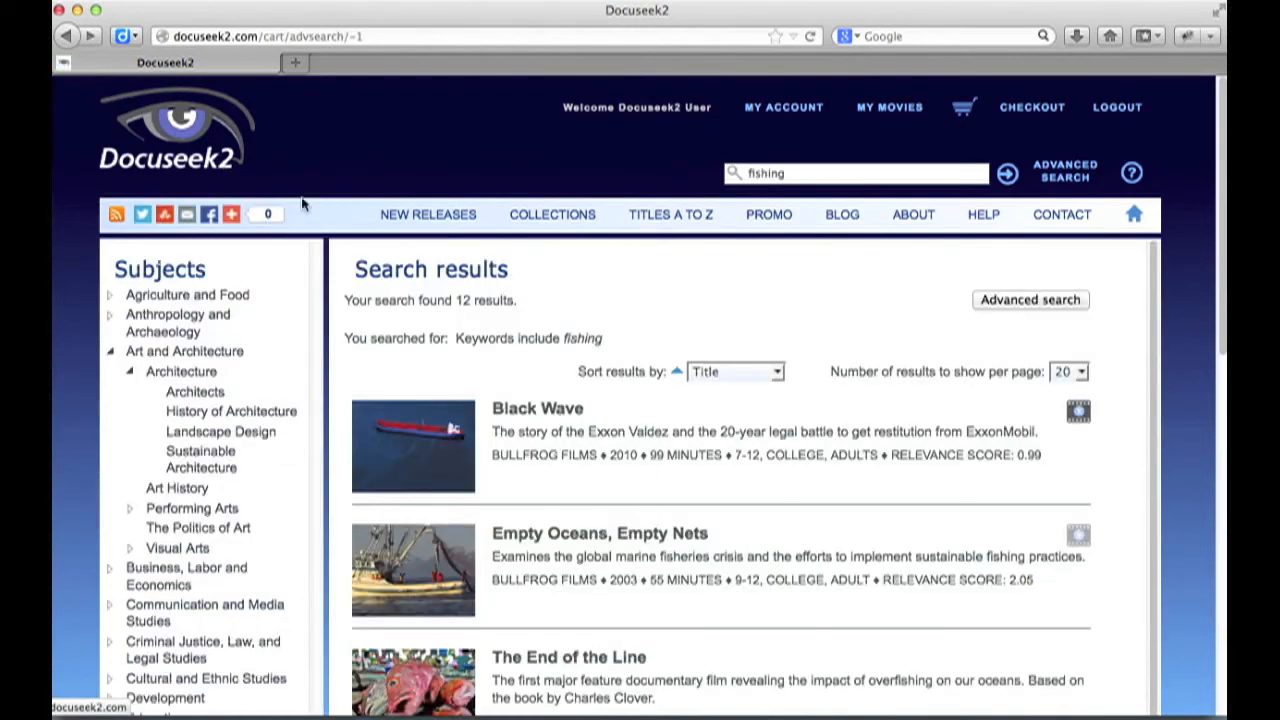
pyautogui.moveTo(824, 344)
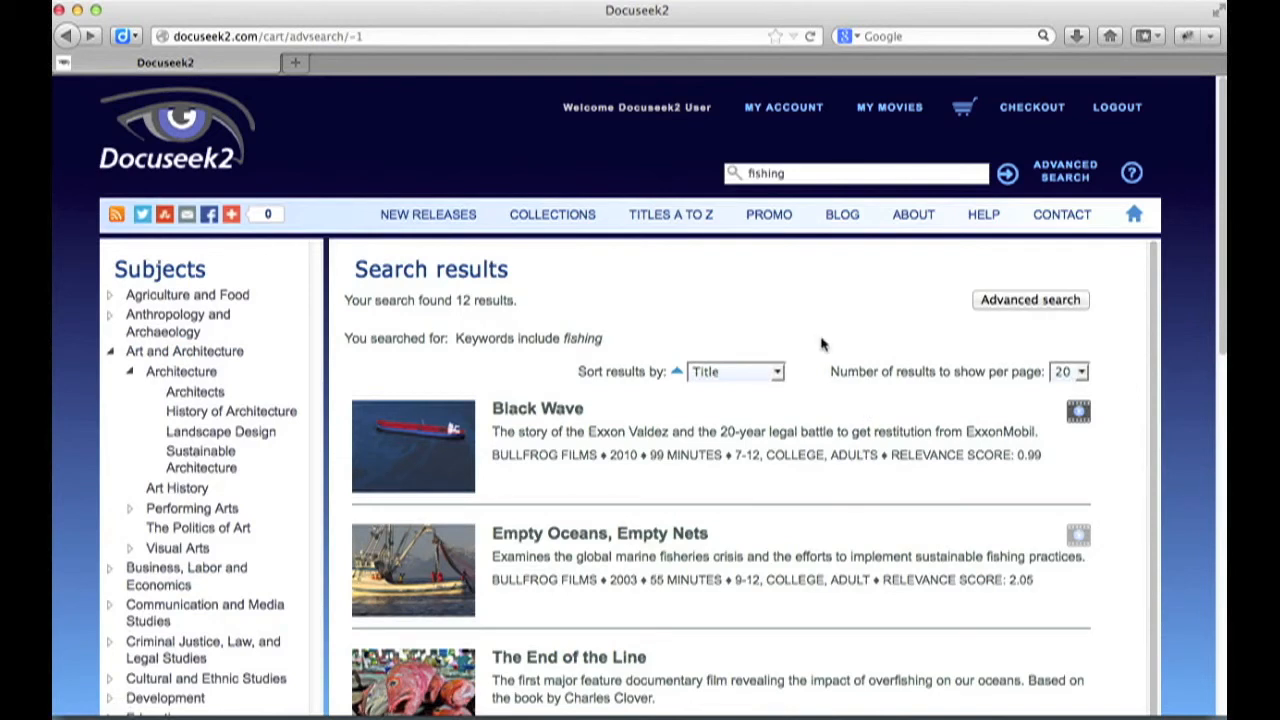
pyautogui.moveTo(388, 146)
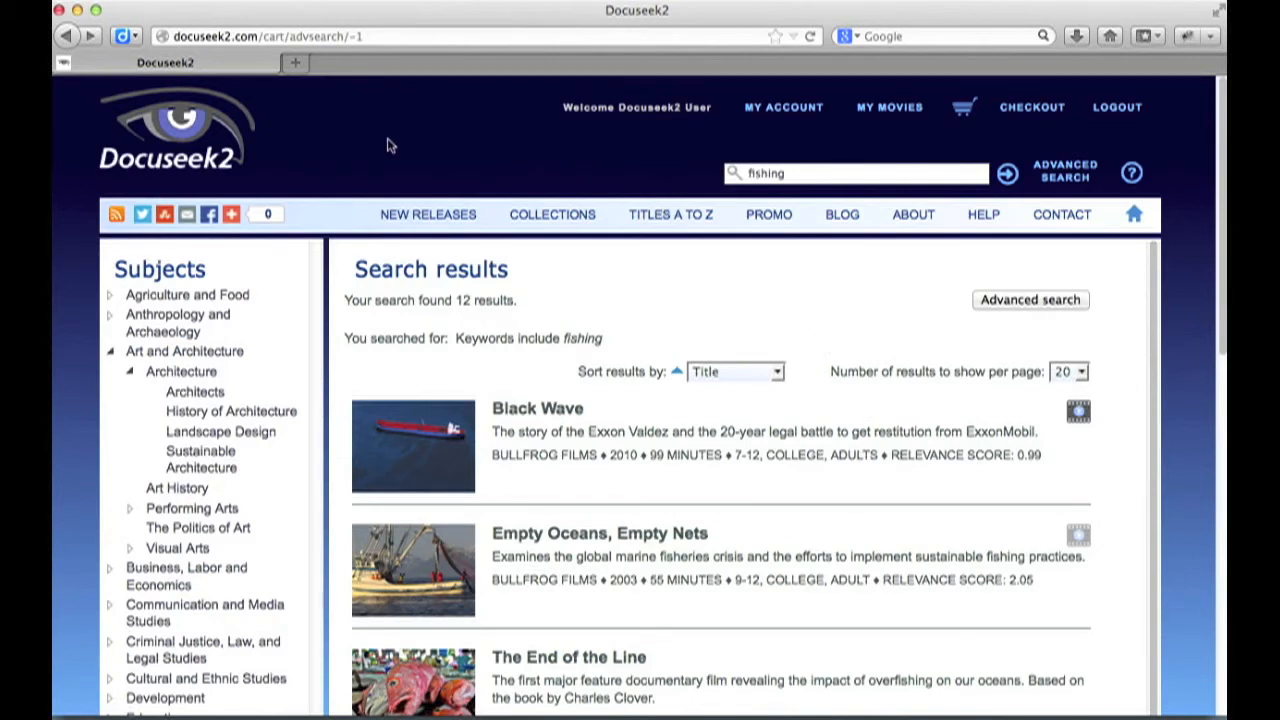
pyautogui.moveTo(184, 628)
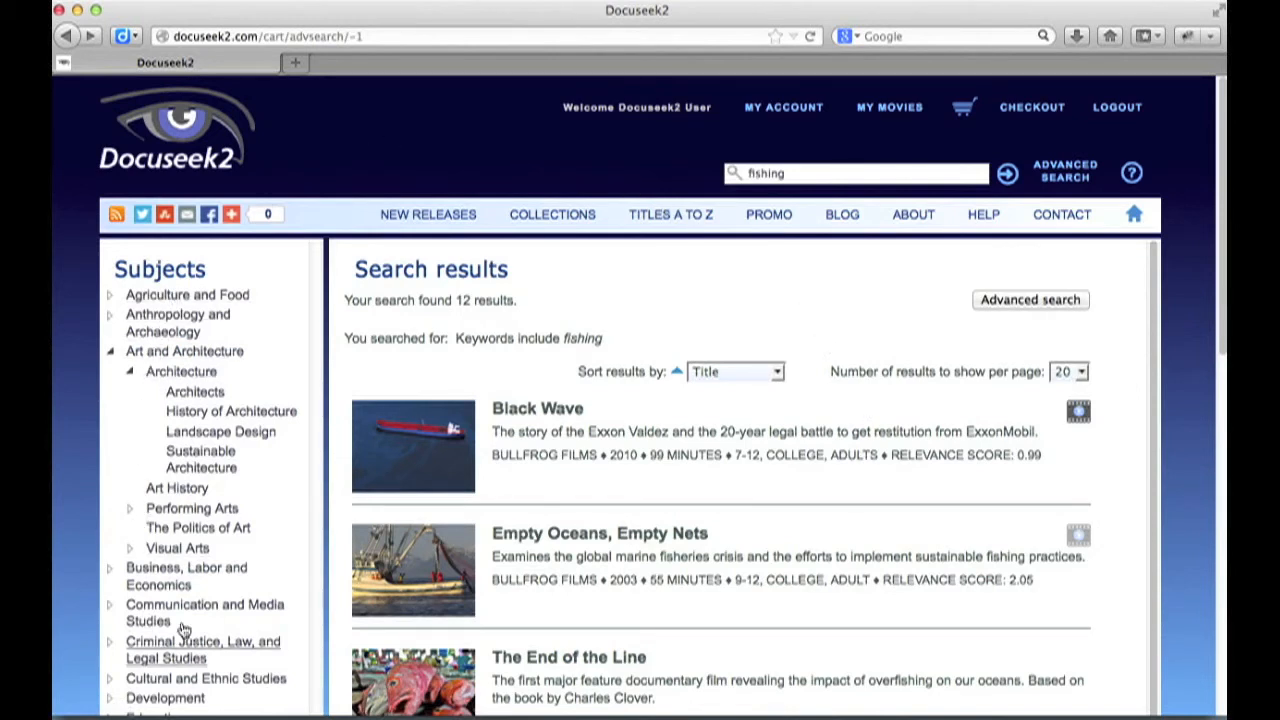
pyautogui.click(130, 370)
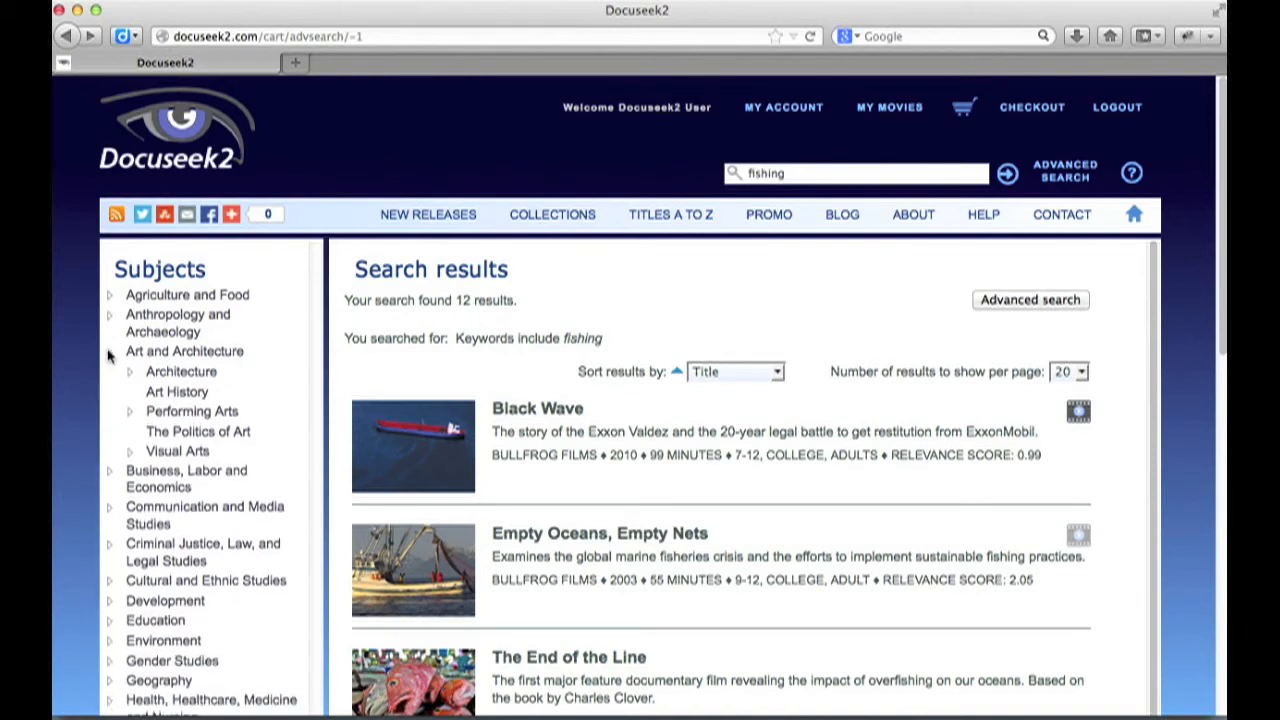
pyautogui.click(108, 352)
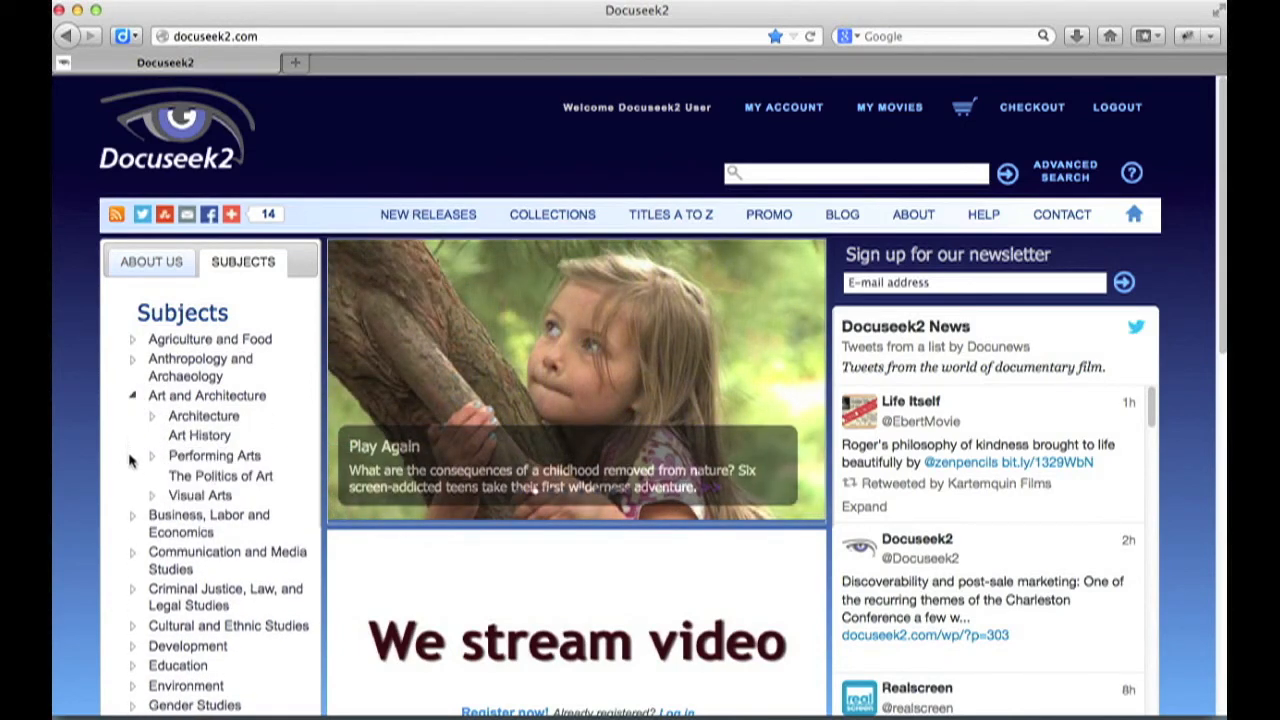
# Expand Architecture to show Architects, History of Architecture, Landscape Design and Sustainable Architecture, then choose Sustainable Architecture
pyautogui.click(152, 416)
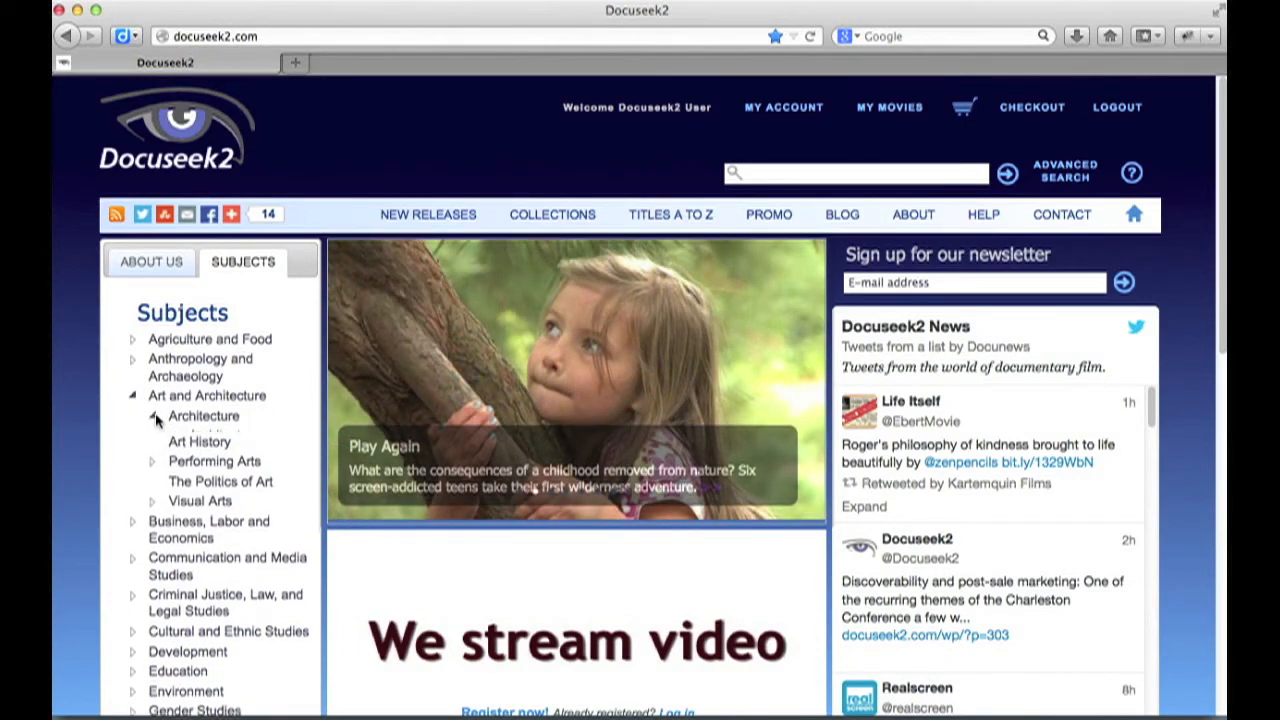
pyautogui.click(156, 416)
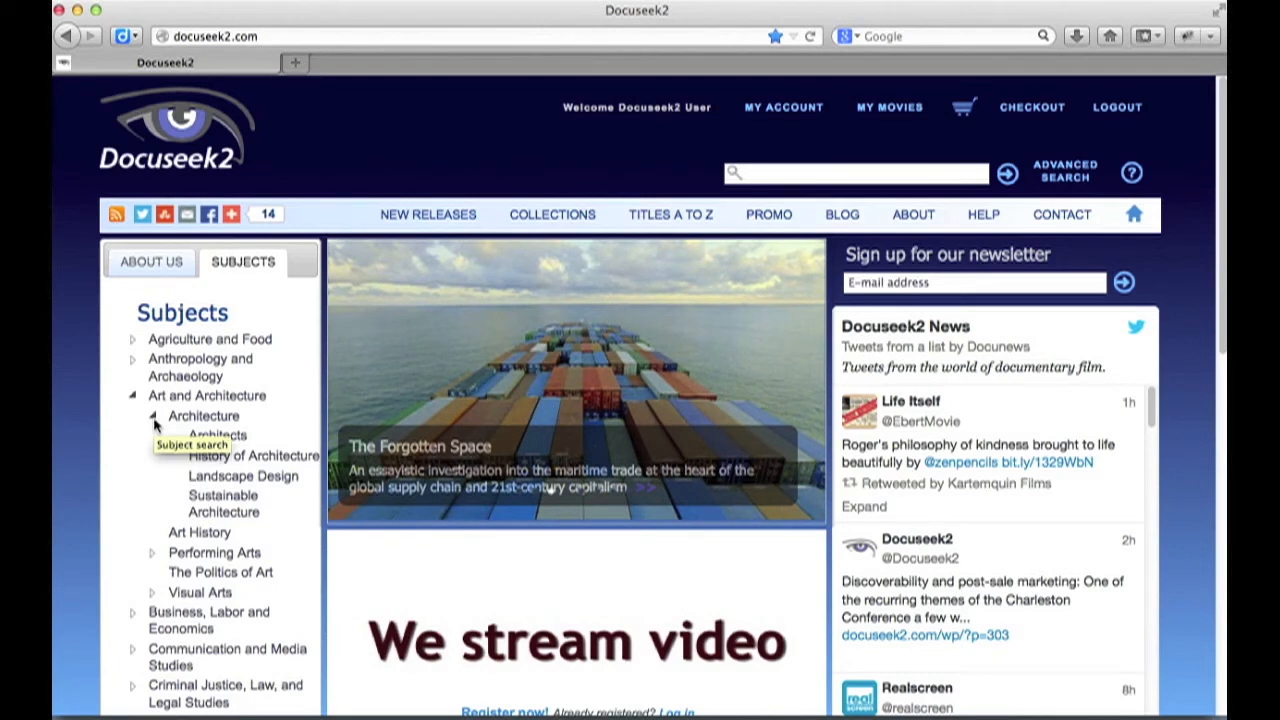
pyautogui.moveTo(168, 436)
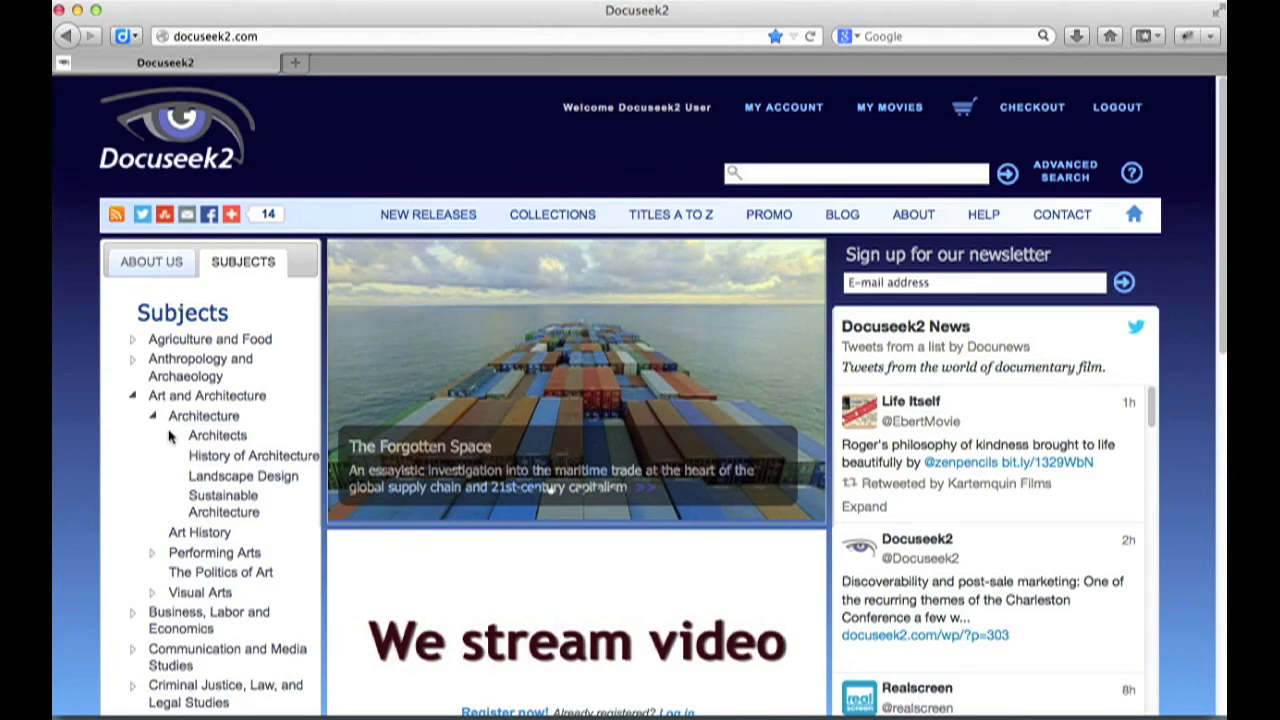
pyautogui.click(1064, 170)
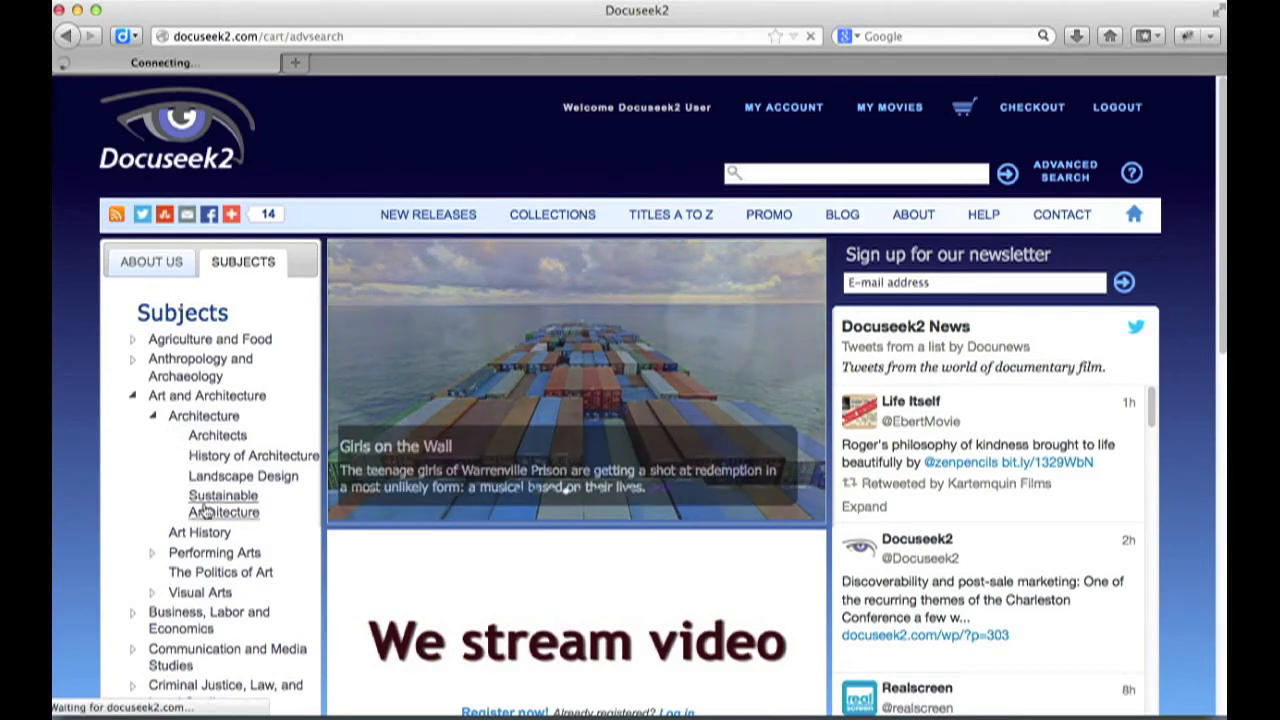
# View the 7 Sustainable Architecture titles, led by Aboriginal Architecture and Biophilic Design, then head to Contact
pyautogui.click(222, 504)
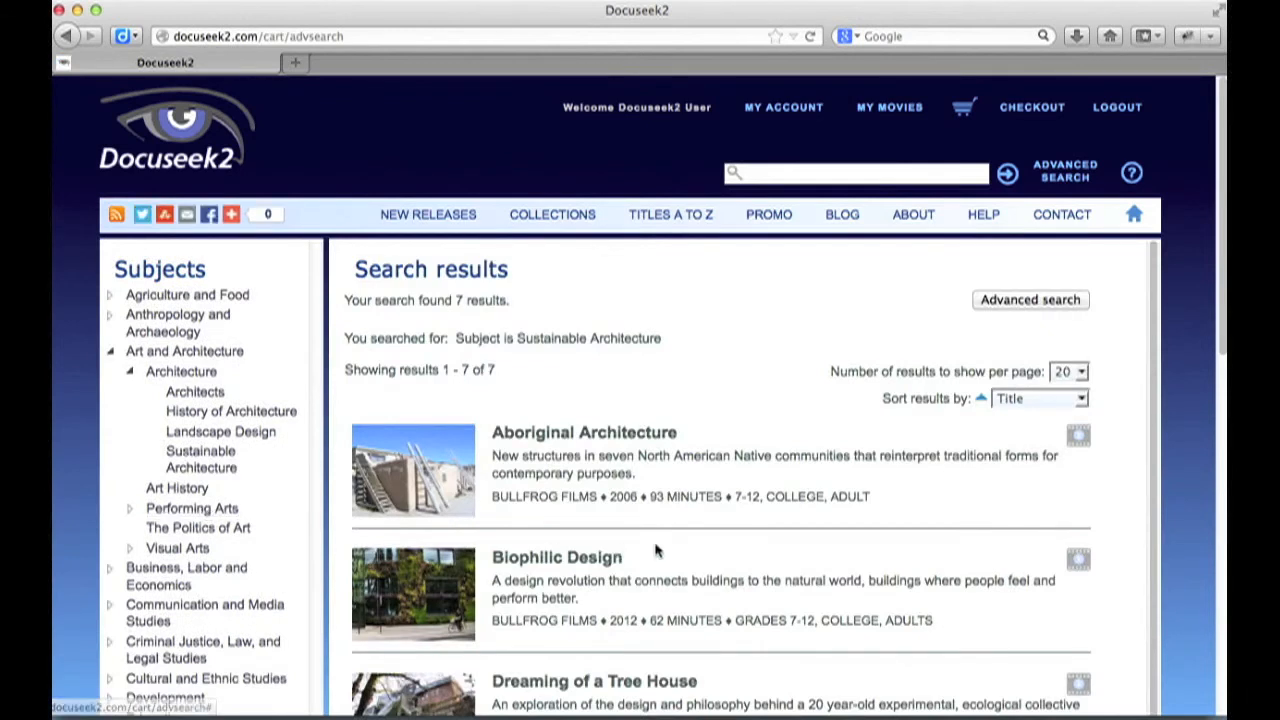
pyautogui.moveTo(664, 532)
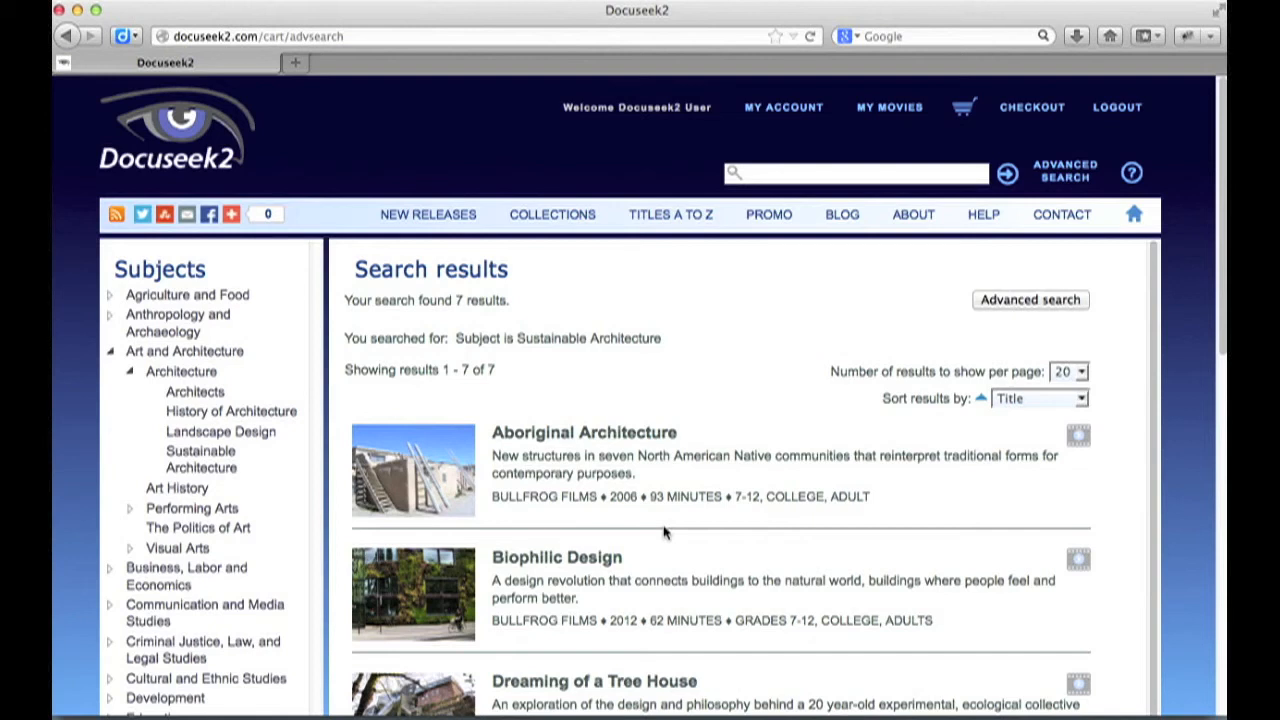
pyautogui.moveTo(1056, 300)
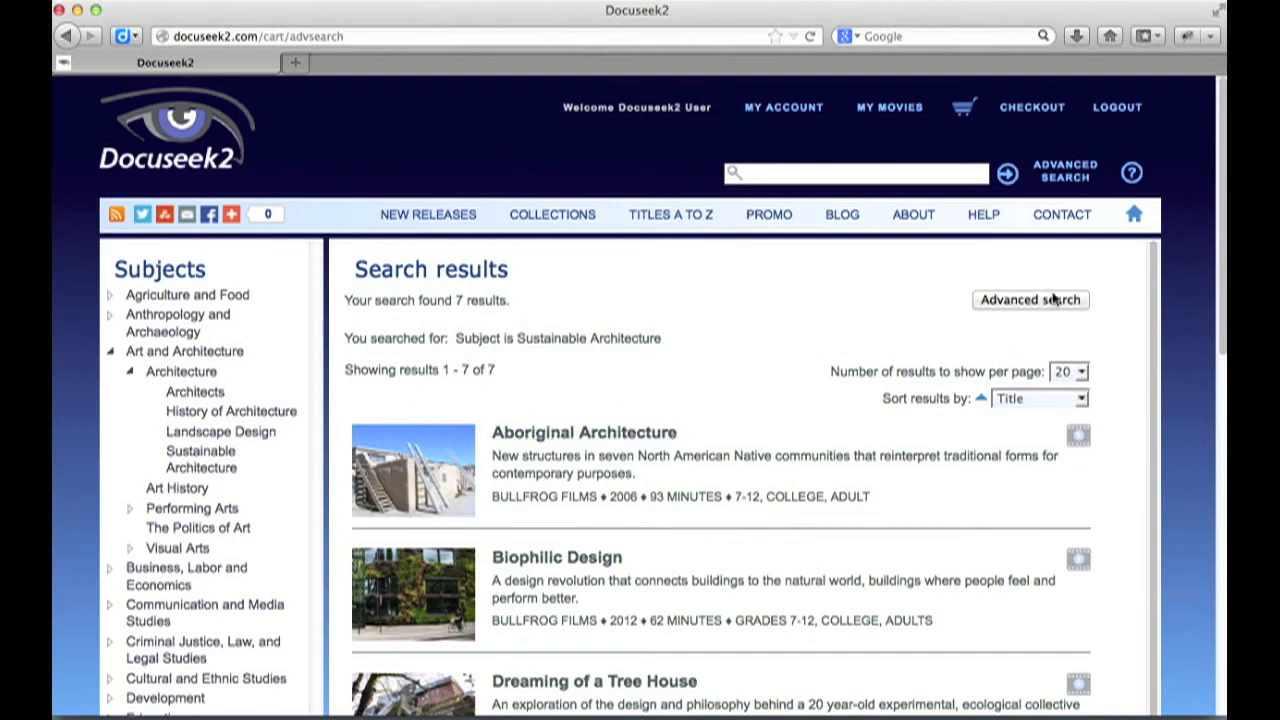
pyautogui.click(1060, 214)
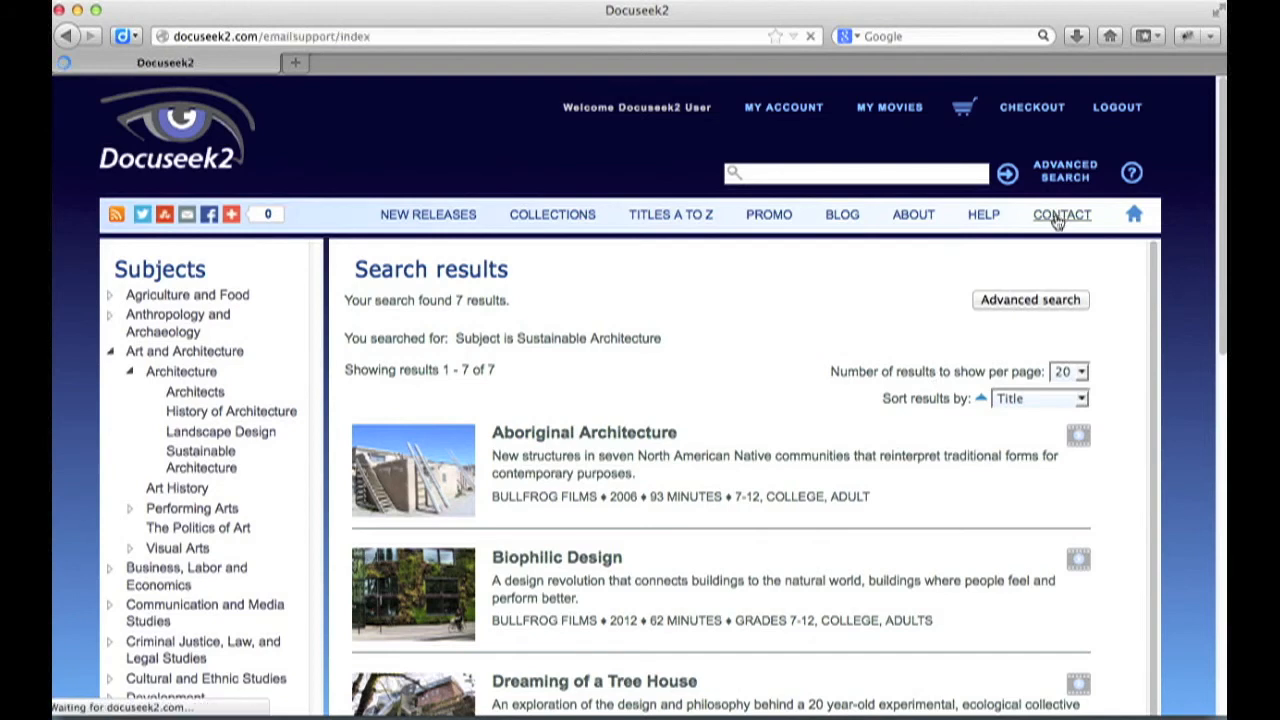
# Bring up the Contact us form with name, email, subject, message and verification fields
pyautogui.click(1062, 214)
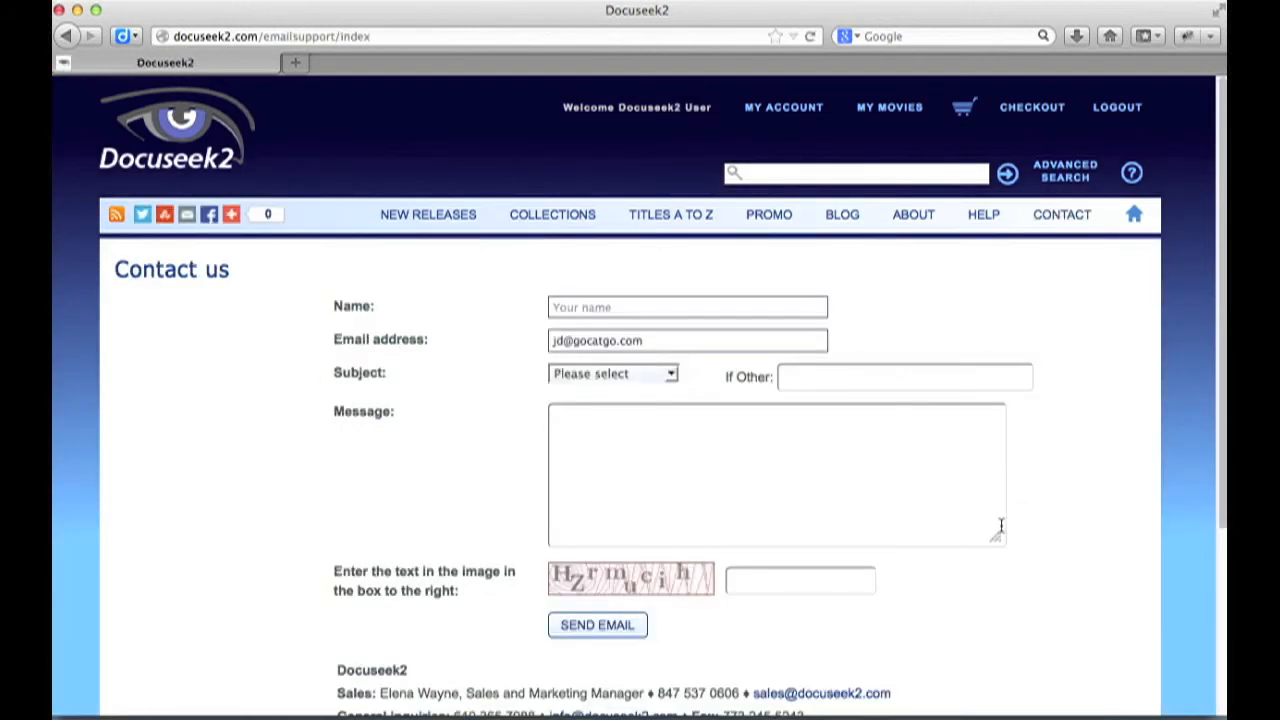
pyautogui.moveTo(1024, 430)
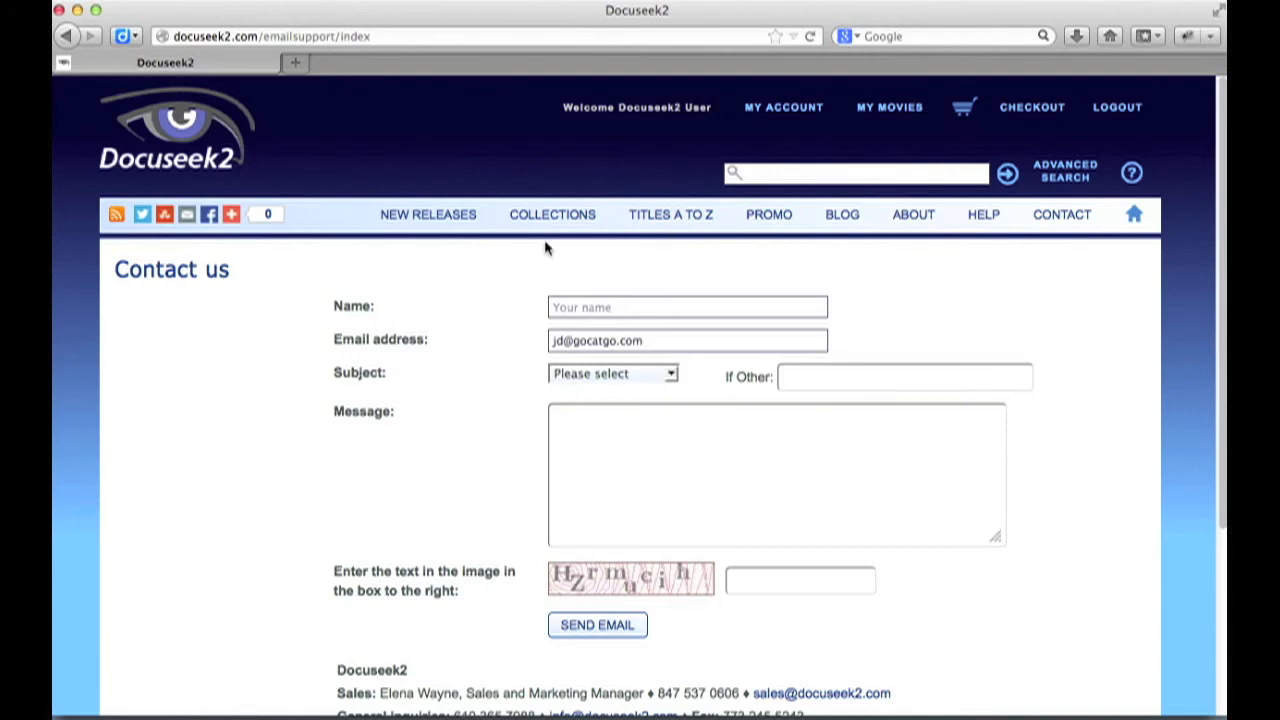
pyautogui.moveTo(370, 214)
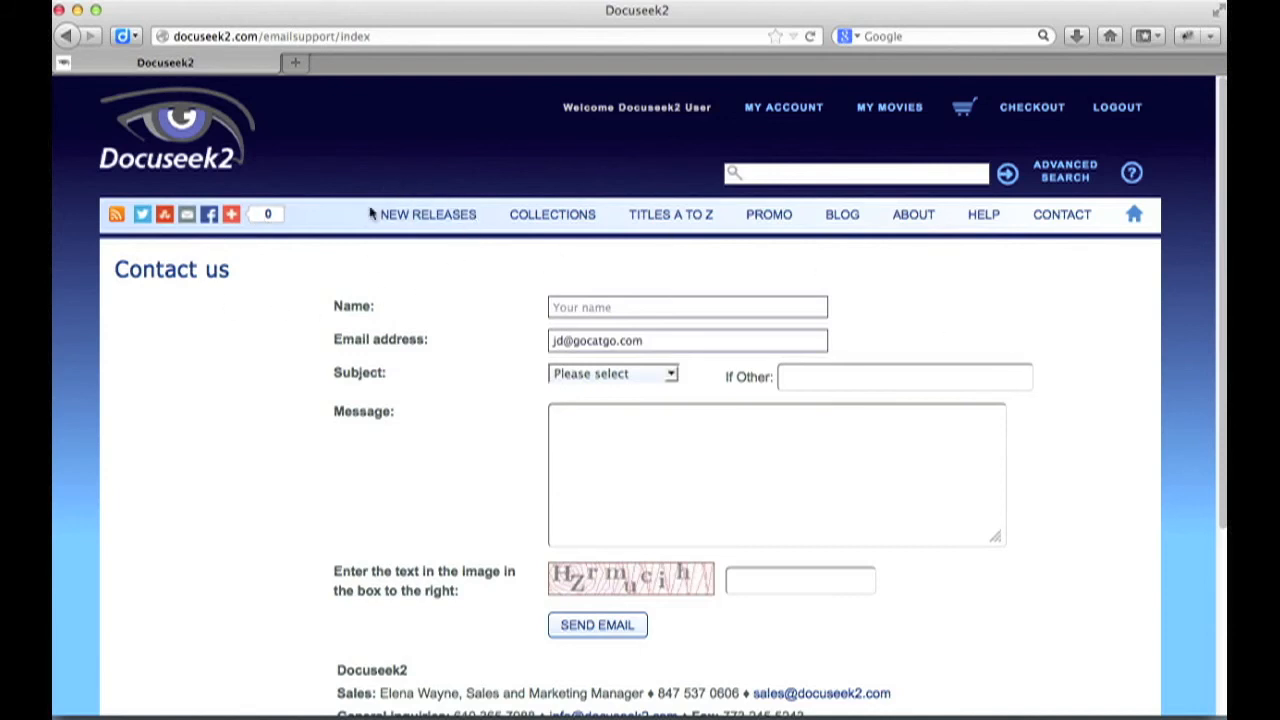
pyautogui.moveTo(230, 164)
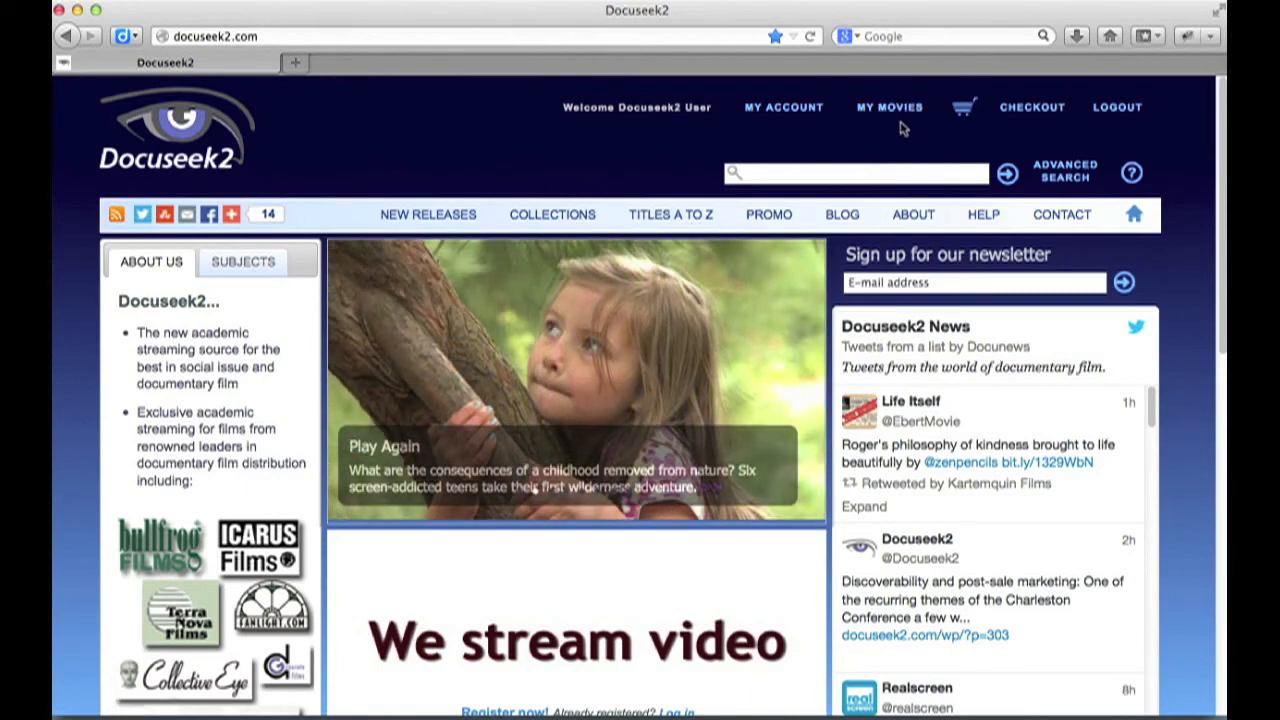
pyautogui.moveTo(868, 150)
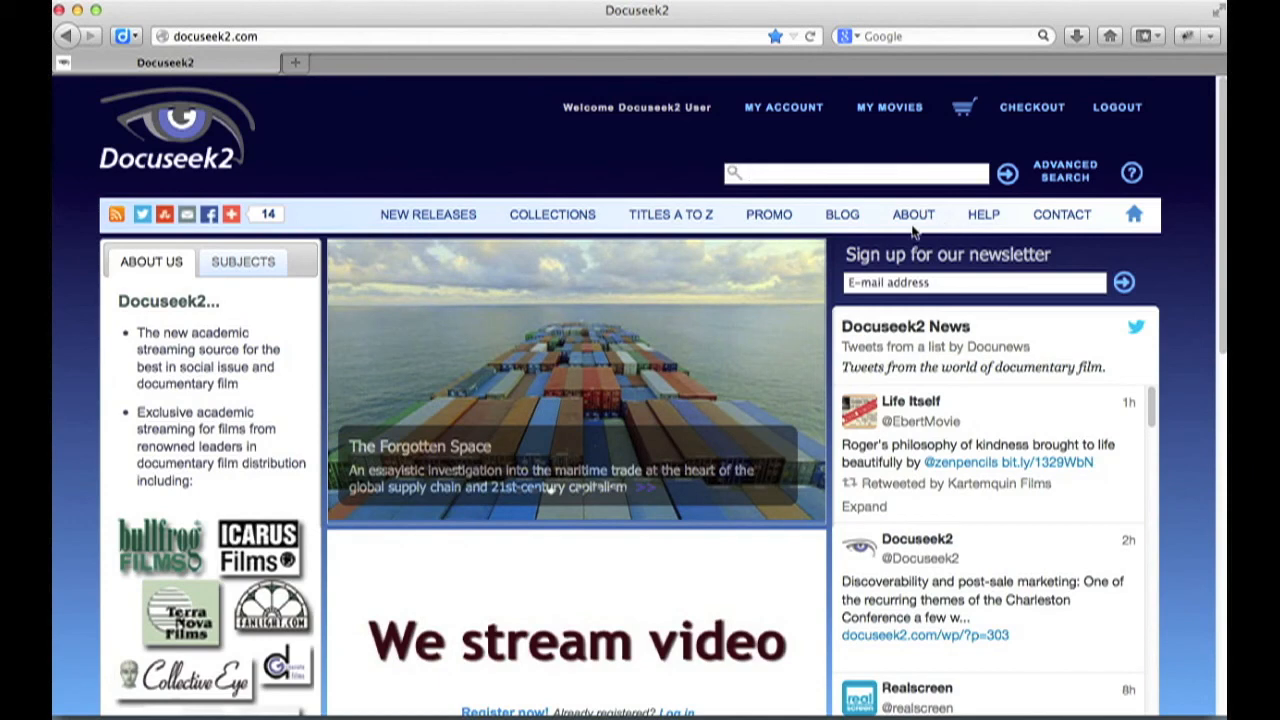
# Return to the home page and show its Subjects list with Architecture expanded
pyautogui.click(242, 260)
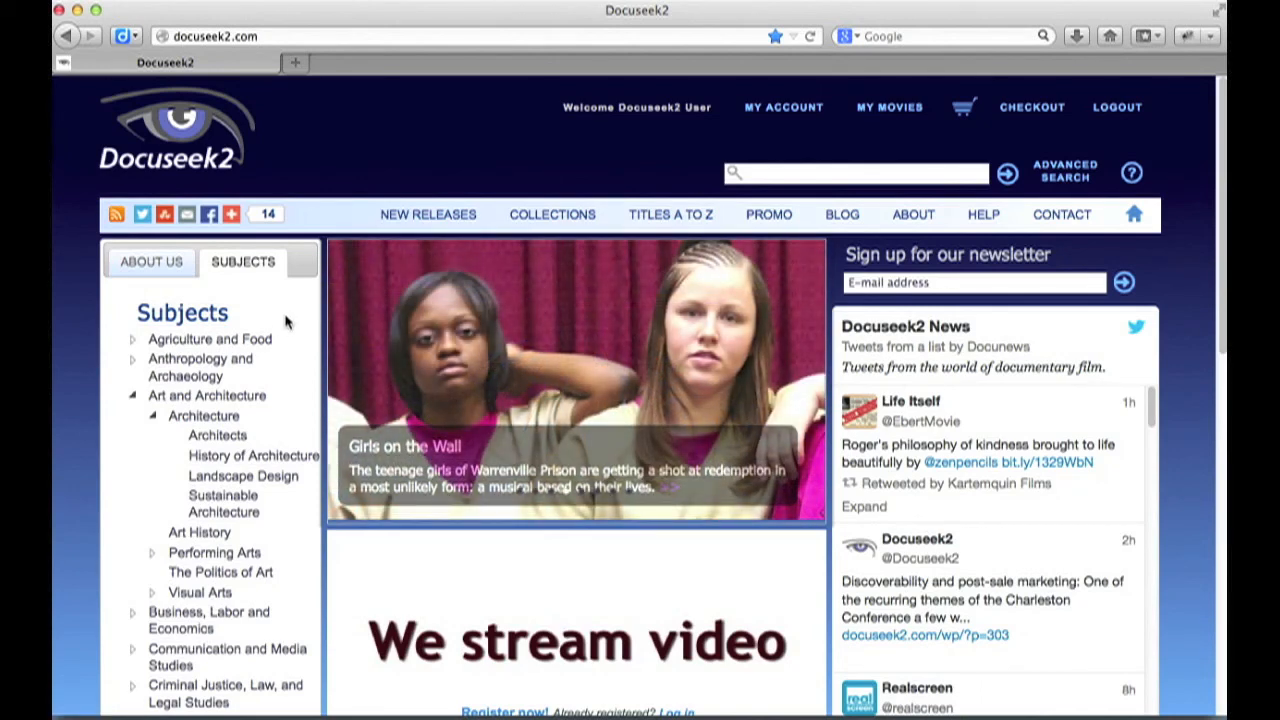
pyautogui.moveTo(420, 330)
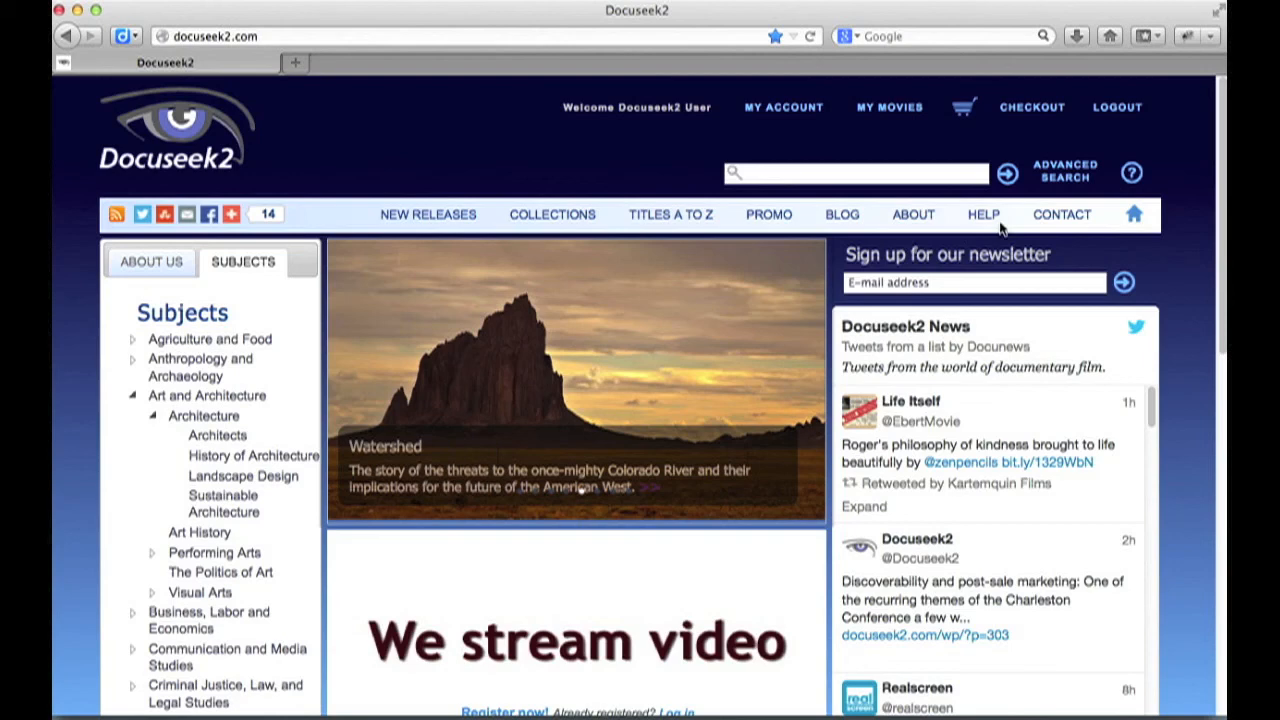
pyautogui.moveTo(1132, 172)
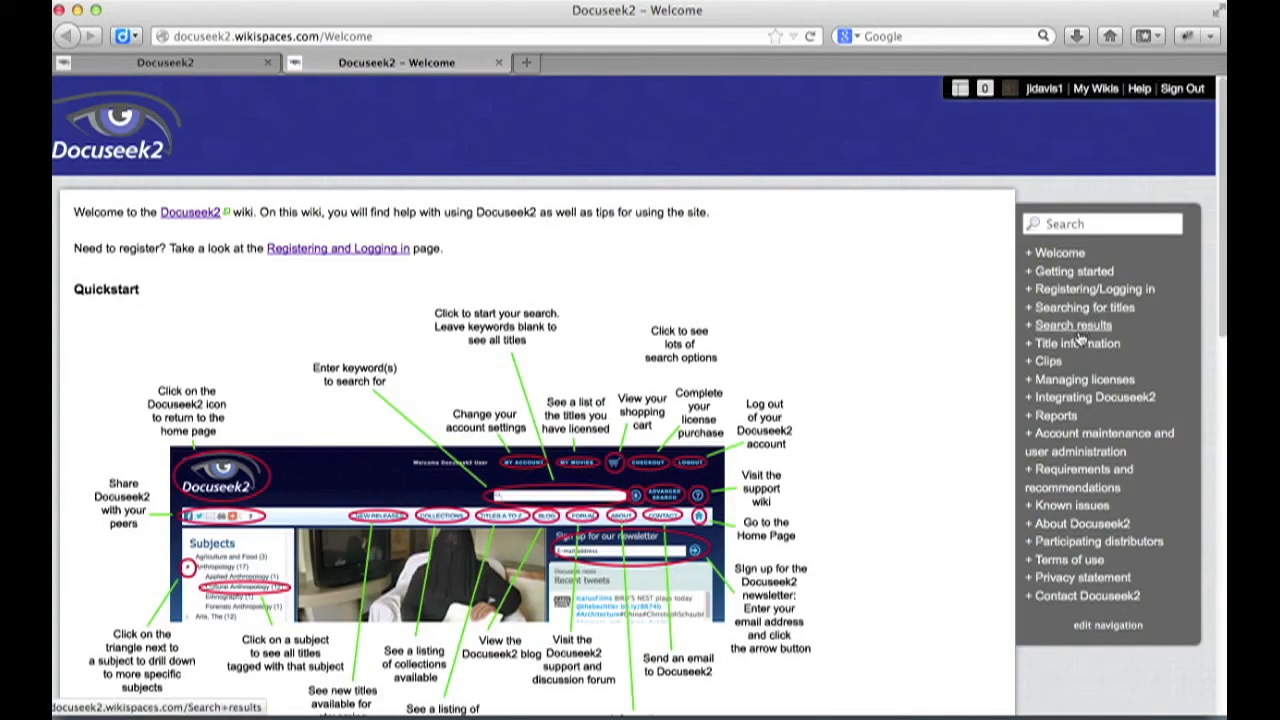
pyautogui.moveTo(1078, 344)
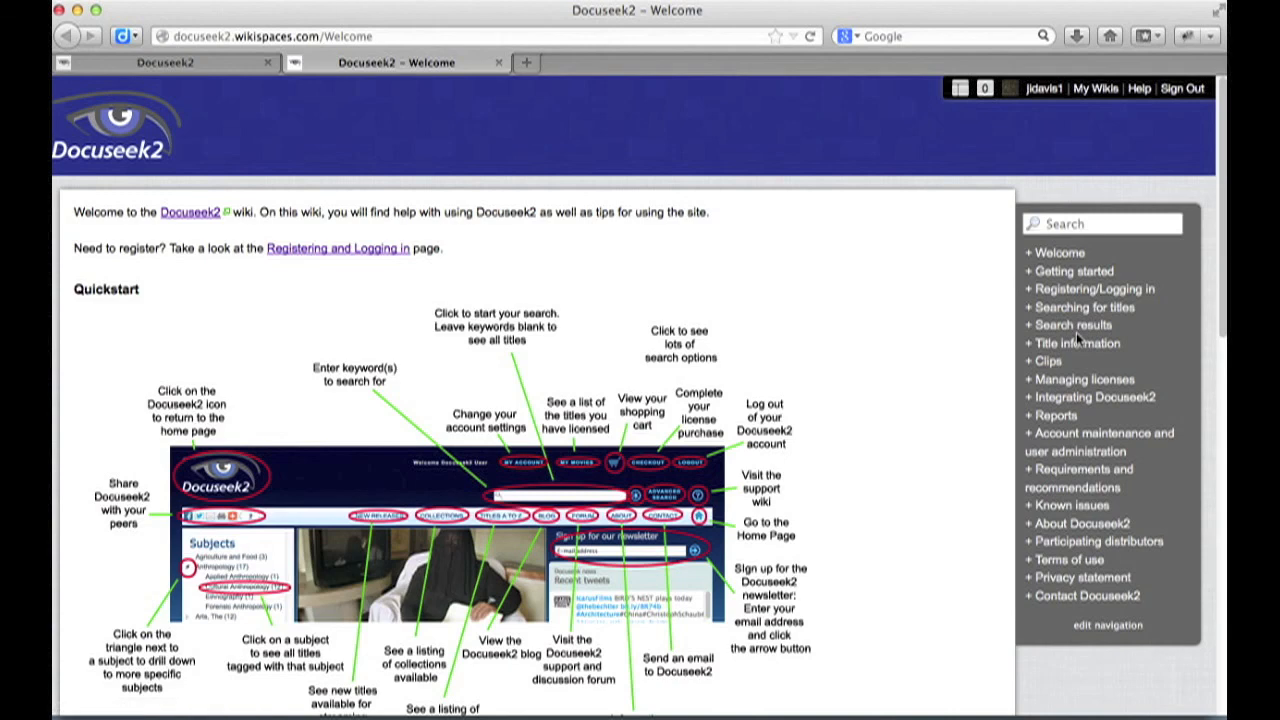
pyautogui.moveTo(976, 328)
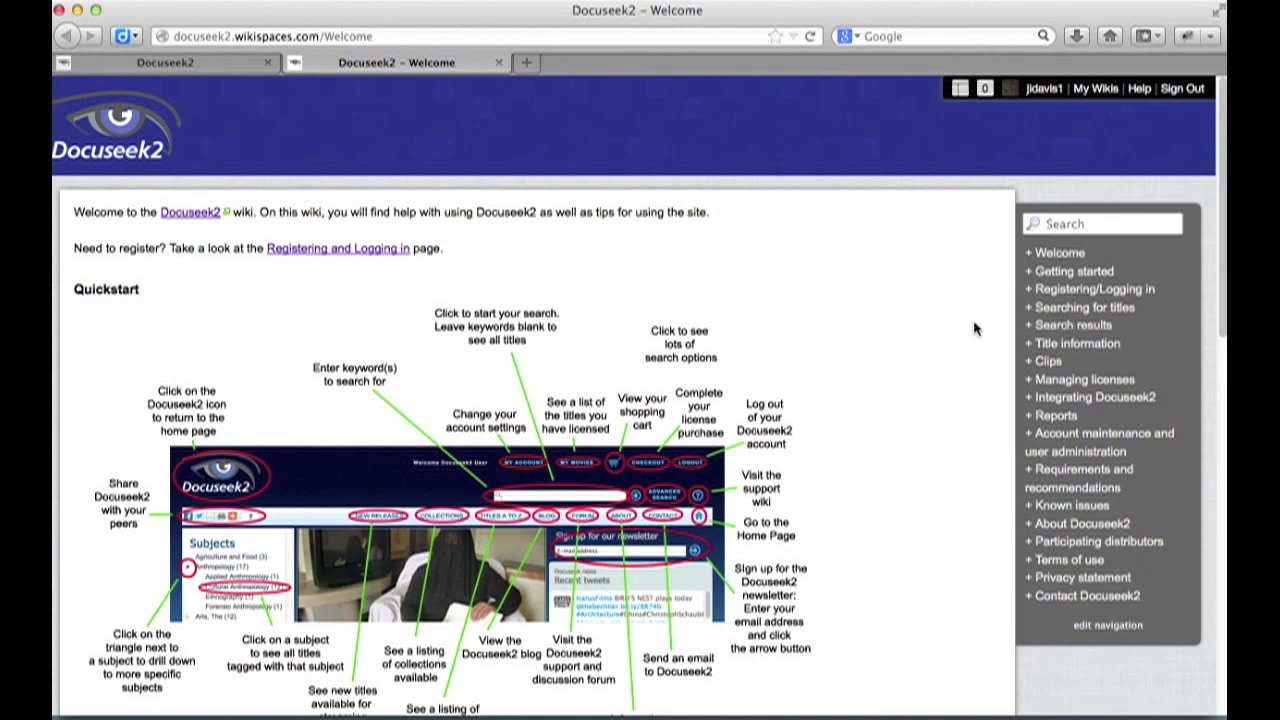